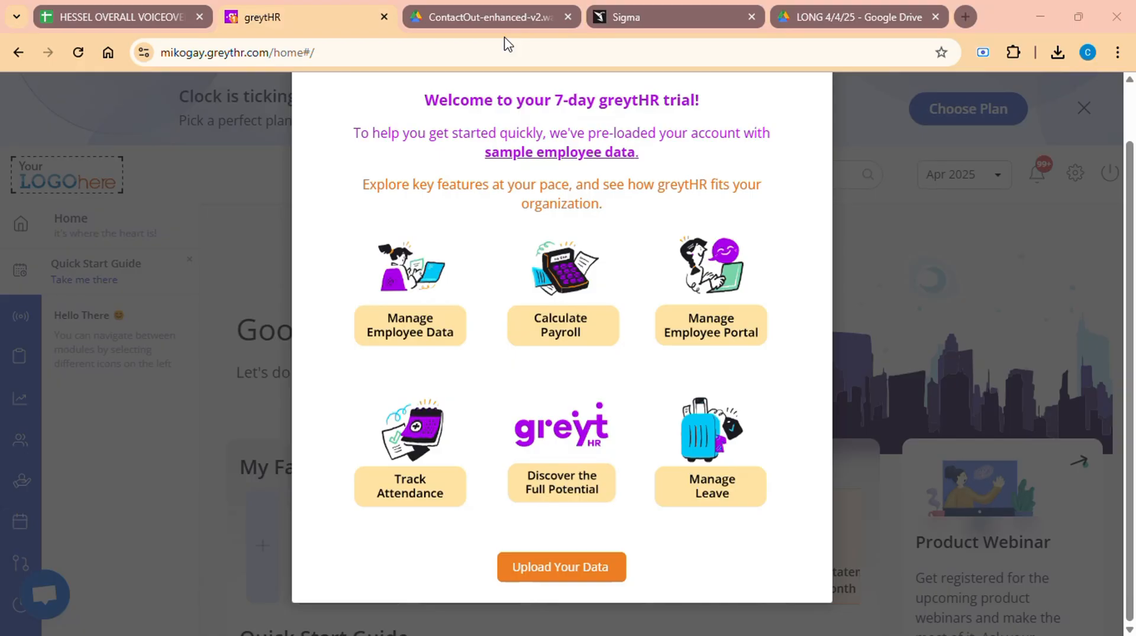
pyautogui.moveTo(637, 320)
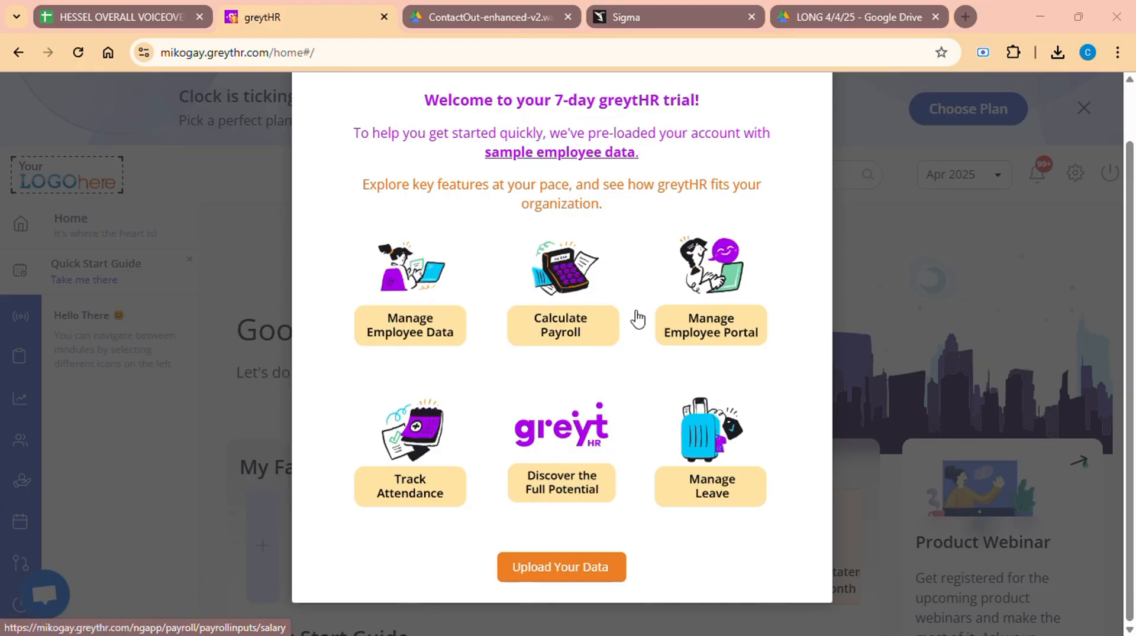
pyautogui.moveTo(607, 482)
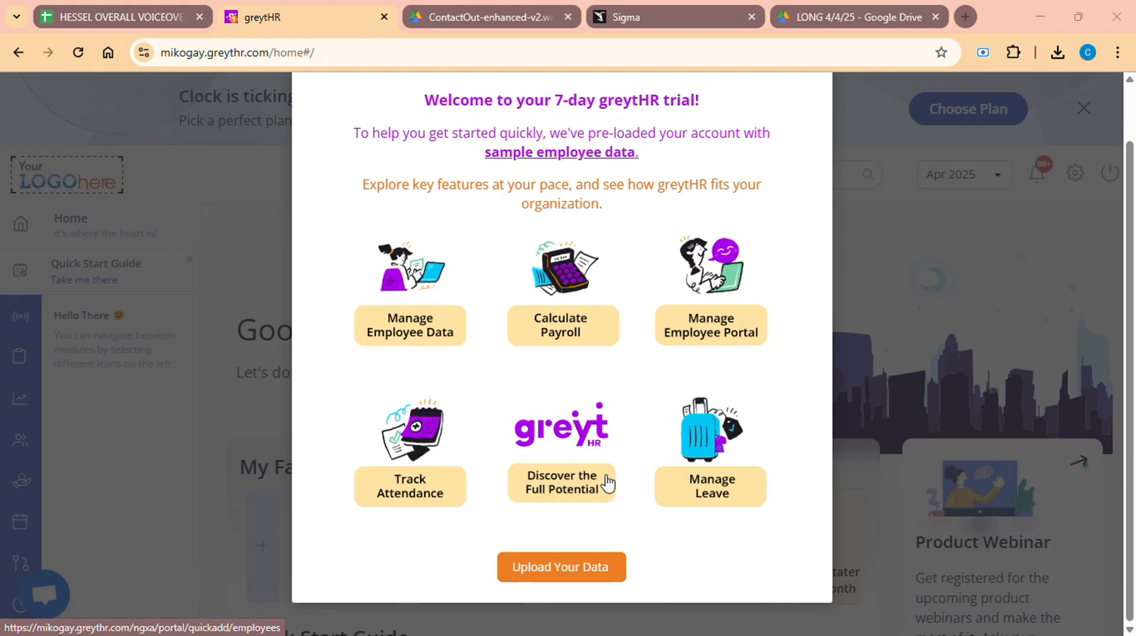
pyautogui.moveTo(759, 477)
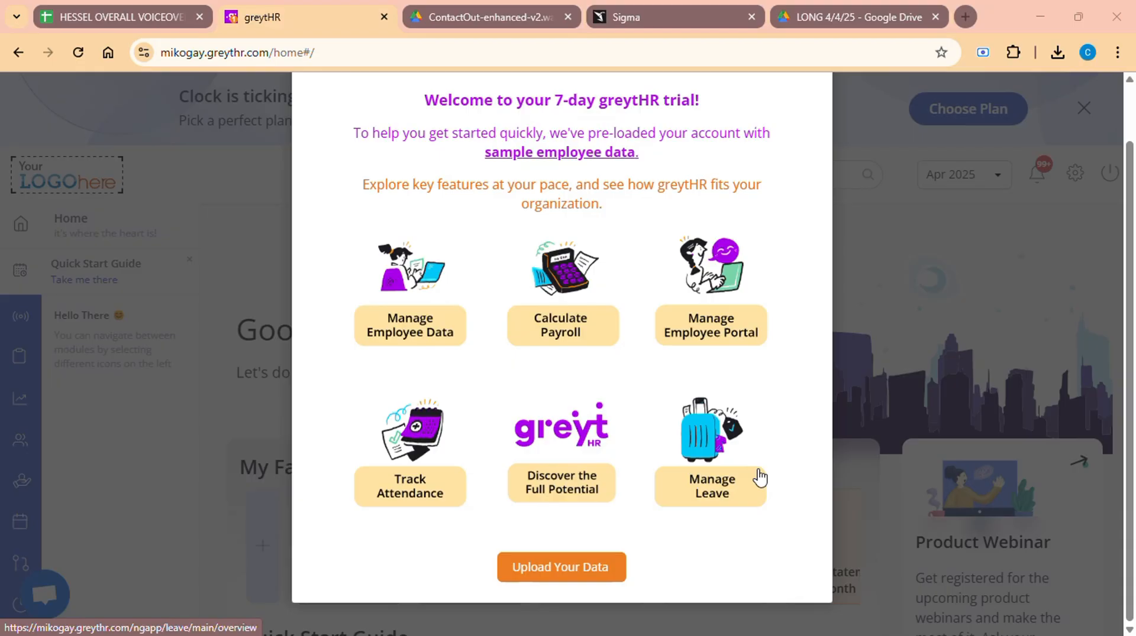
pyautogui.moveTo(935, 352)
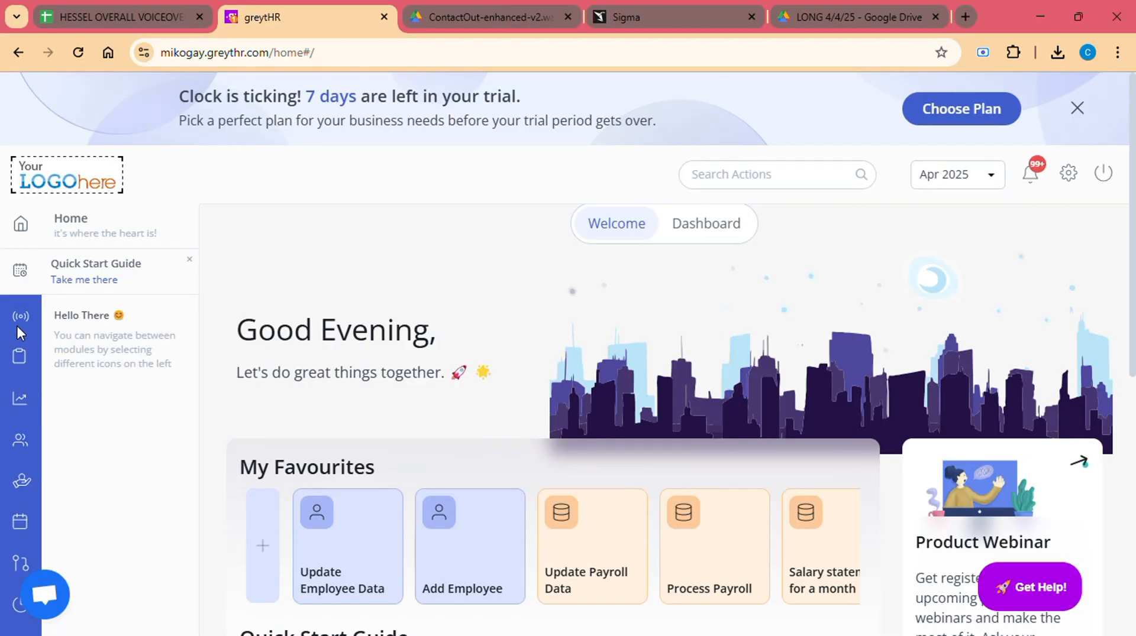
pyautogui.moveTo(19, 399)
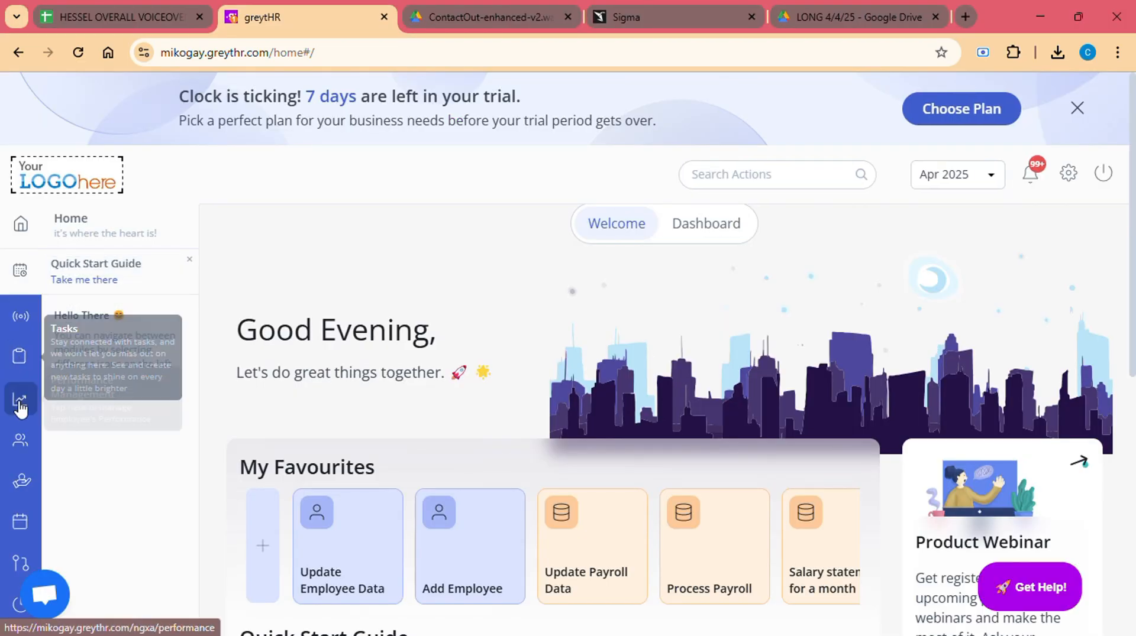
pyautogui.moveTo(20, 442)
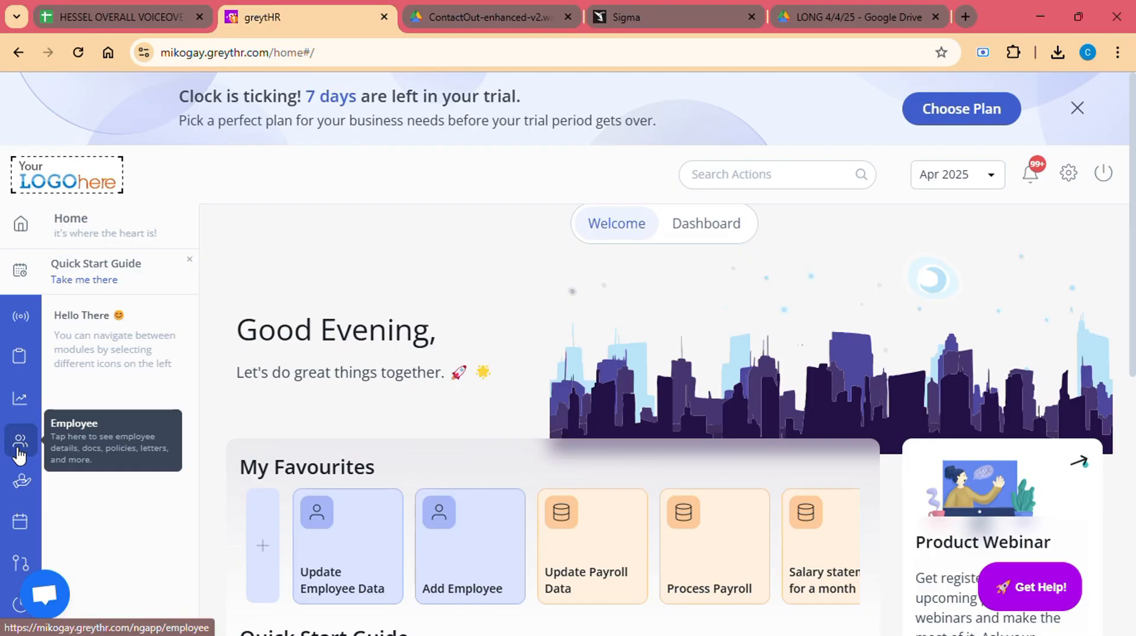
pyautogui.moveTo(22, 523)
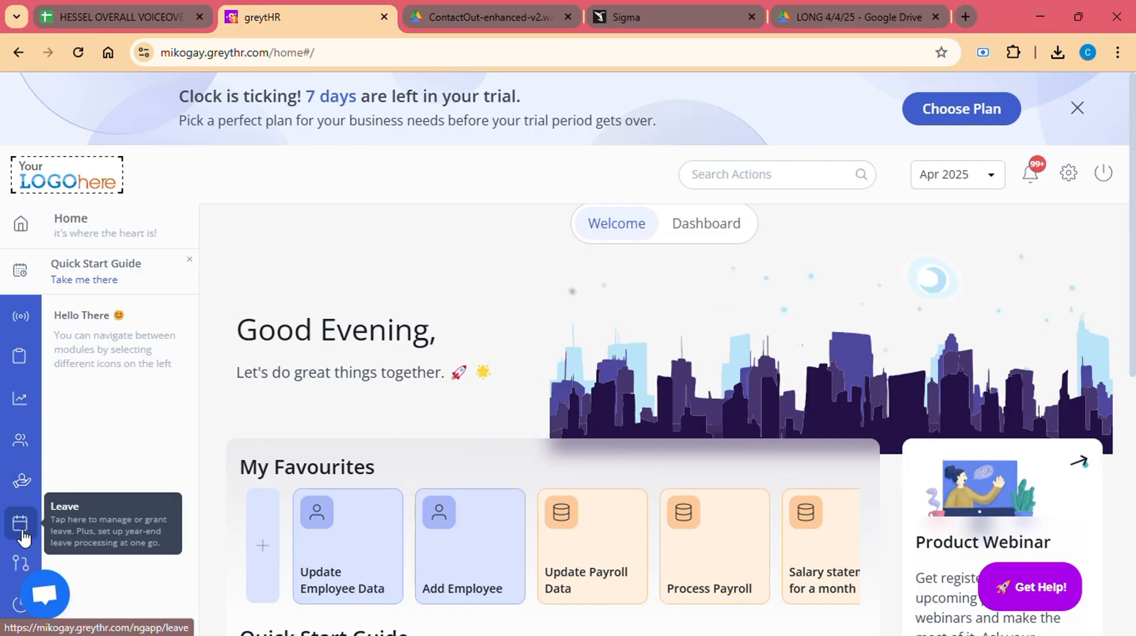
pyautogui.moveTo(20, 607)
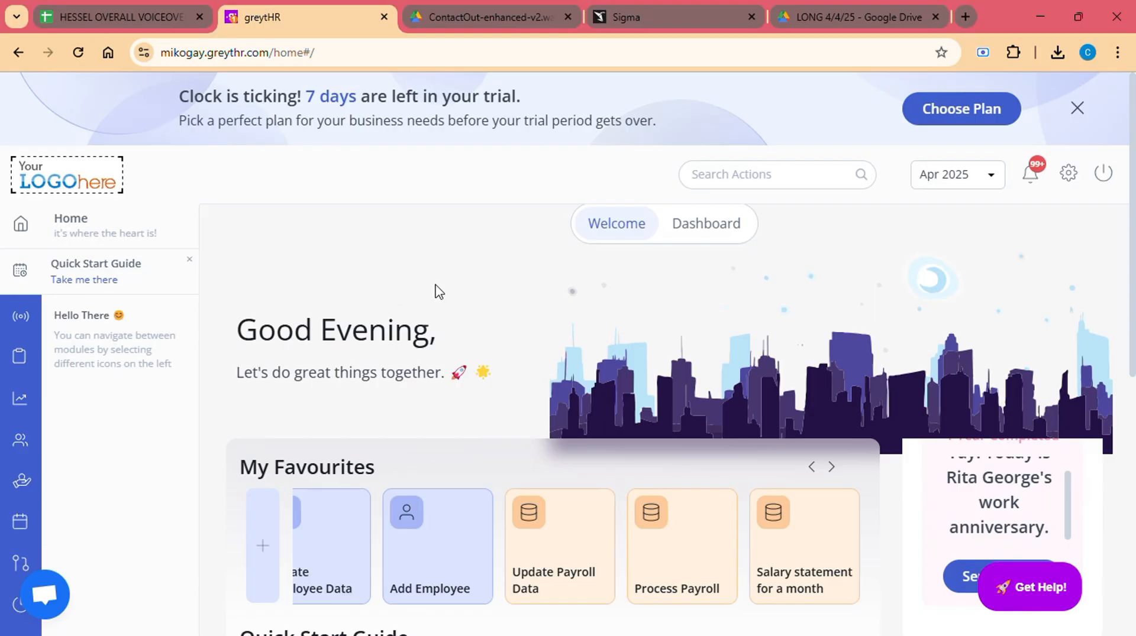
pyautogui.moveTo(105, 229)
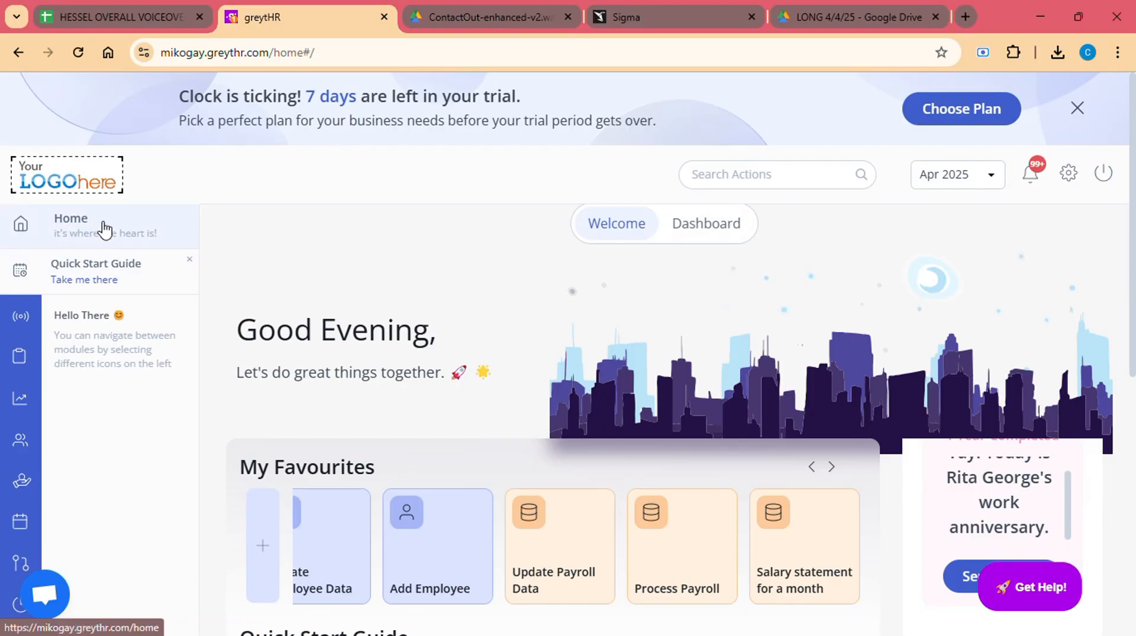
pyautogui.moveTo(45, 594)
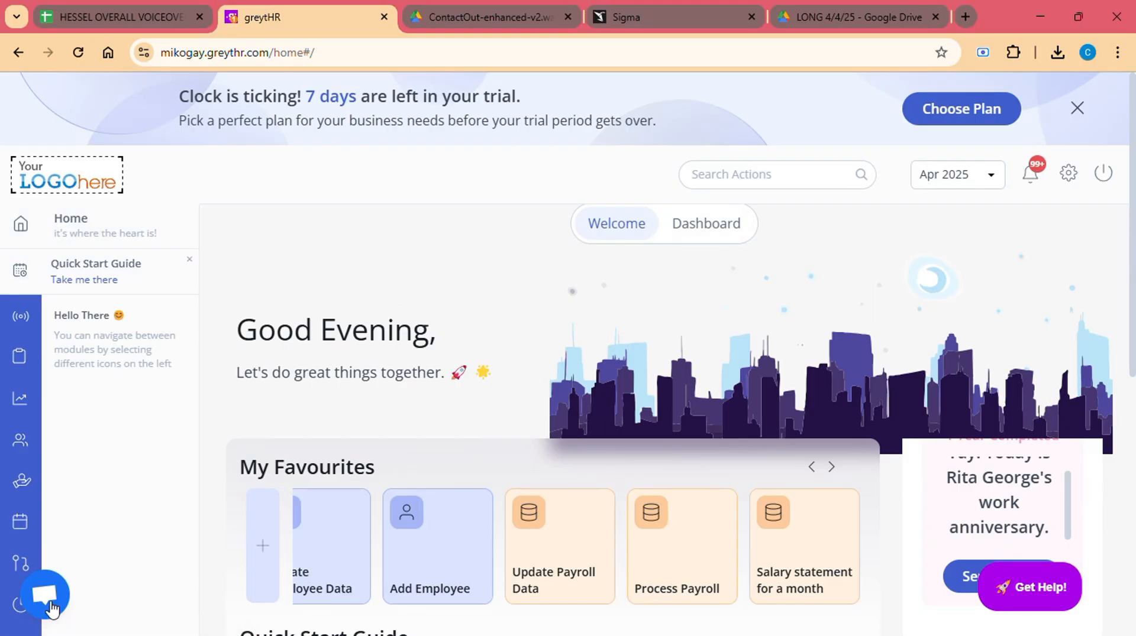
pyautogui.moveTo(93, 226)
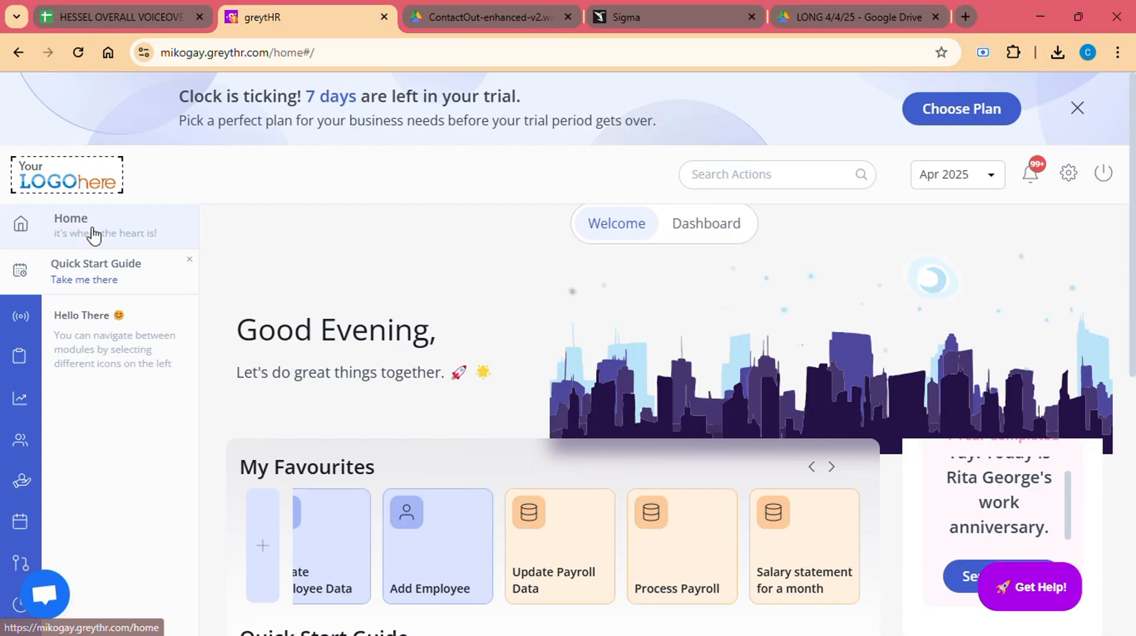
pyautogui.click(83, 279)
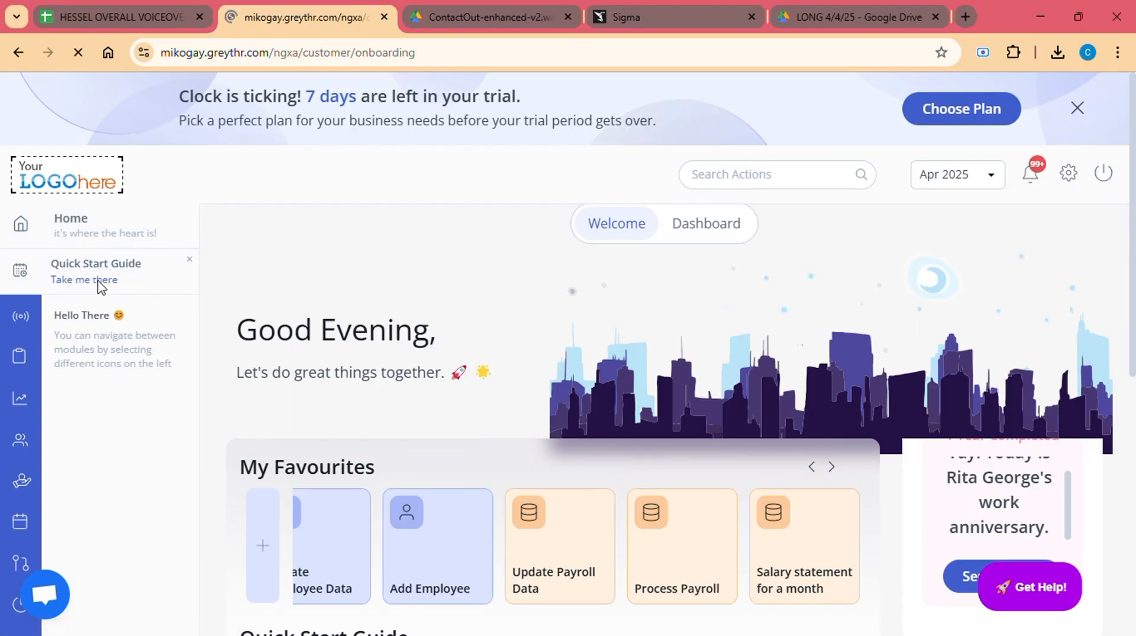
pyautogui.moveTo(49, 385)
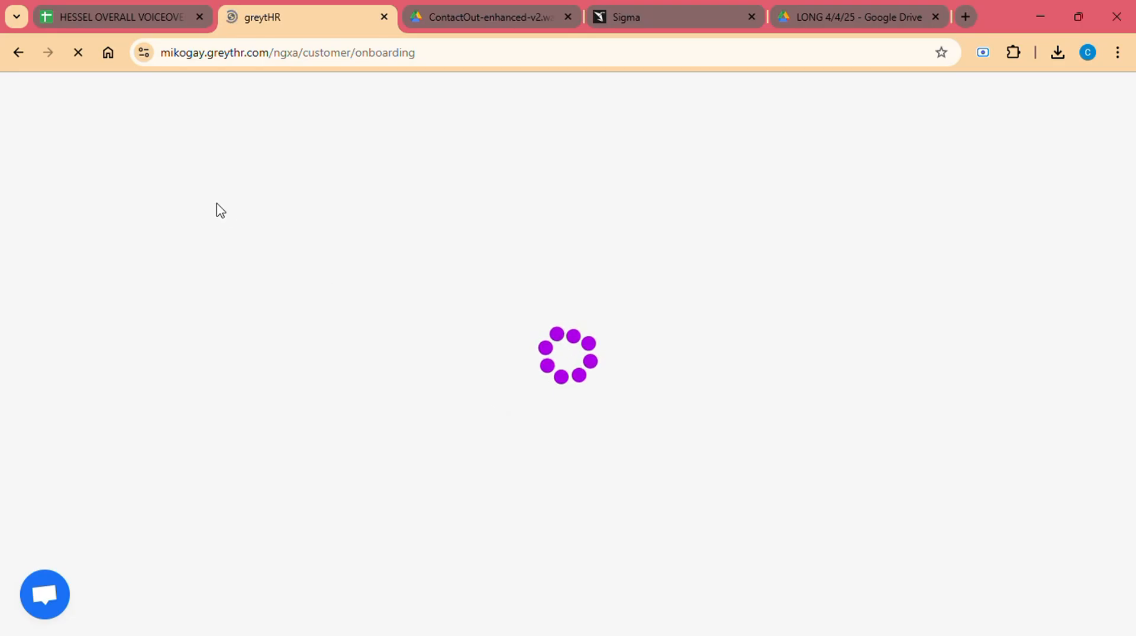
pyautogui.moveTo(18, 52)
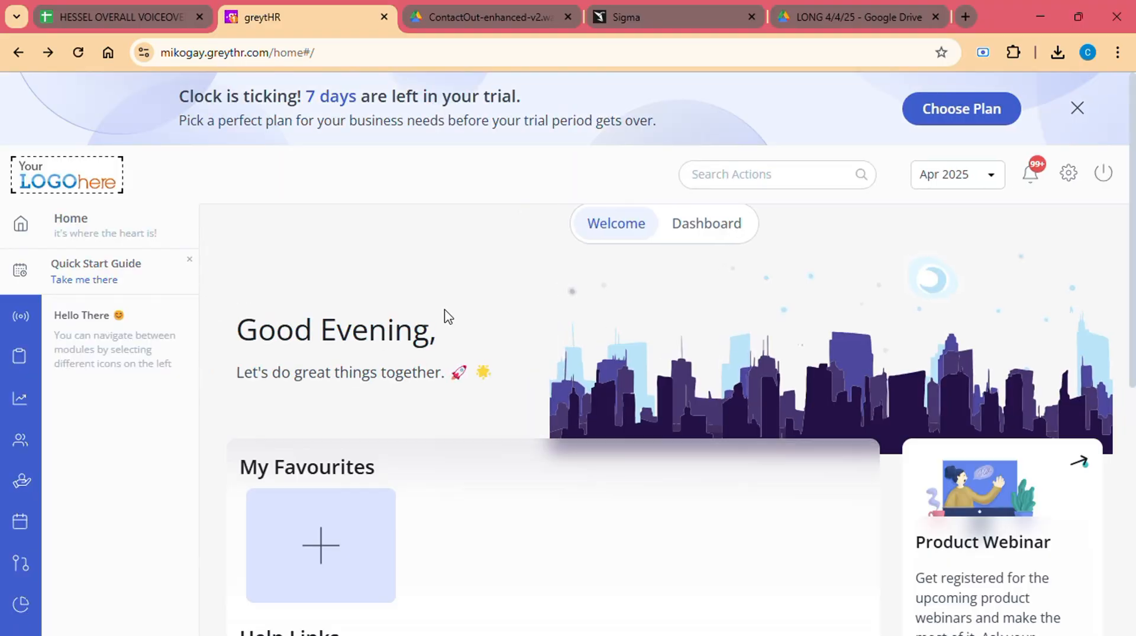
pyautogui.moveTo(20, 483)
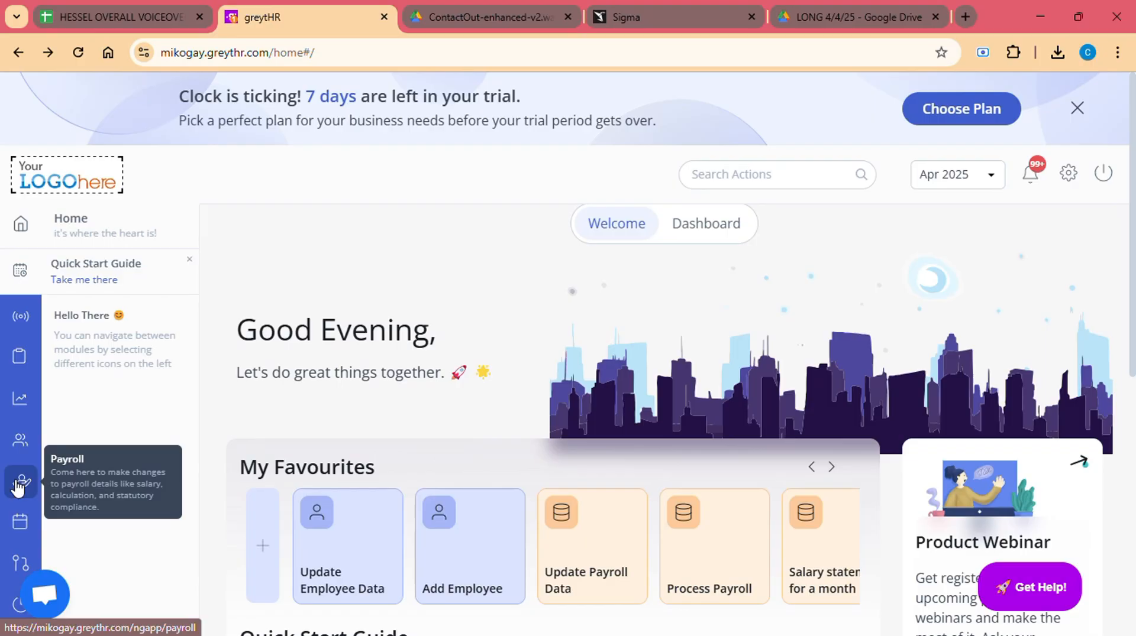
# Open the Payroll menu and browse Payroll Inputs, Process, Verify, Payout and Setup.
pyautogui.click(20, 484)
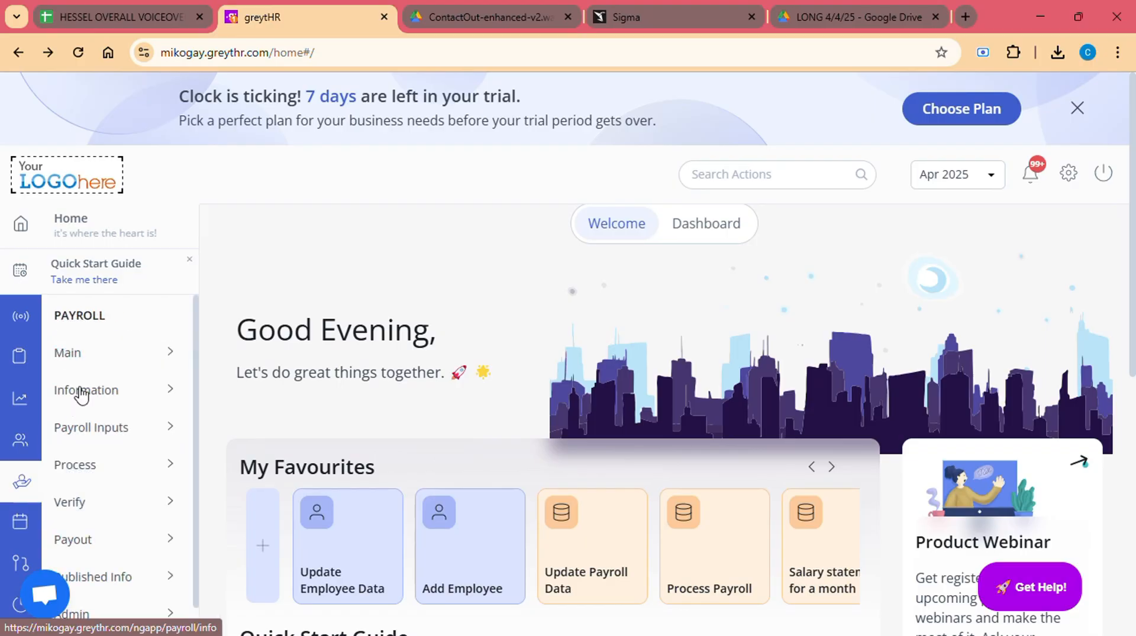
pyautogui.moveTo(90, 518)
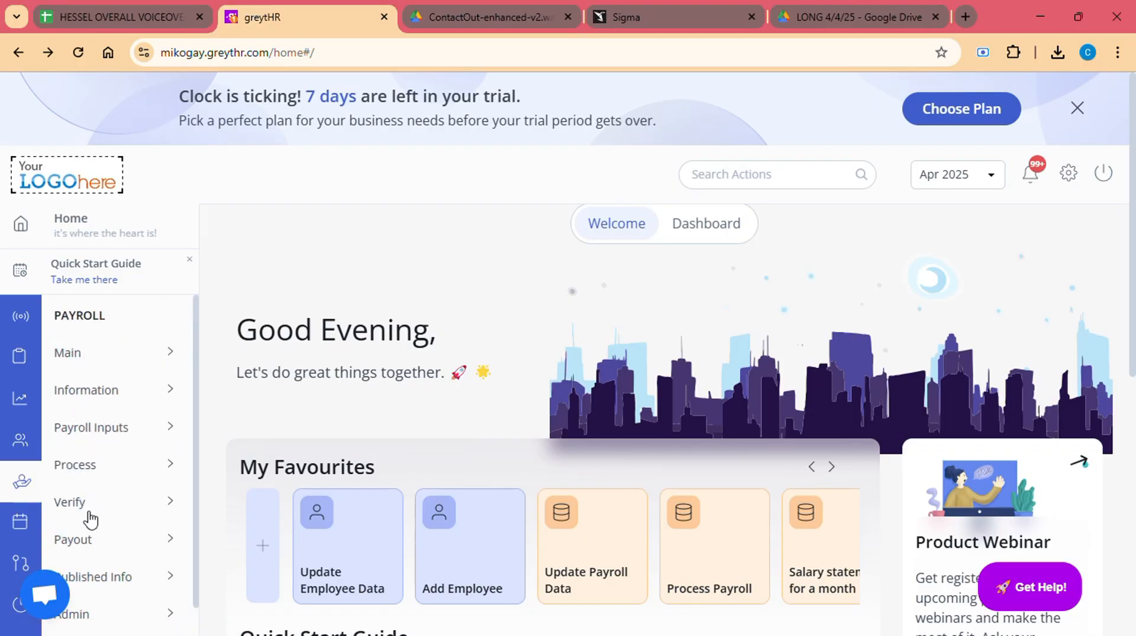
pyautogui.scroll(-3)
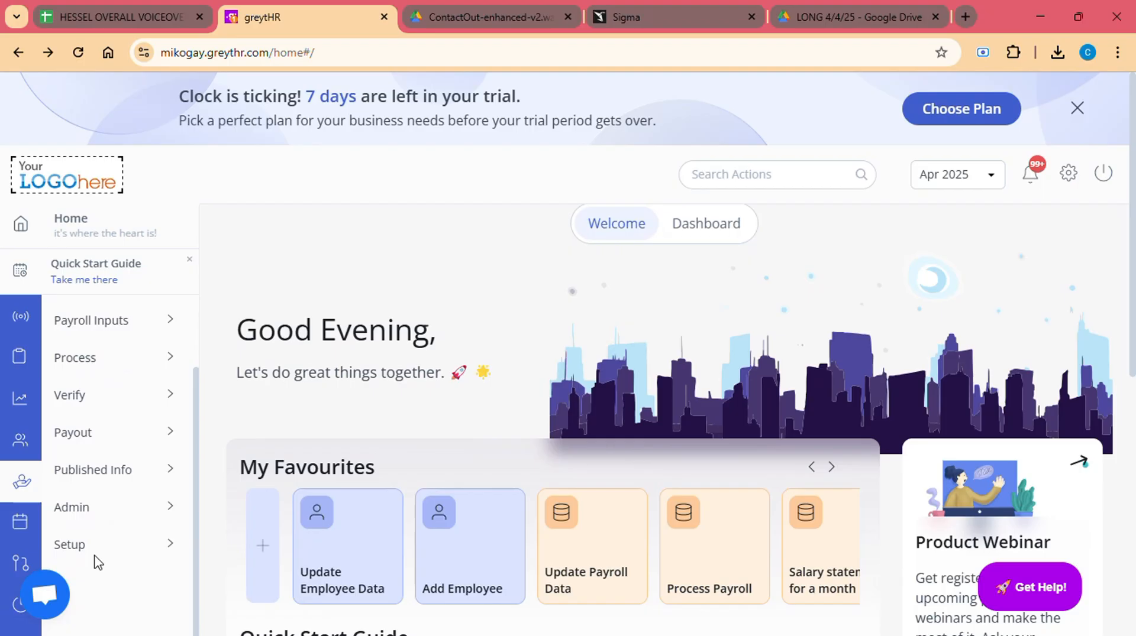
pyautogui.moveTo(20, 442)
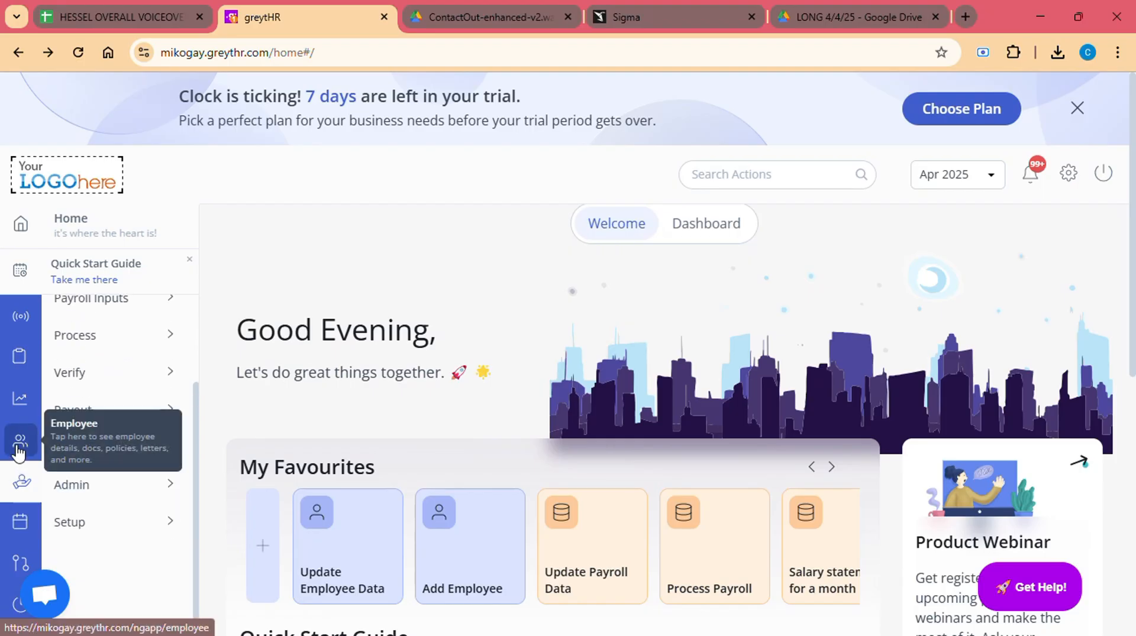
pyautogui.moveTo(21, 563)
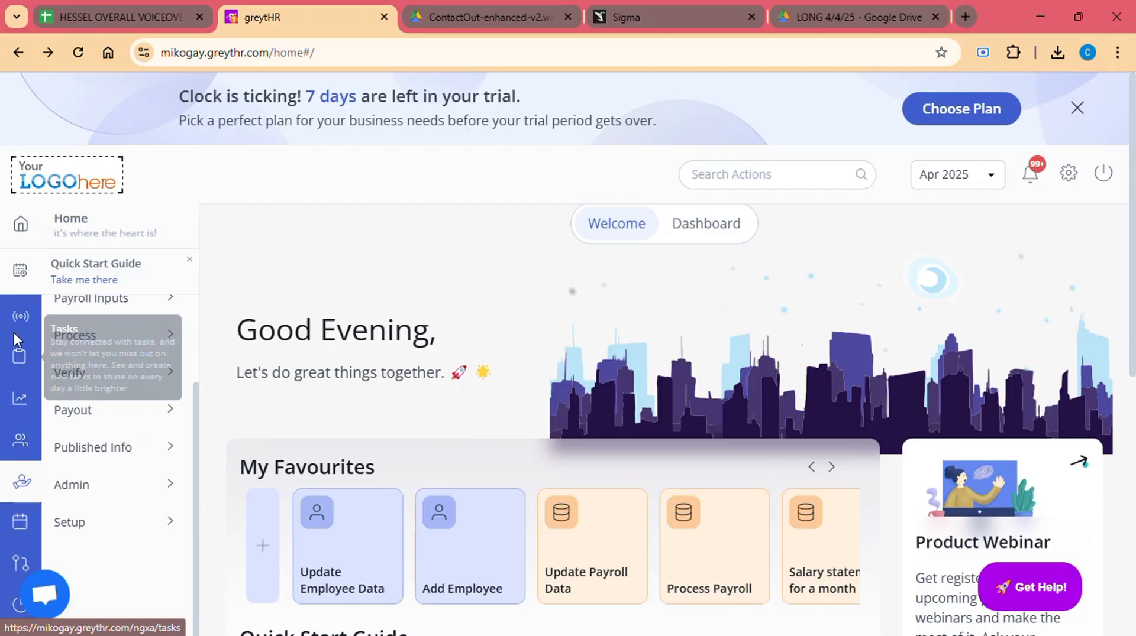
pyautogui.moveTo(546, 579)
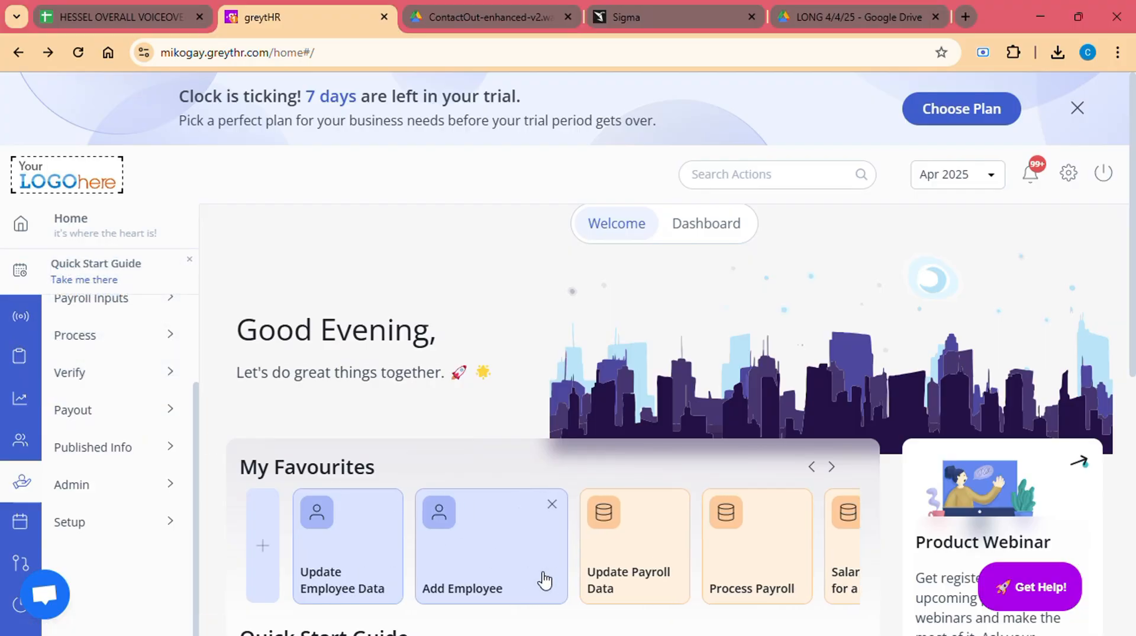
pyautogui.scroll(-3)
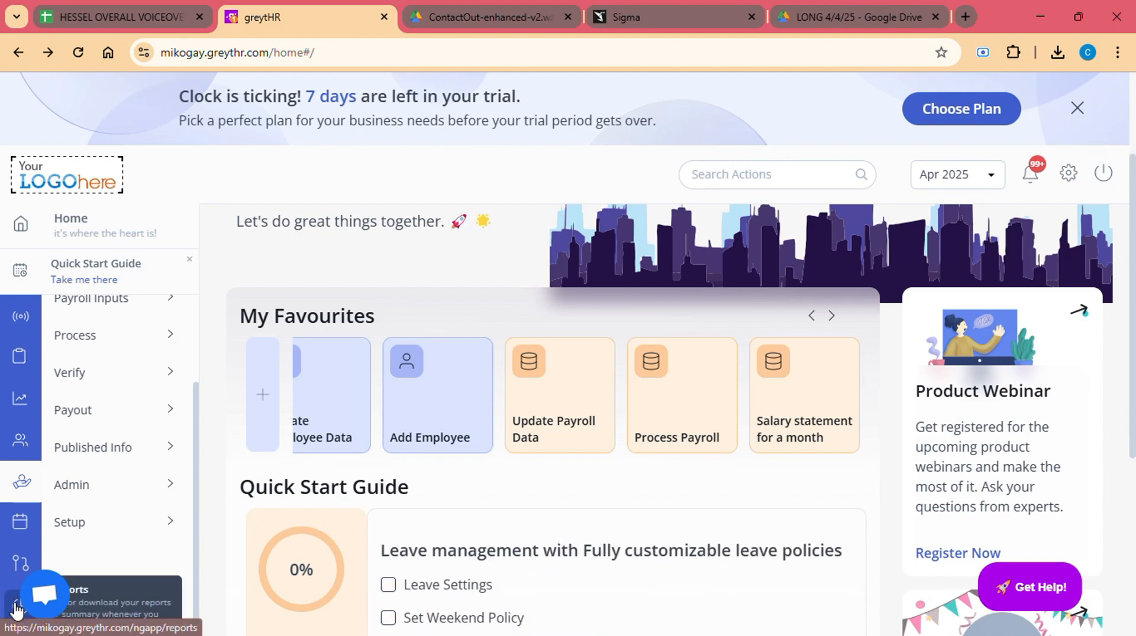
pyautogui.moveTo(20, 523)
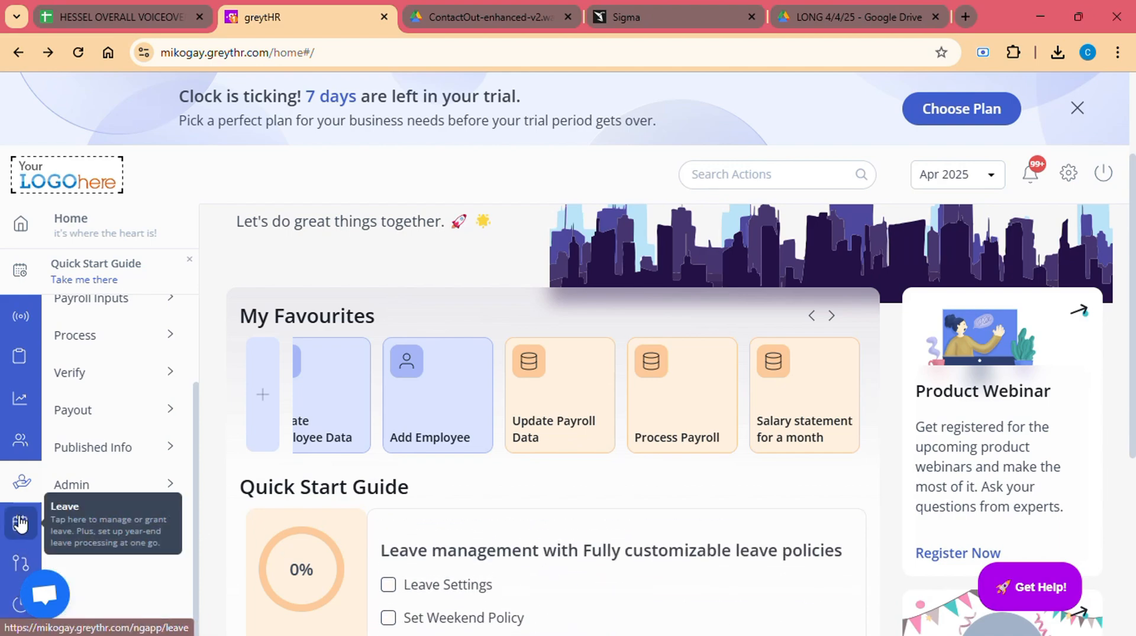
# Open the Leave menu, expand Main, and choose Attendance Overview.
pyautogui.click(20, 522)
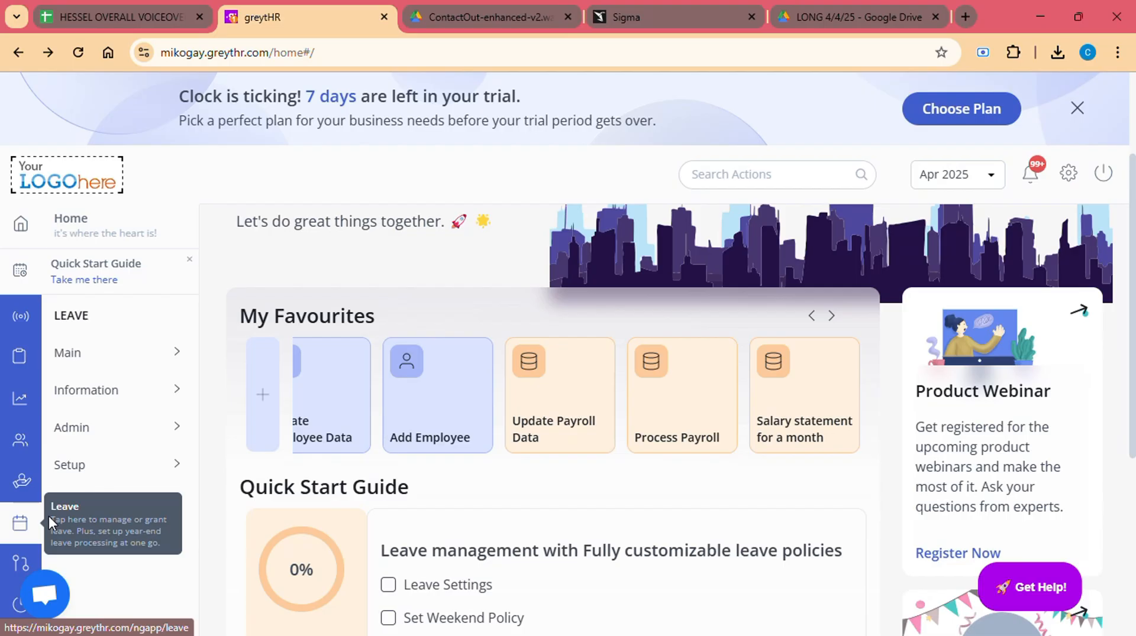
pyautogui.moveTo(114, 365)
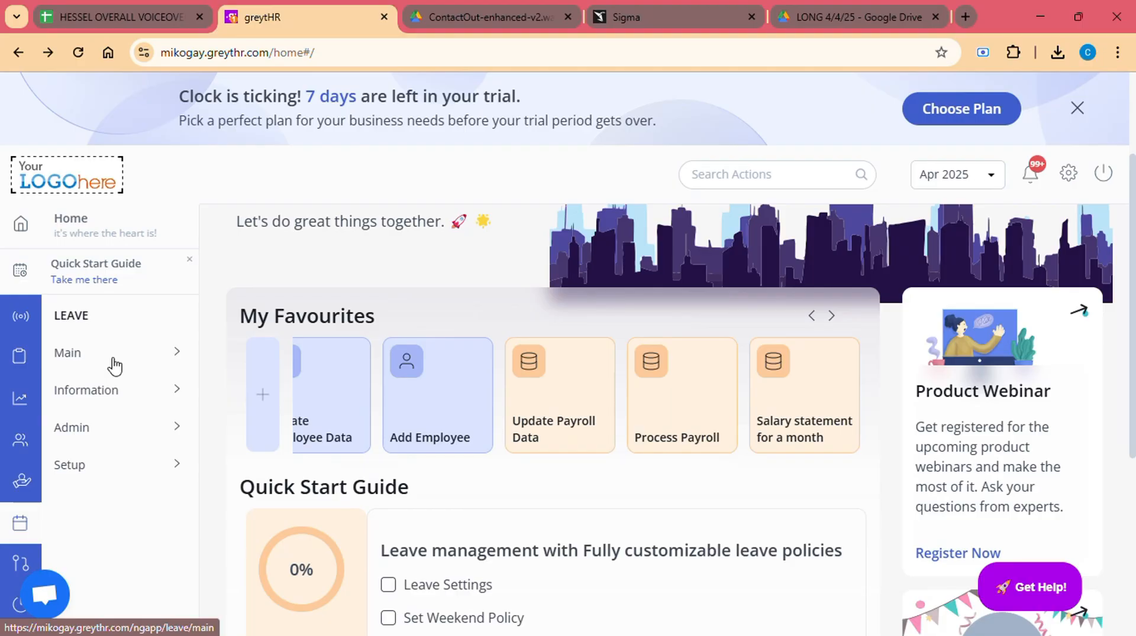
pyautogui.moveTo(161, 360)
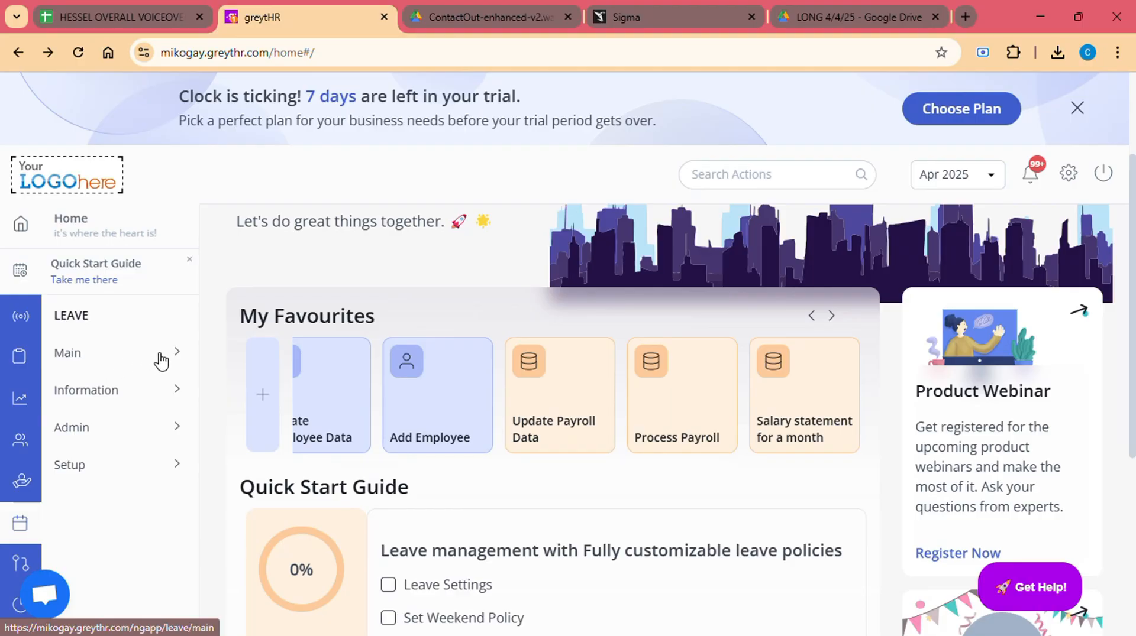
pyautogui.click(67, 352)
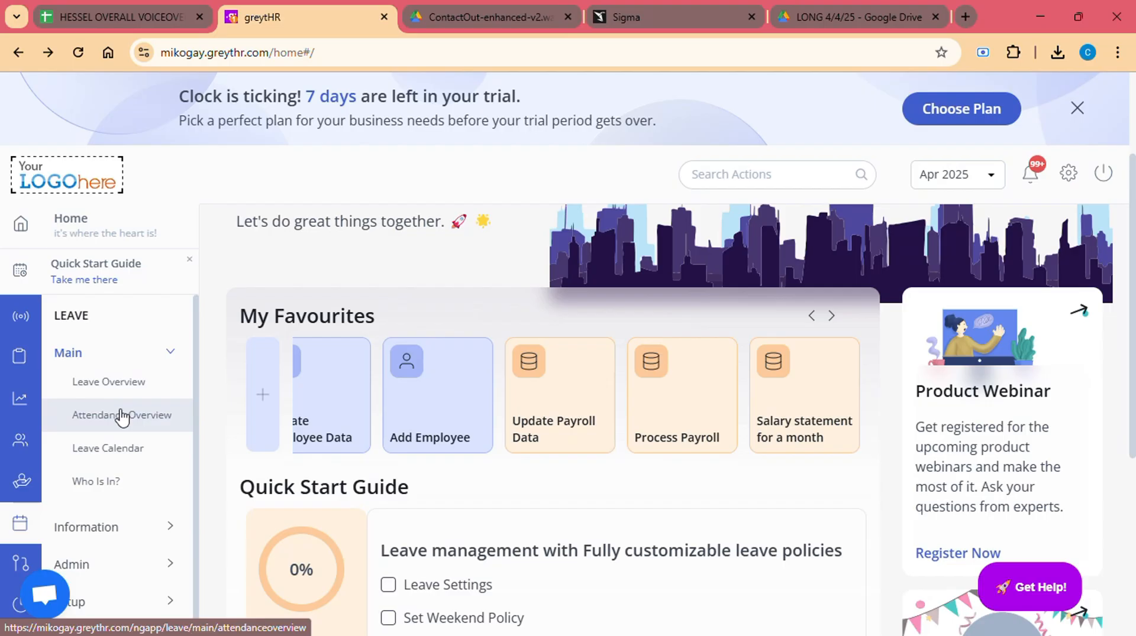
pyautogui.moveTo(94, 482)
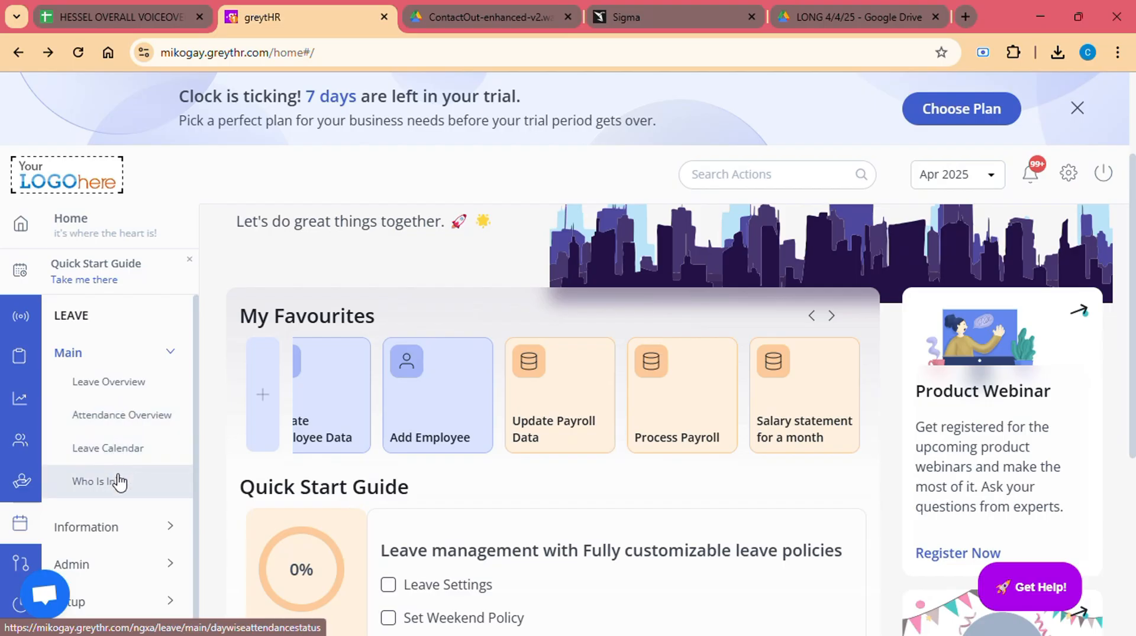
pyautogui.moveTo(115, 582)
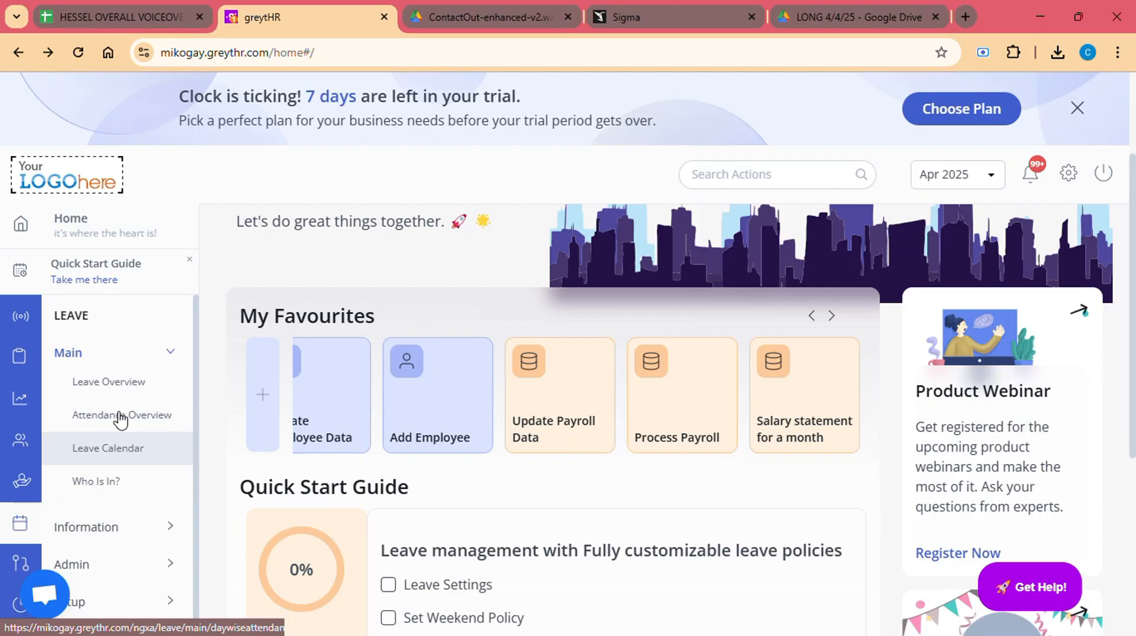
pyautogui.click(775, 174)
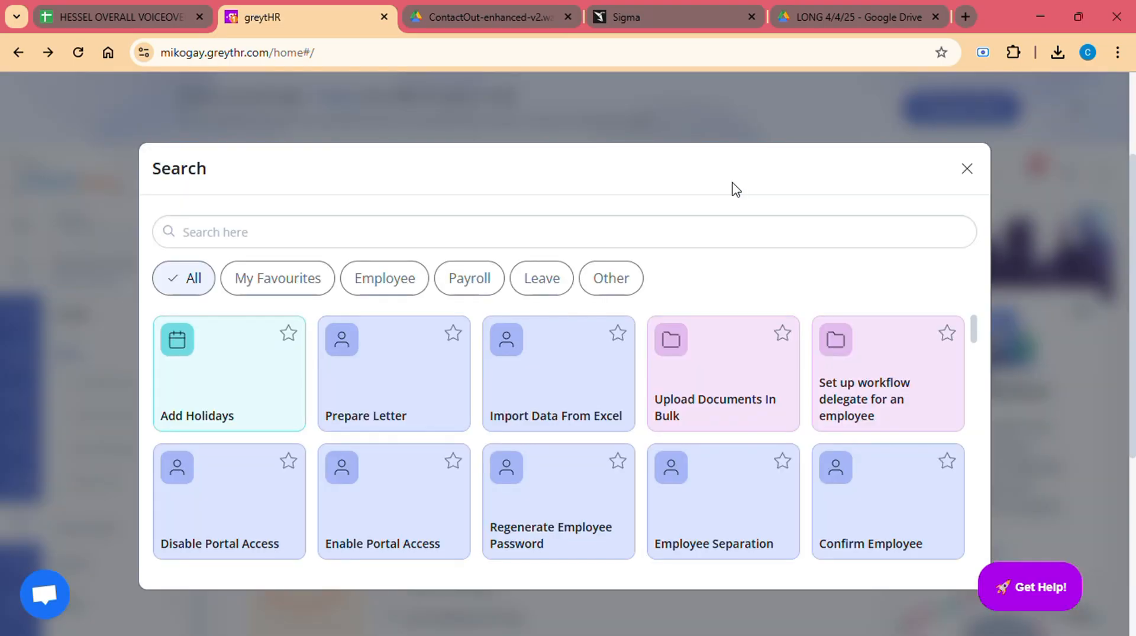
# Search actions for 'SELF SERVICE', then close the search showing no results.
pyautogui.write('SEL')
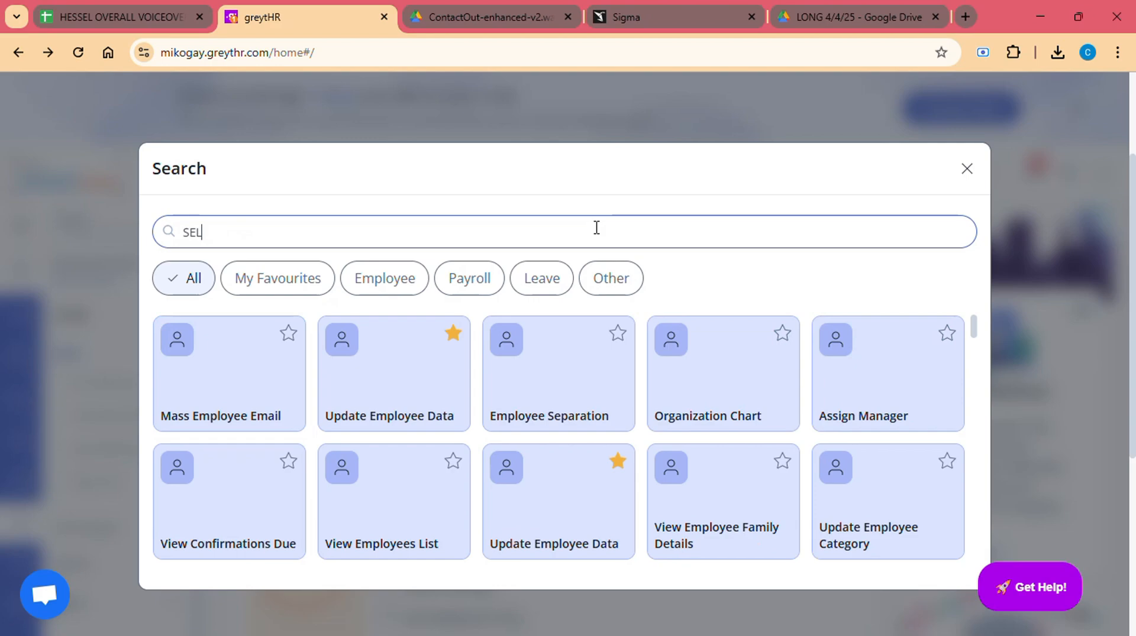
pyautogui.write('F SERV')
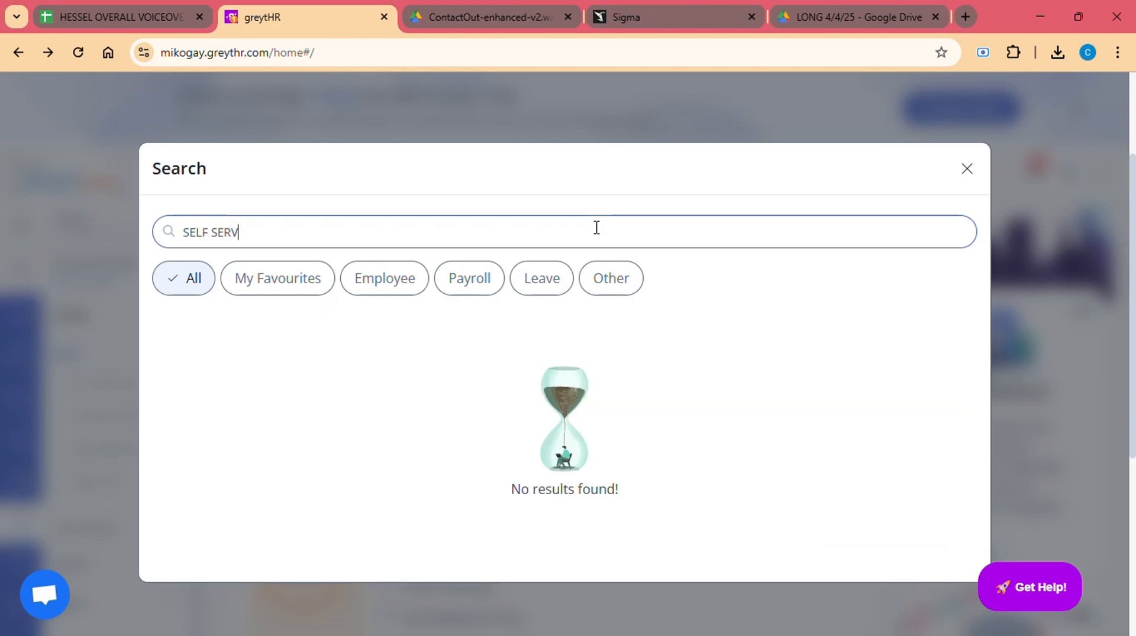
pyautogui.write('ICE')
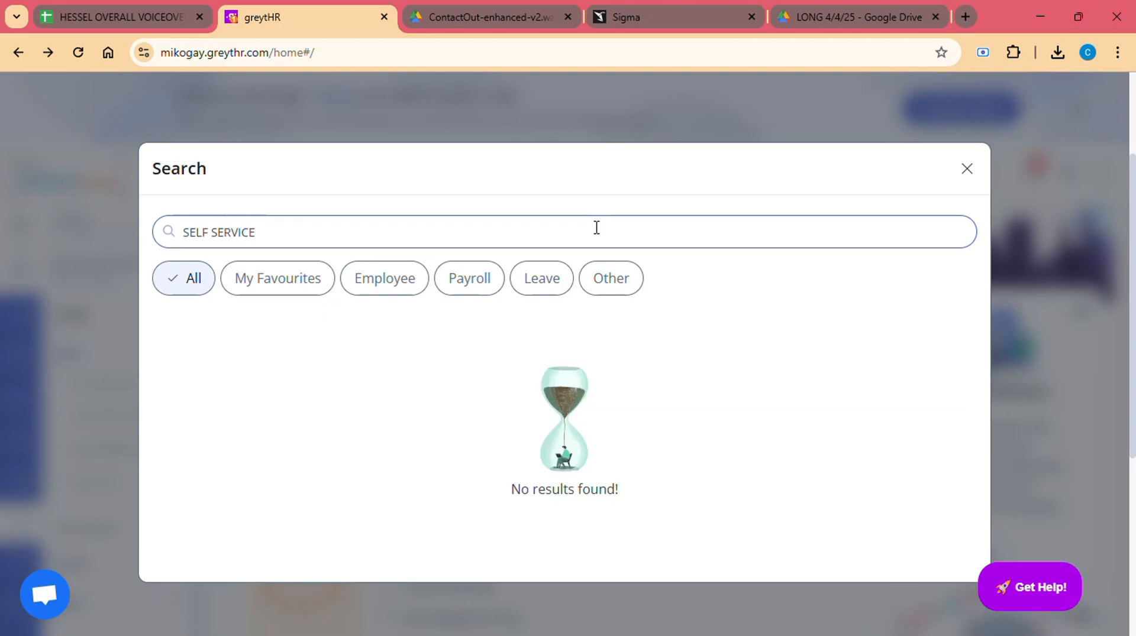
pyautogui.click(966, 168)
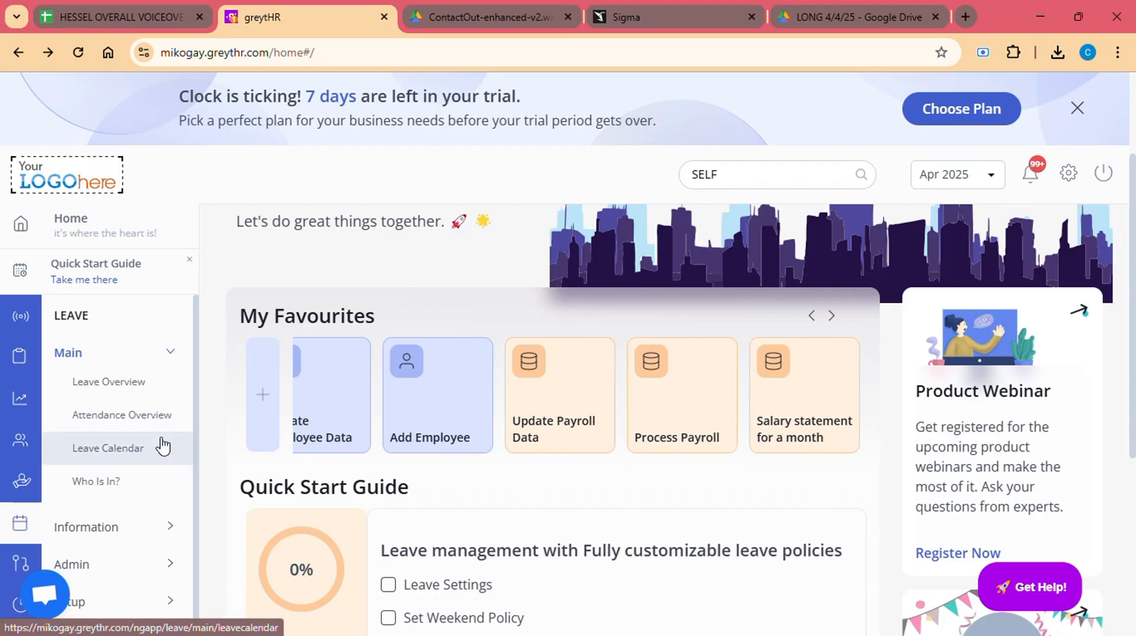
pyautogui.moveTo(20, 398)
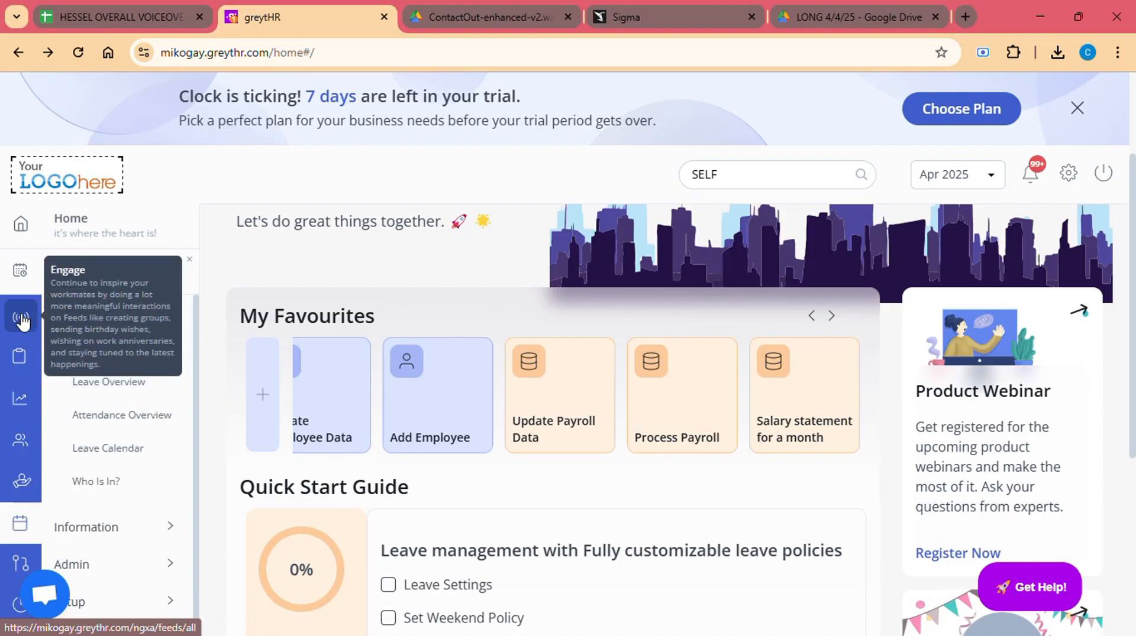
pyautogui.moveTo(21, 441)
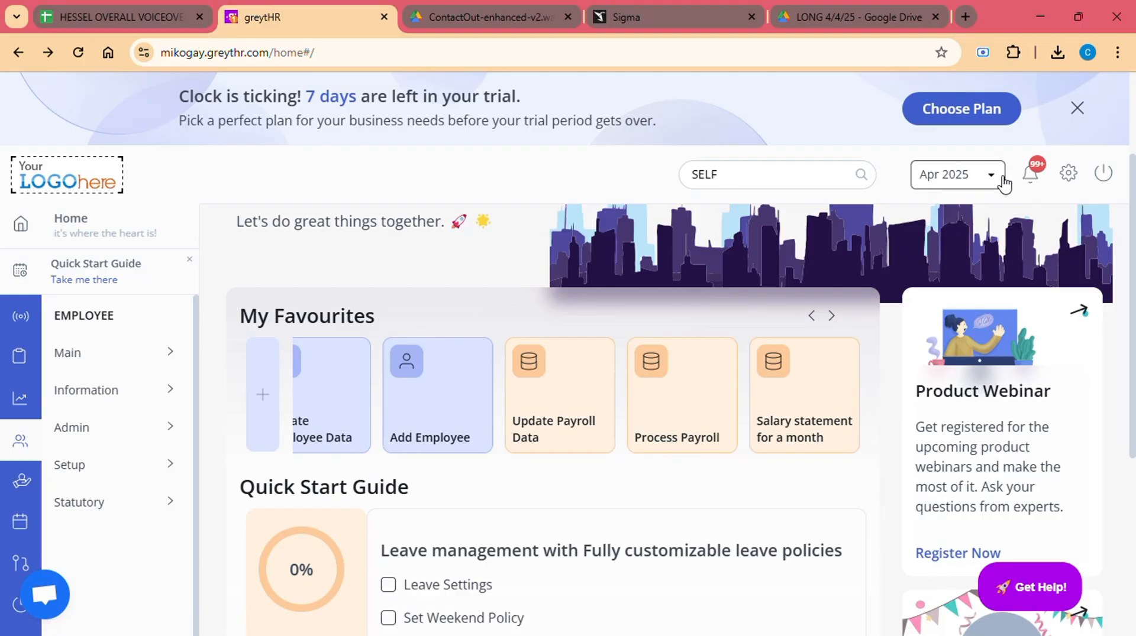
pyautogui.moveTo(1007, 186)
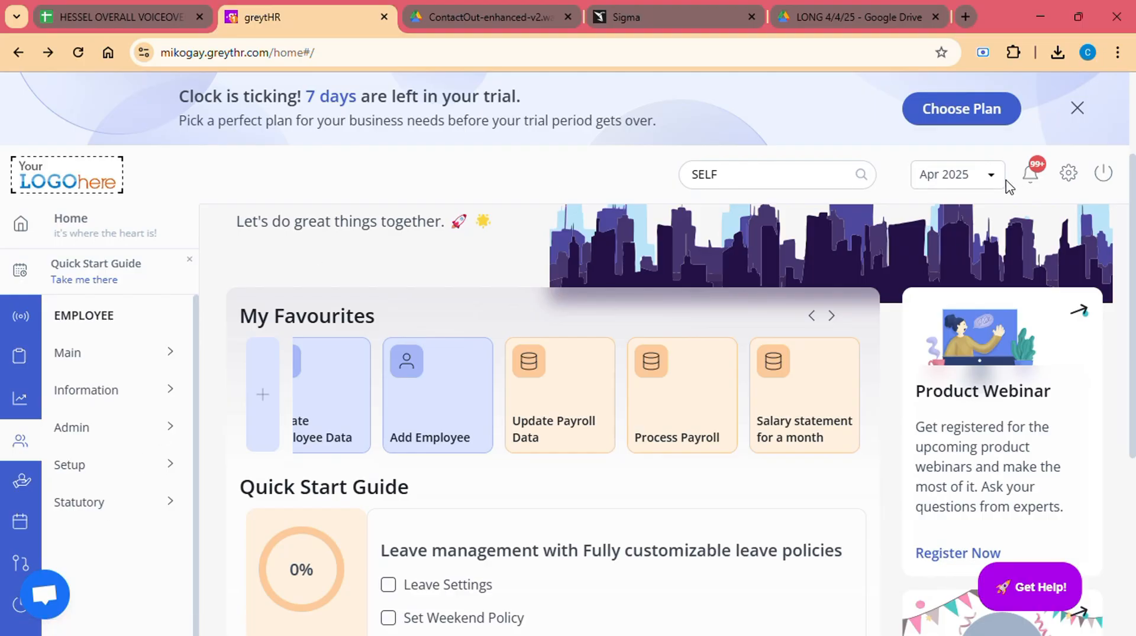
pyautogui.moveTo(128, 233)
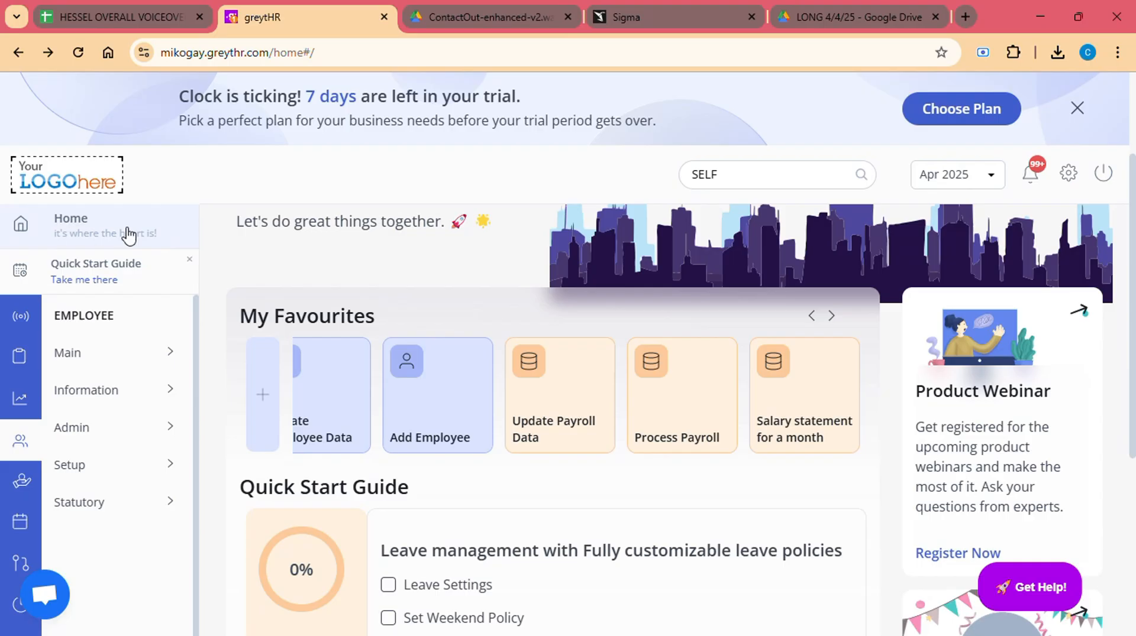
pyautogui.moveTo(134, 445)
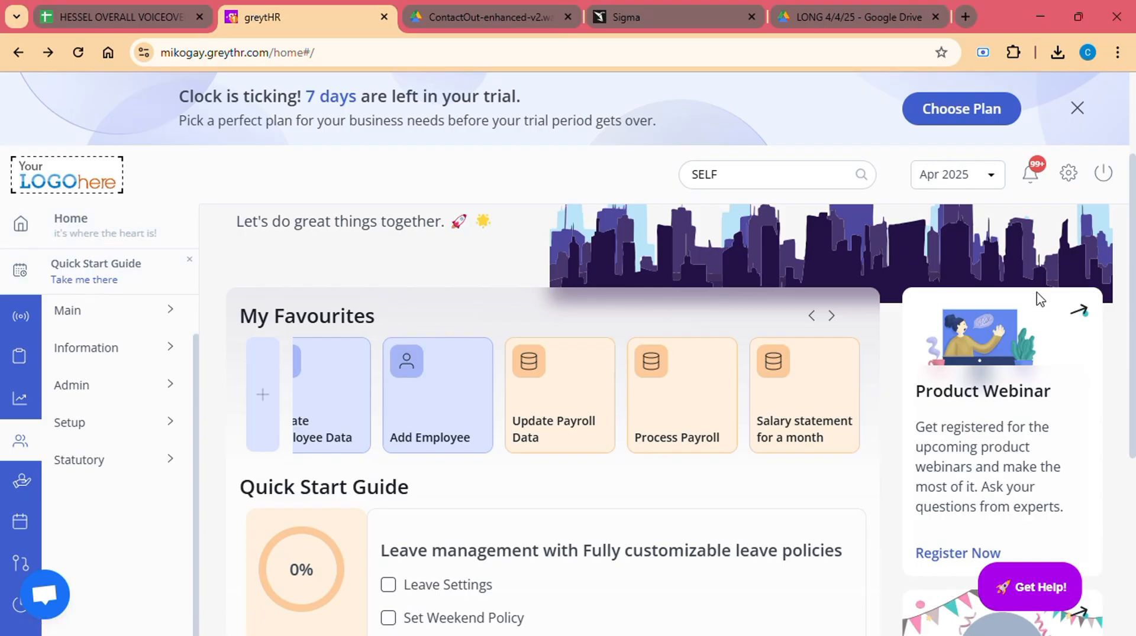
pyautogui.moveTo(1067, 174)
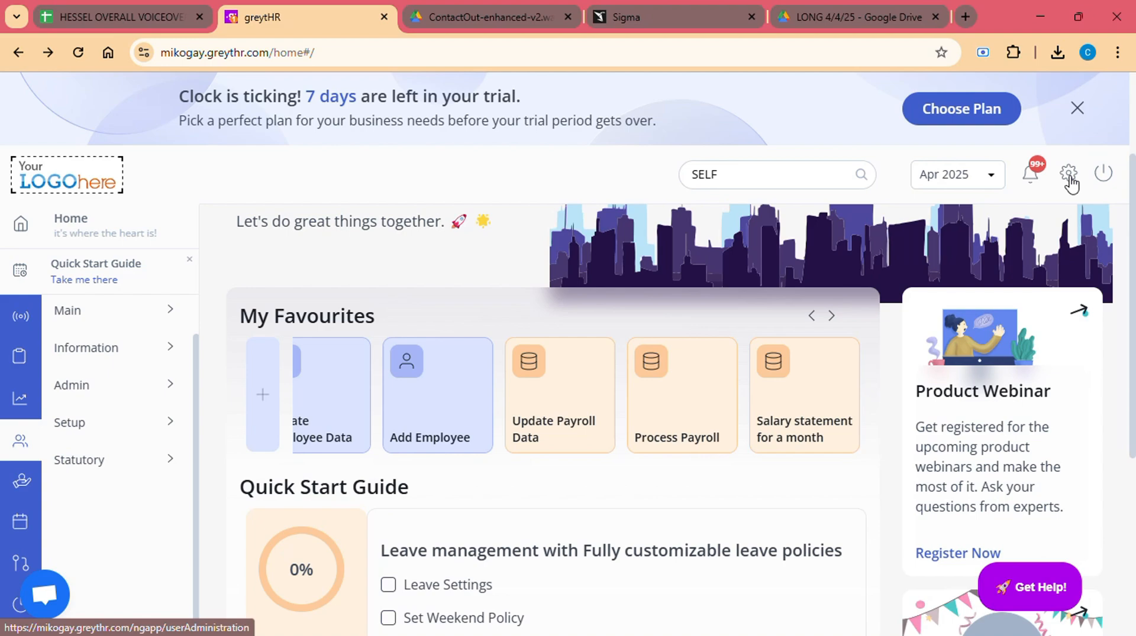
# Open User Administration's User Roles page listing employee and manager roles.
pyautogui.click(1068, 174)
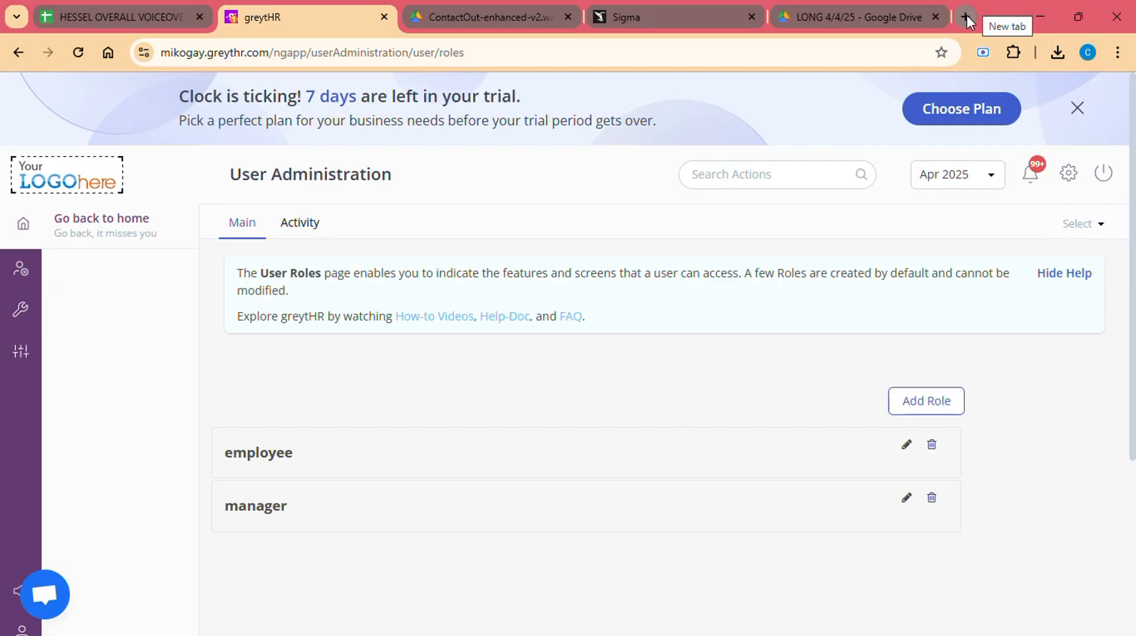
pyautogui.moveTo(20, 272)
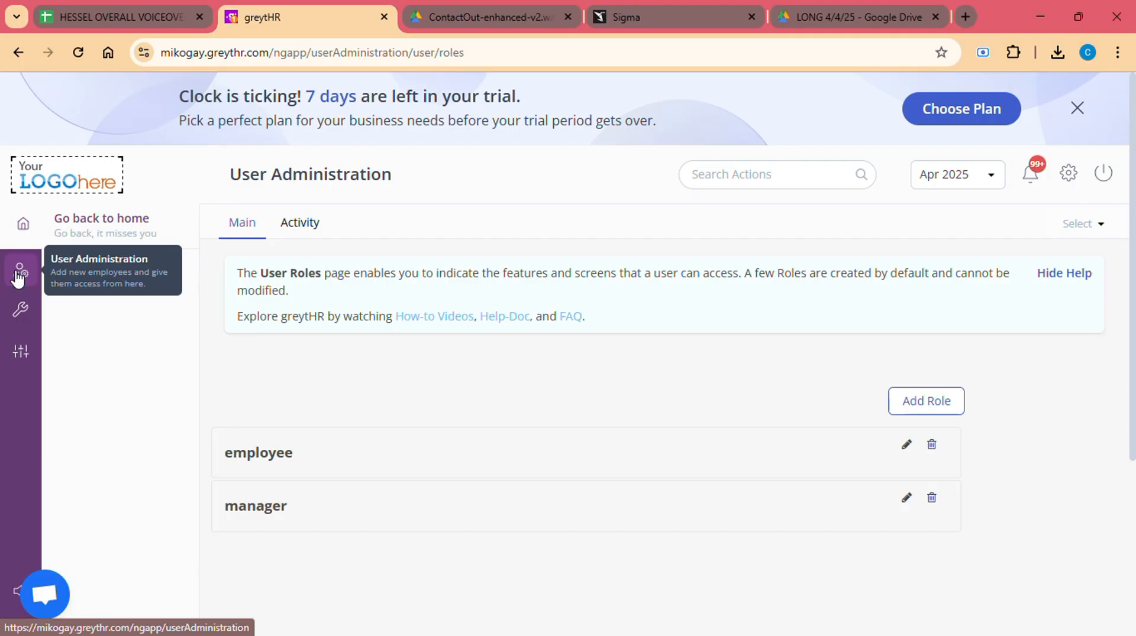
pyautogui.click(20, 270)
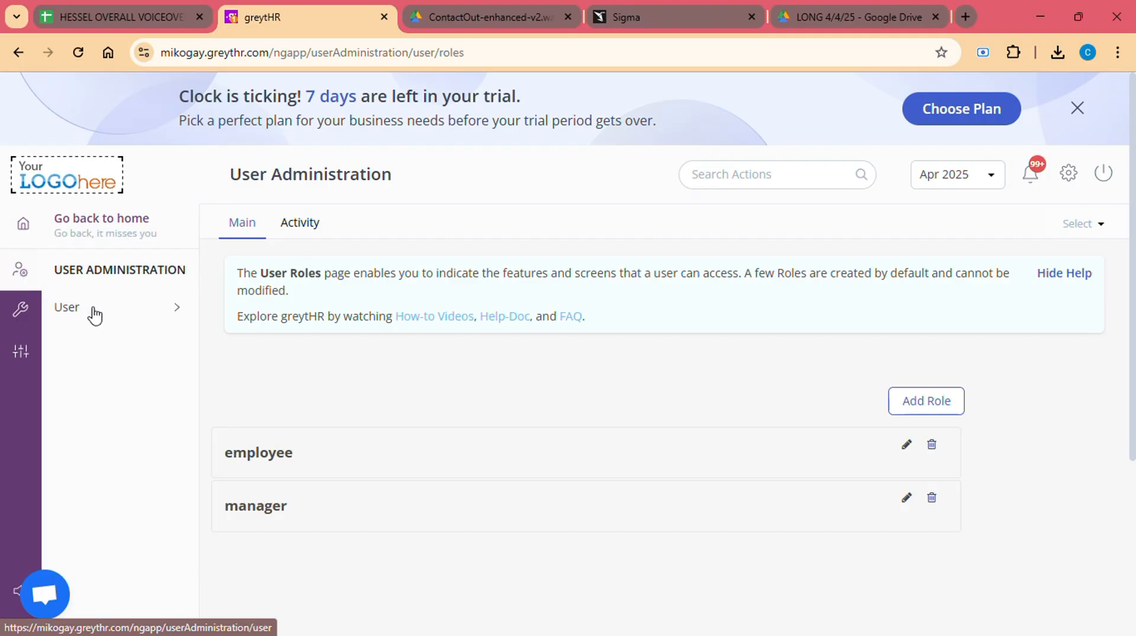
pyautogui.moveTo(84, 230)
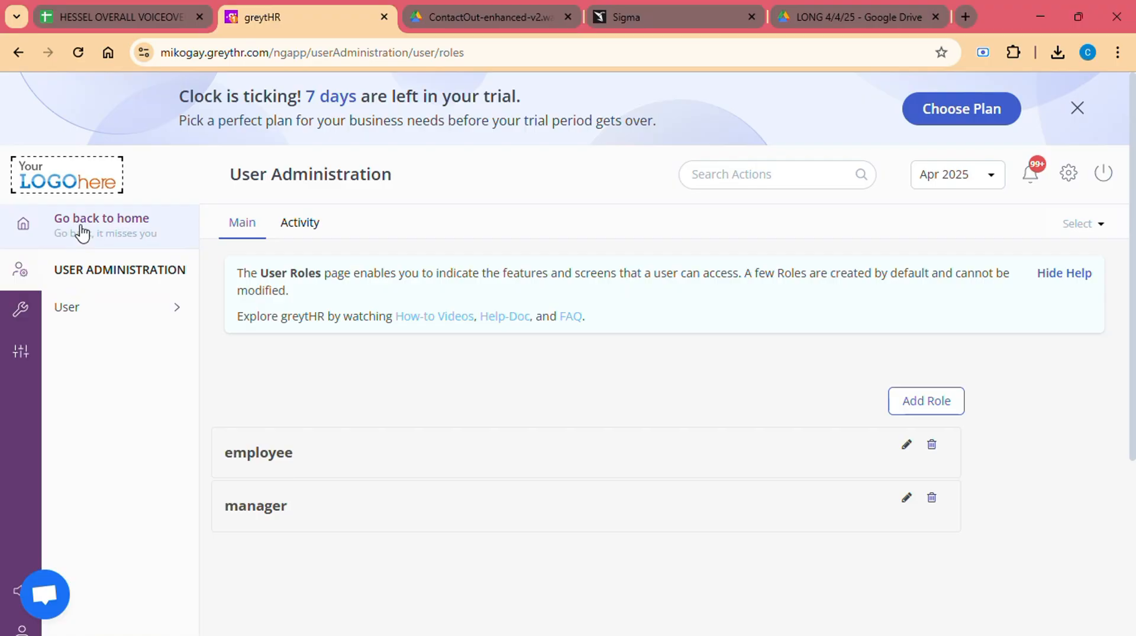
pyautogui.moveTo(101, 225)
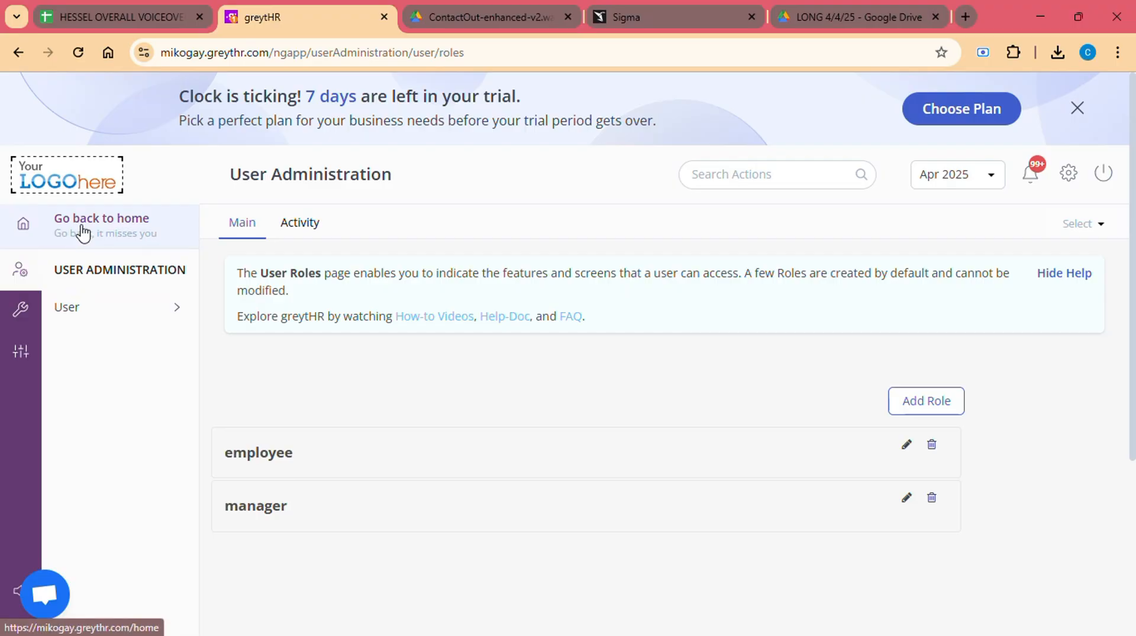
# Return home, log out of the trial account, and log back in.
pyautogui.click(101, 226)
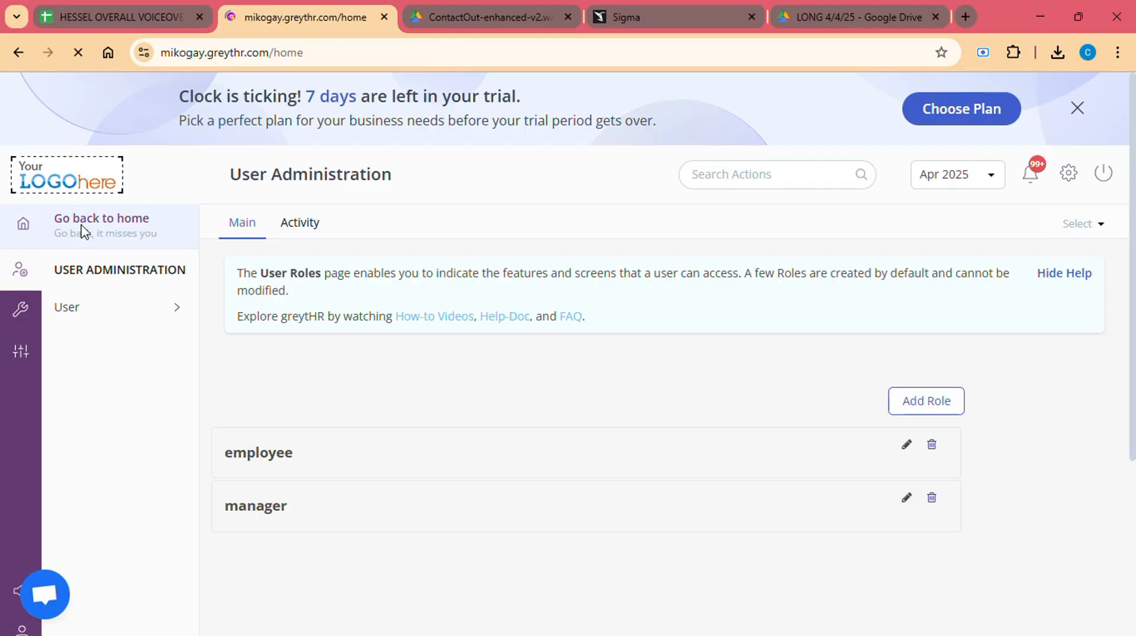
pyautogui.click(101, 226)
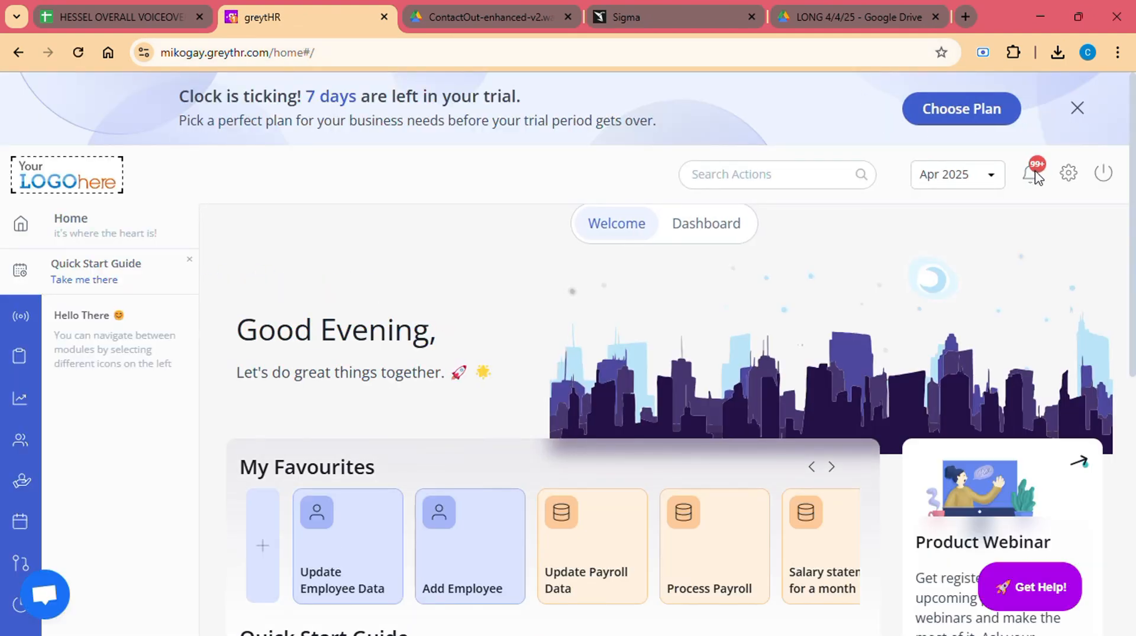
pyautogui.moveTo(1102, 174)
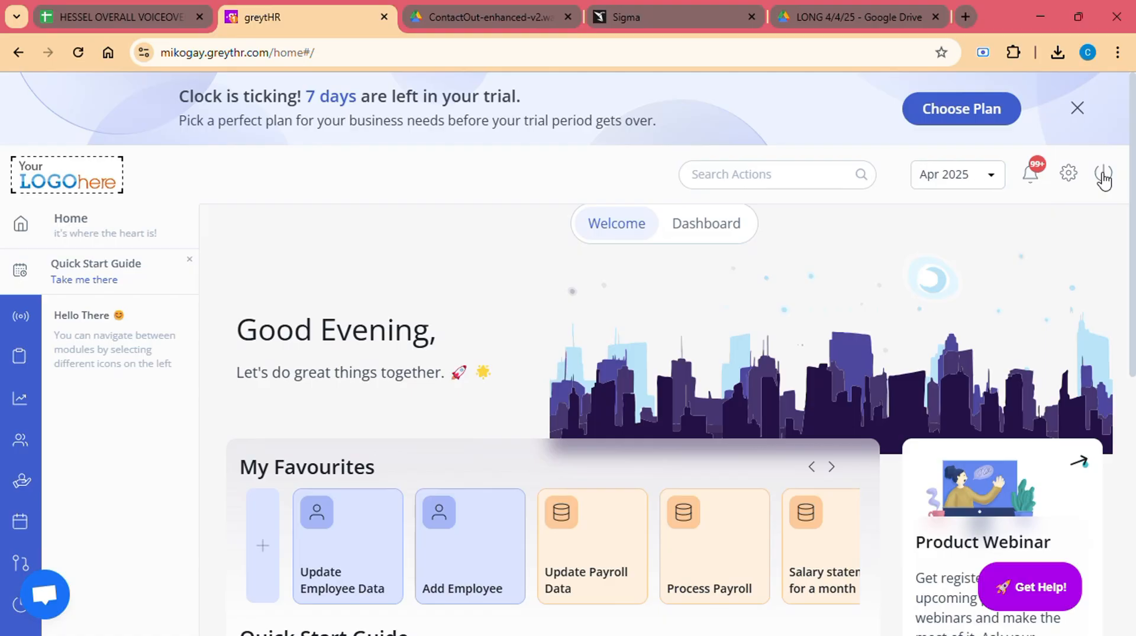
pyautogui.click(1103, 174)
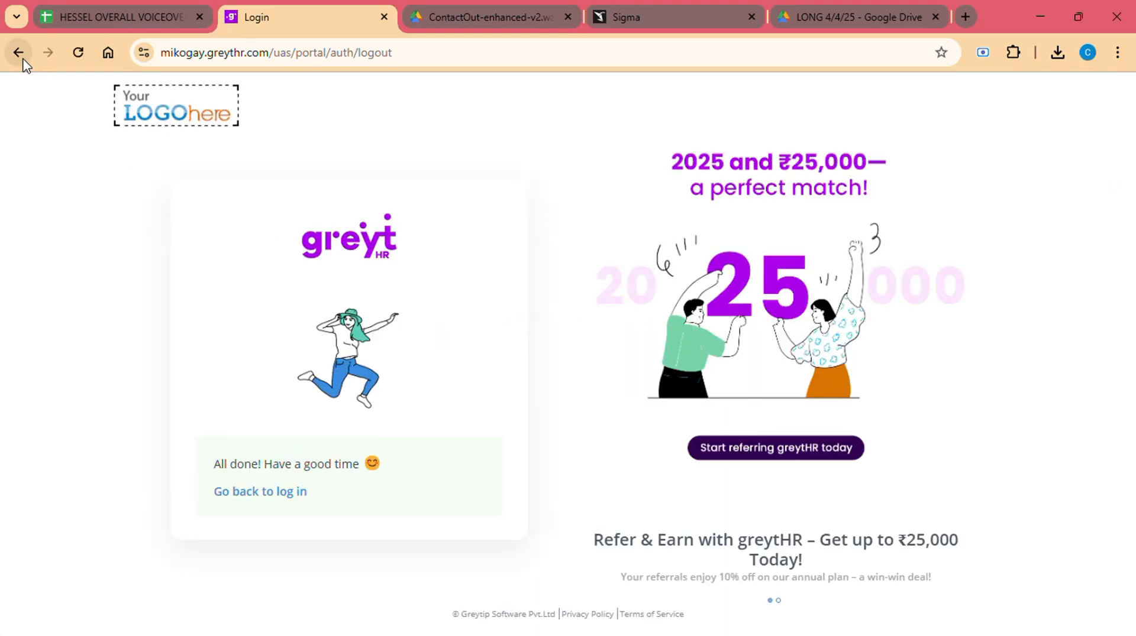
pyautogui.click(259, 492)
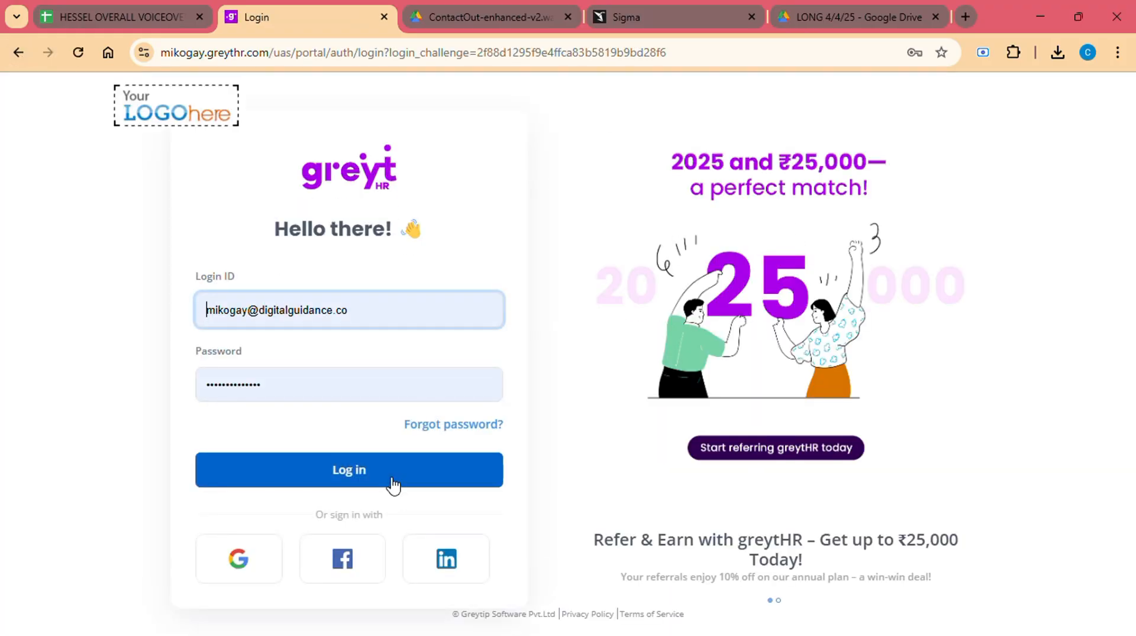
pyautogui.click(348, 469)
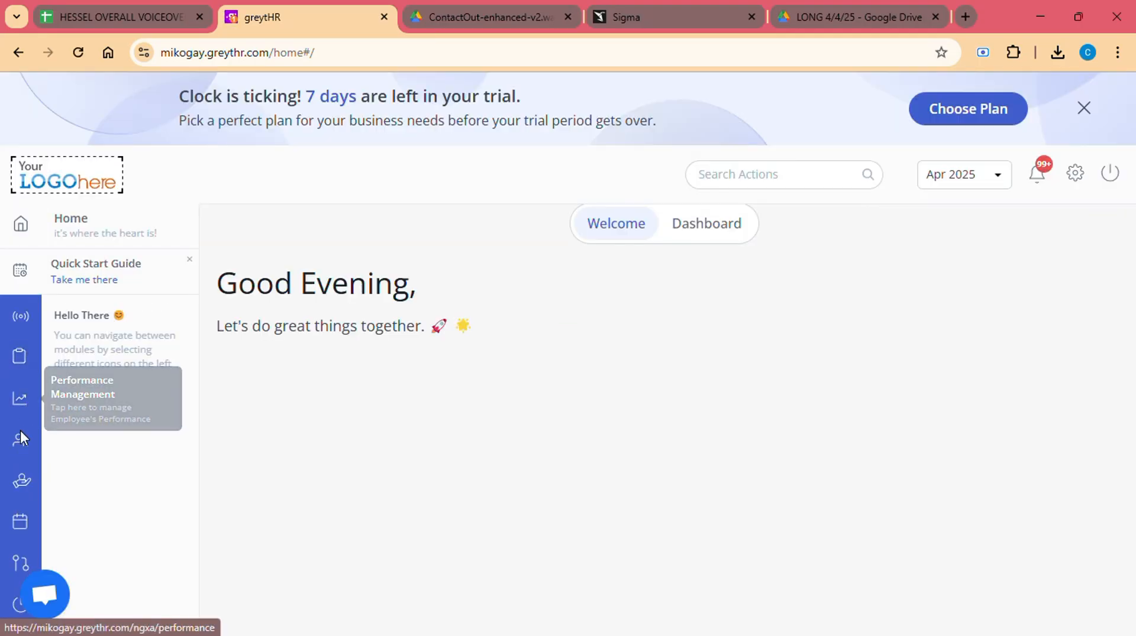
# Open Quick Add Employee from the Employee menu and enter 'NAME' as employee name.
pyautogui.click(20, 440)
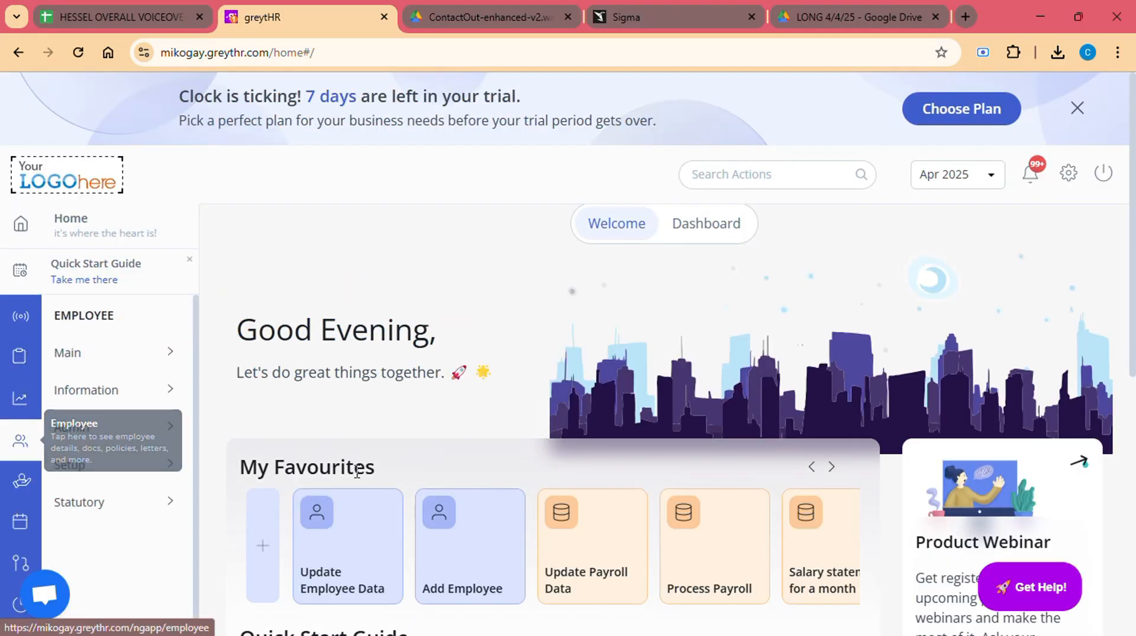
pyautogui.click(461, 547)
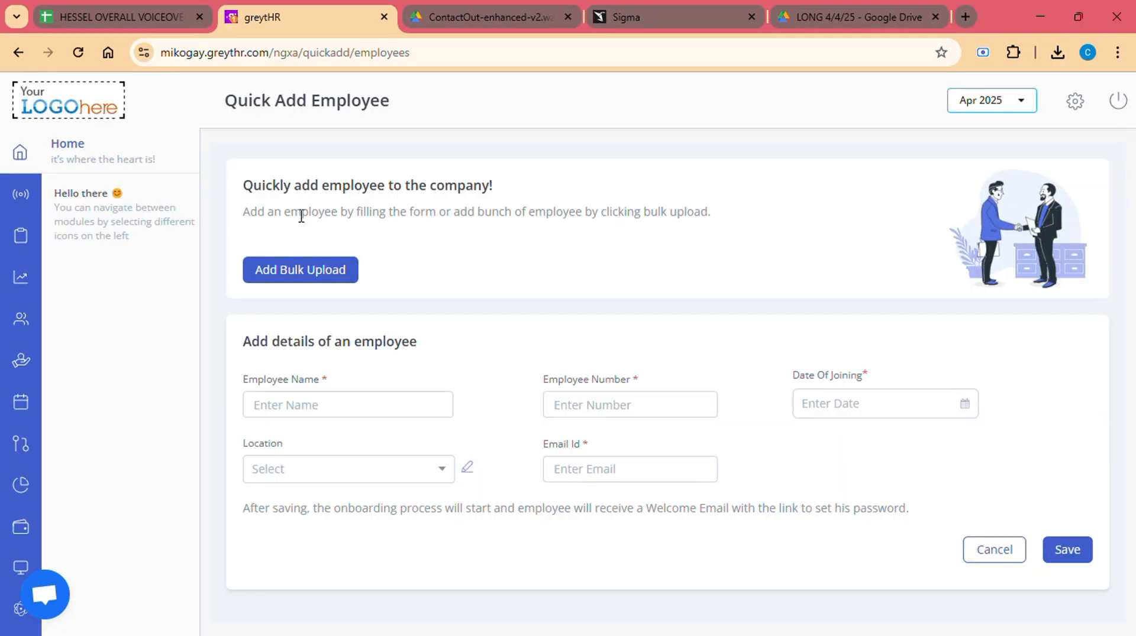
pyautogui.write('NAM')
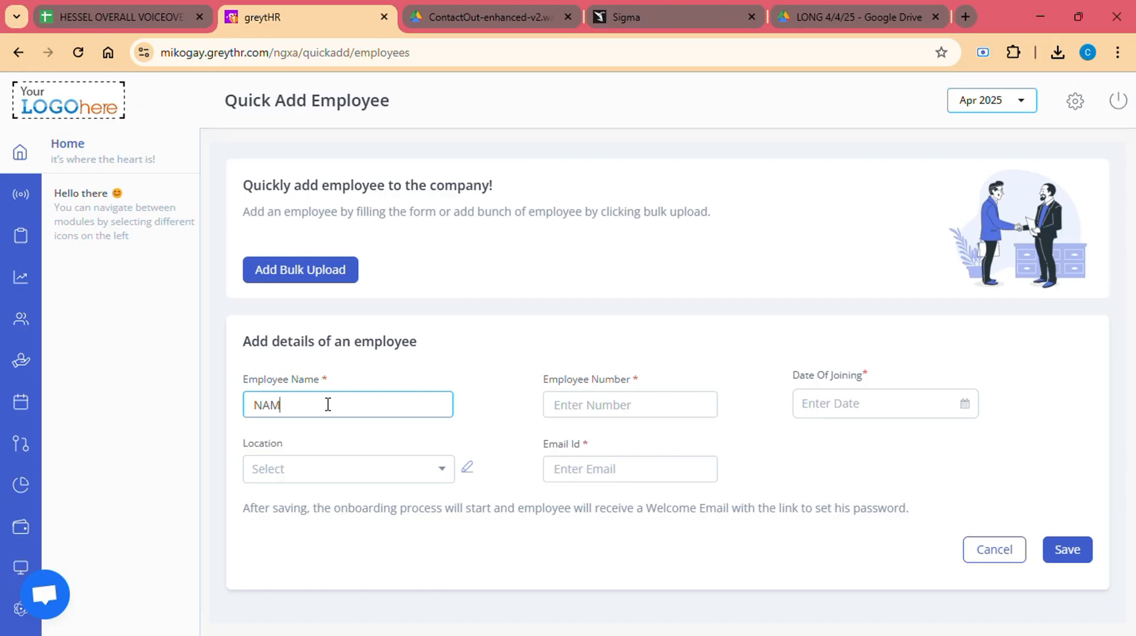
pyautogui.click(347, 469)
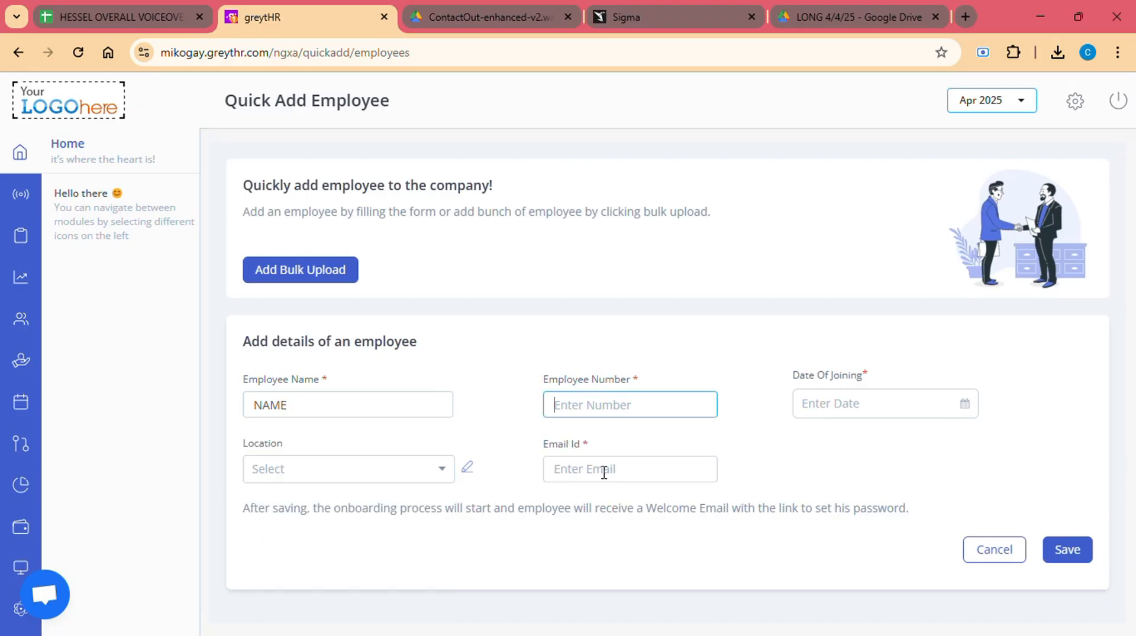
pyautogui.click(869, 404)
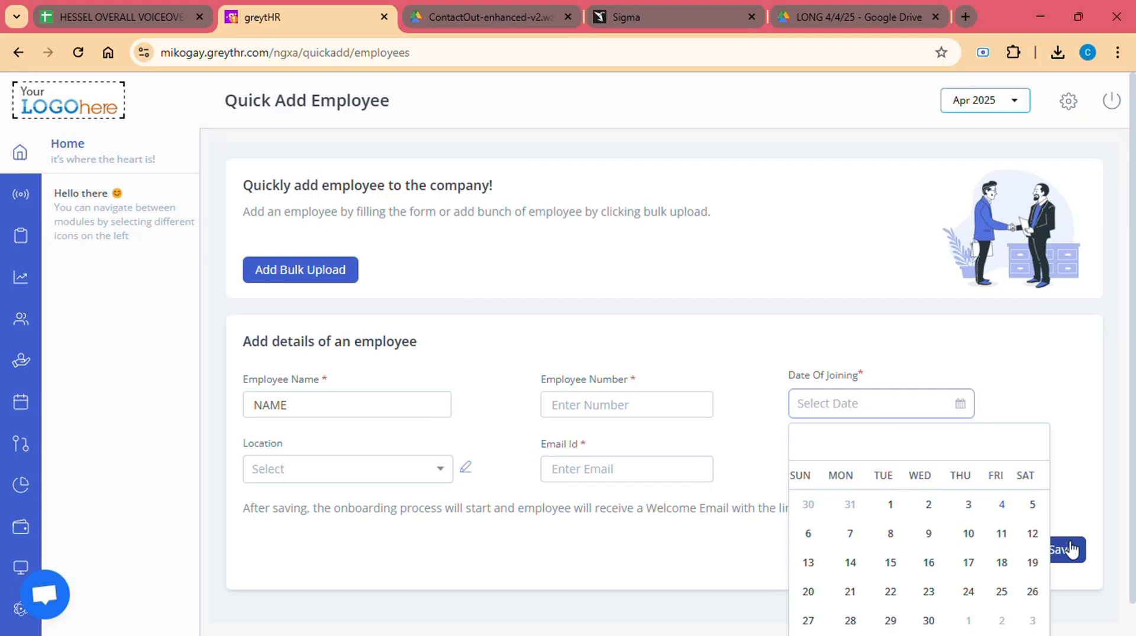
pyautogui.click(154, 376)
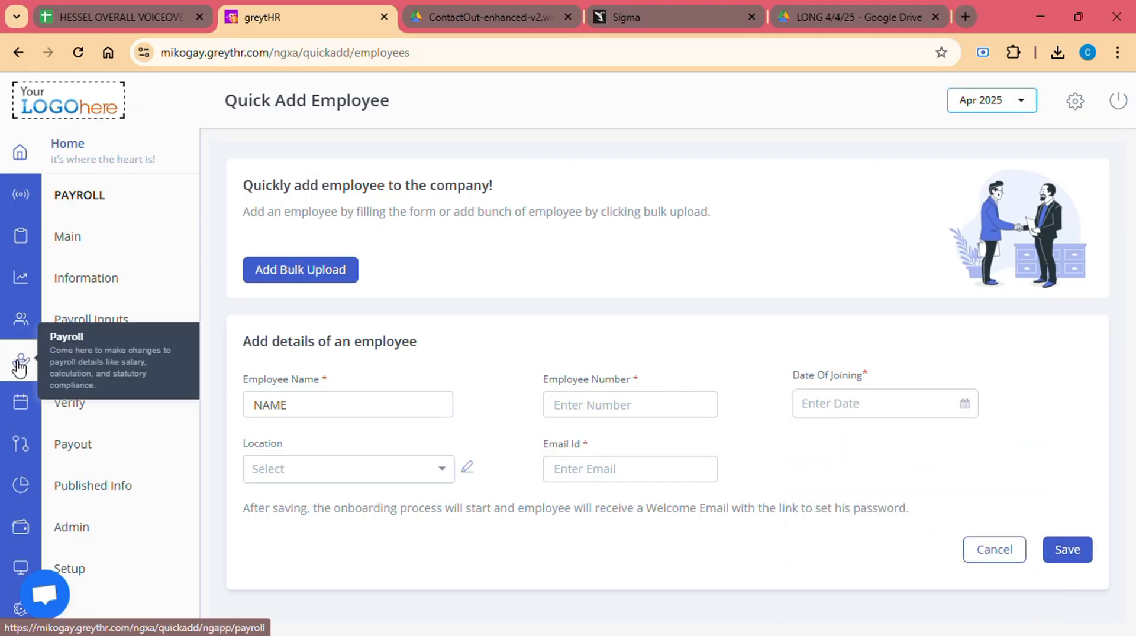
pyautogui.moveTo(75, 361)
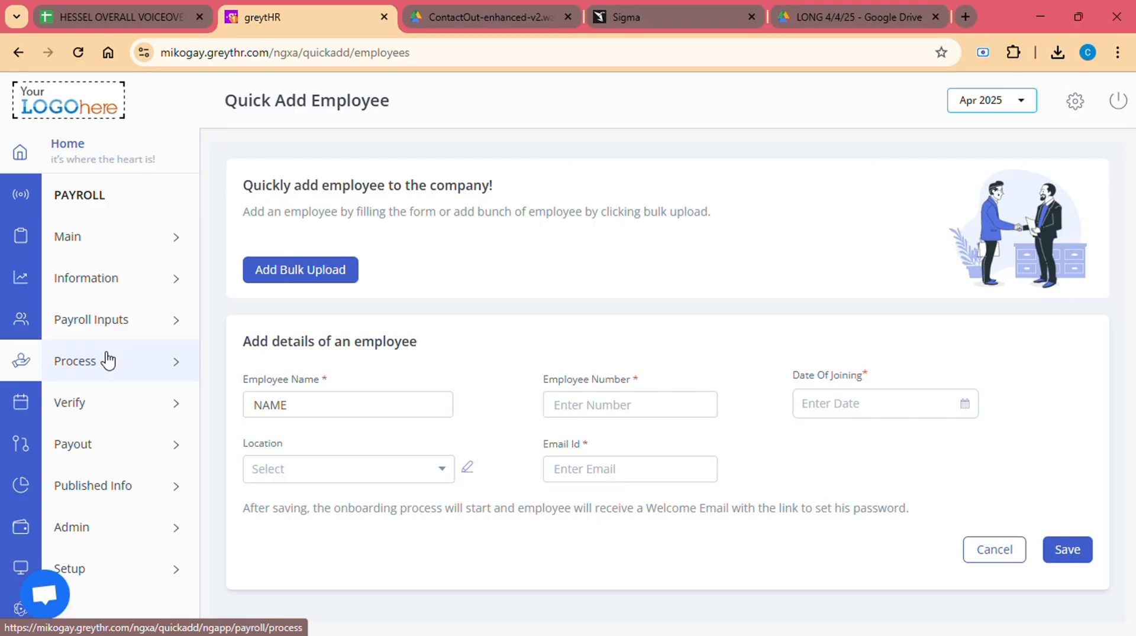
# Expand Payroll Inputs, scroll the Payroll menu, and expand Setup showing Salary Setup.
pyautogui.click(92, 319)
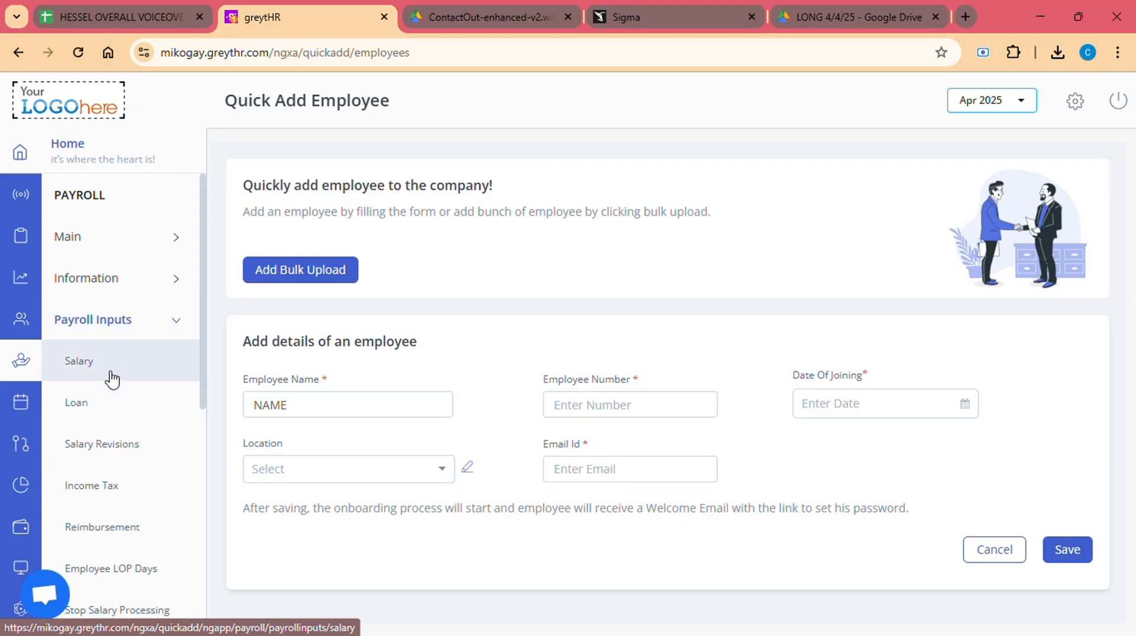
pyautogui.scroll(-3)
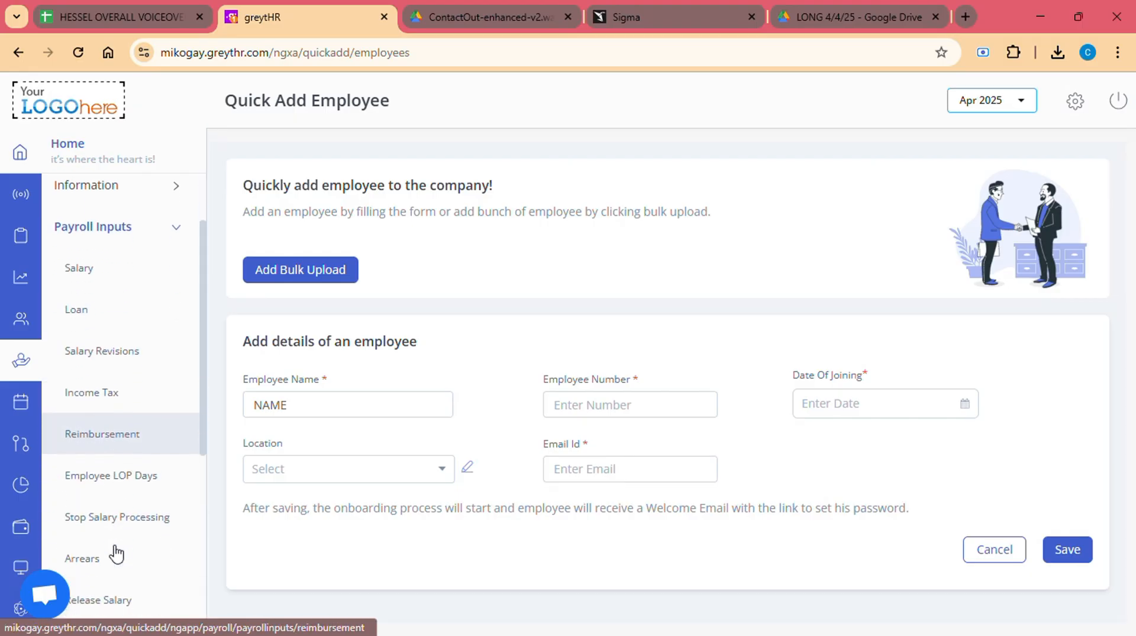
pyautogui.scroll(-3)
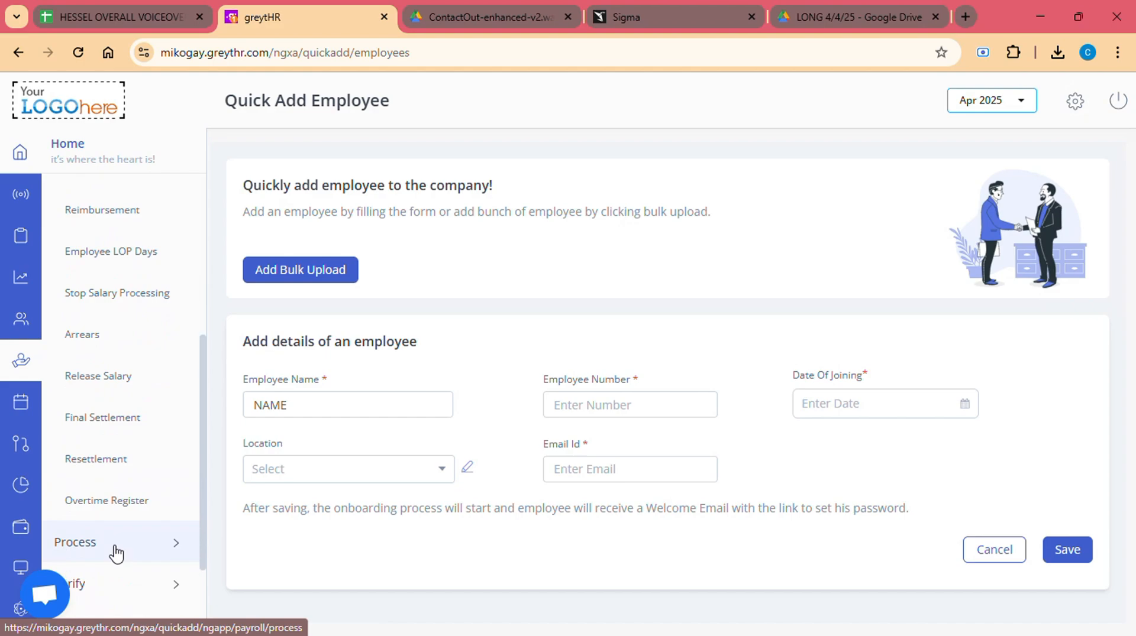
pyautogui.scroll(-3)
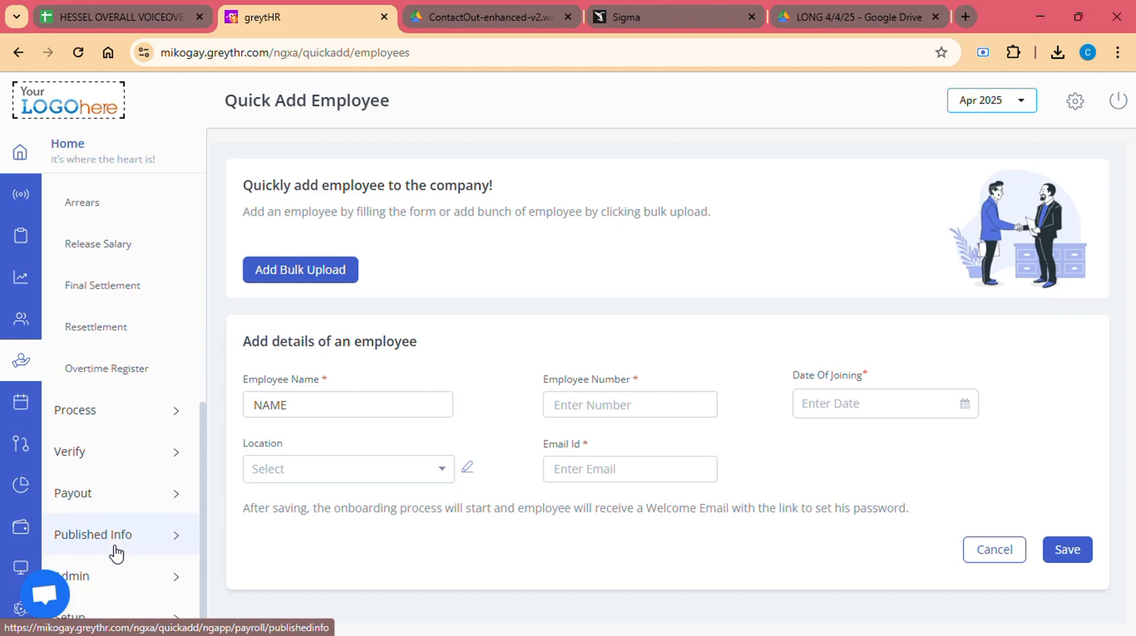
pyautogui.moveTo(116, 618)
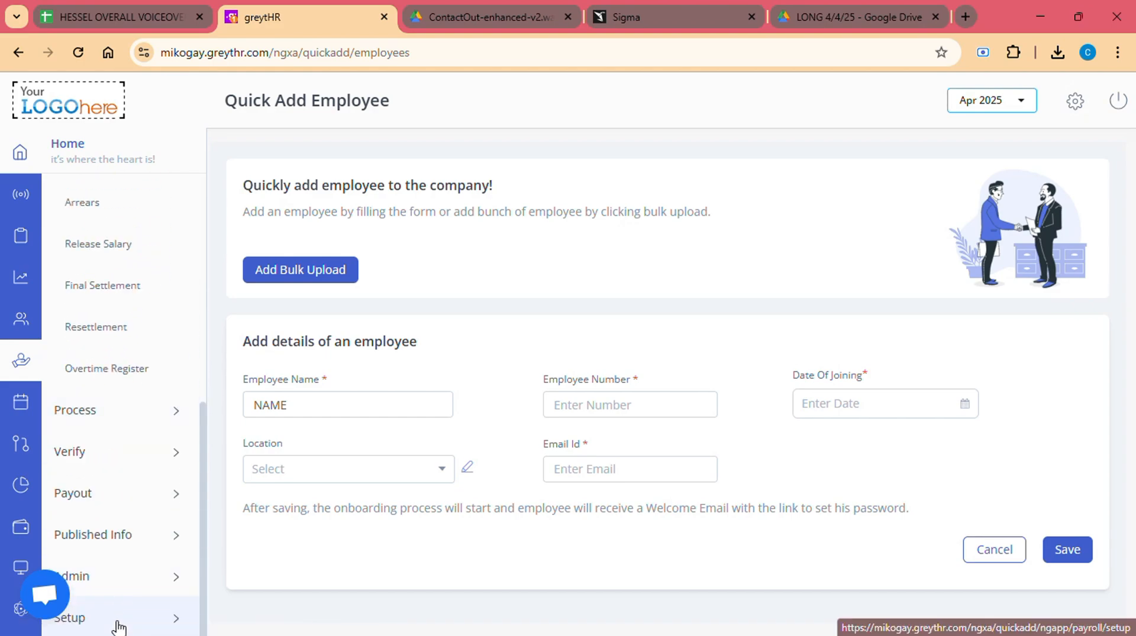
pyautogui.click(70, 617)
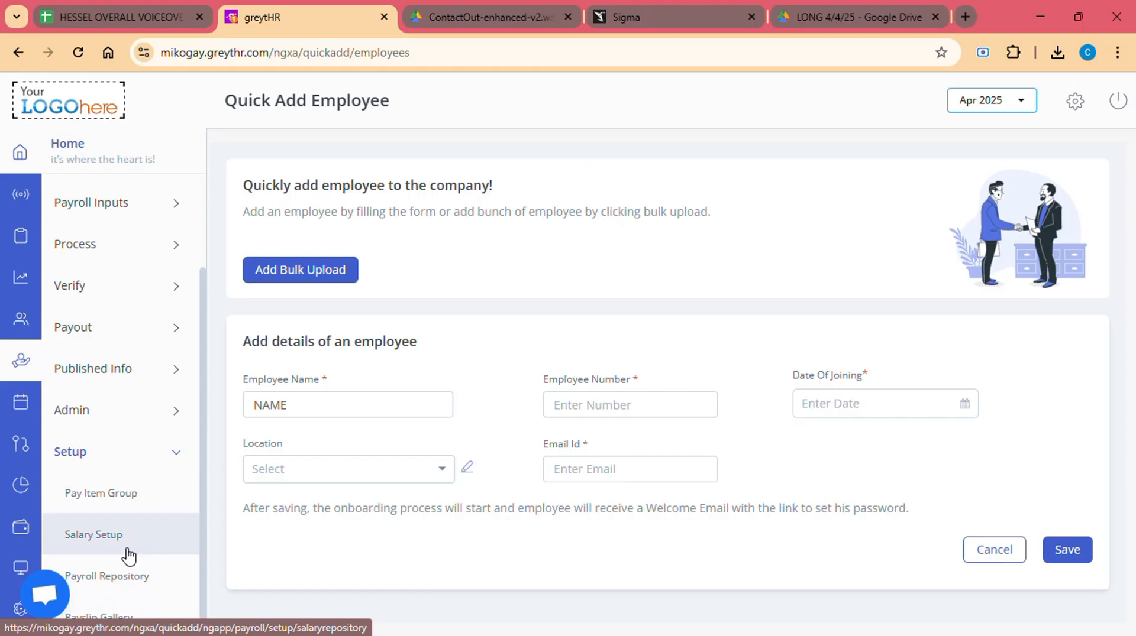
pyautogui.moveTo(125, 552)
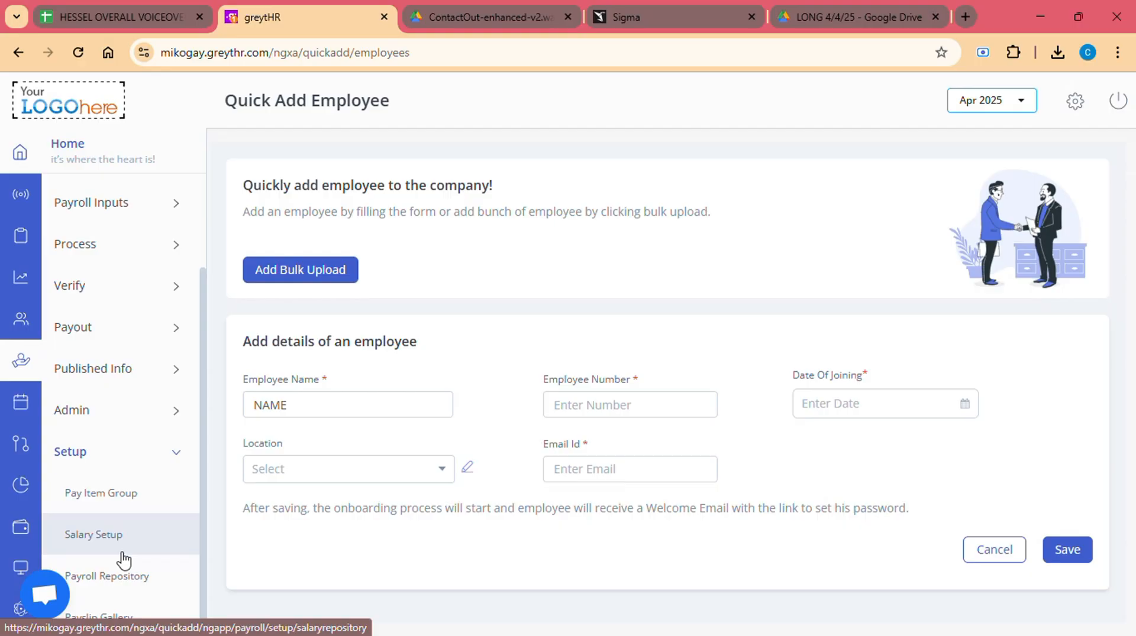
pyautogui.moveTo(193, 244)
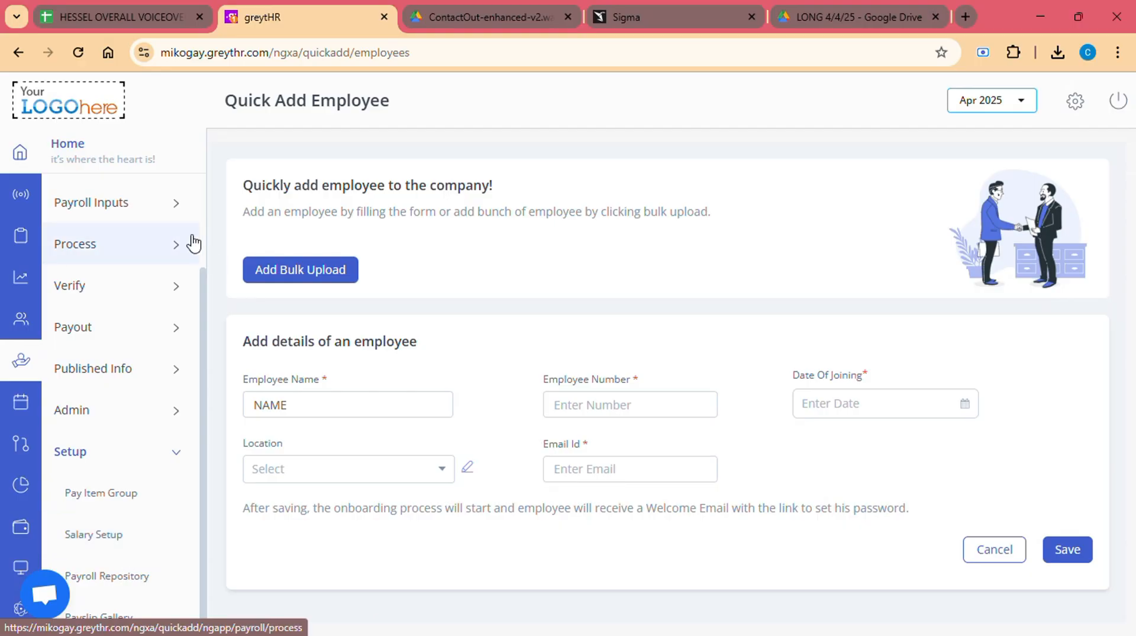
pyautogui.moveTo(25, 174)
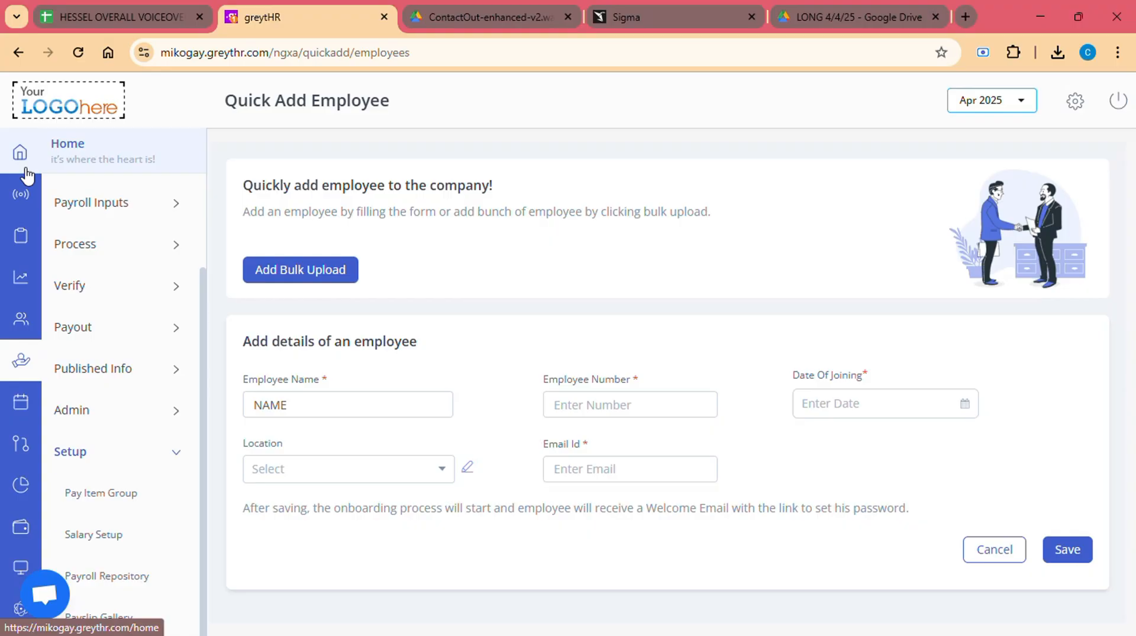
pyautogui.moveTo(20, 194)
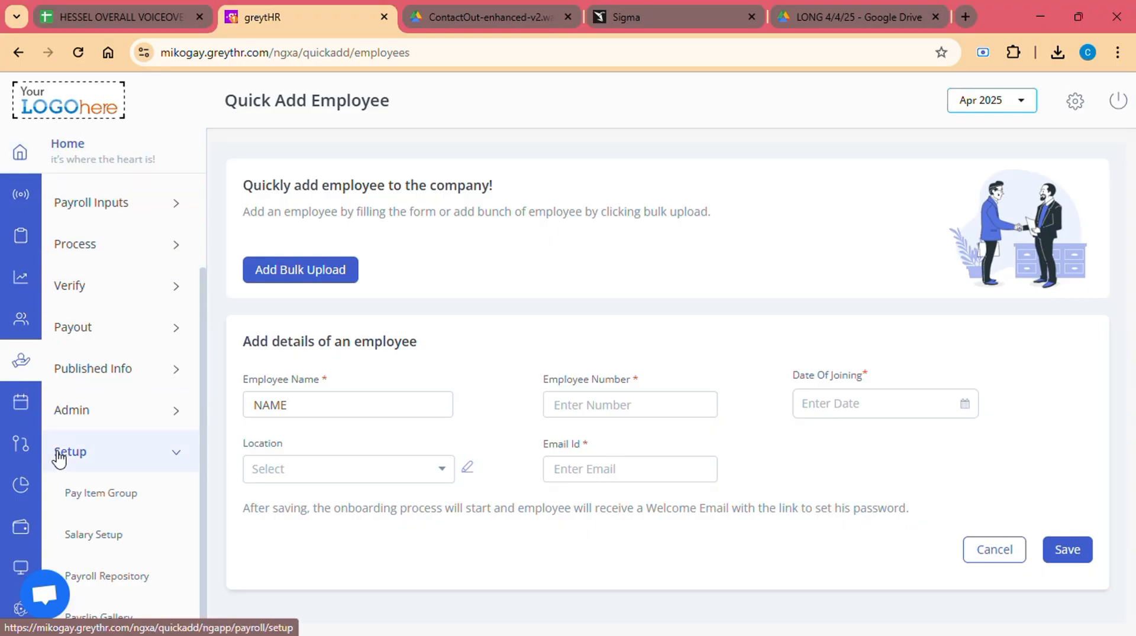
pyautogui.moveTo(106, 576)
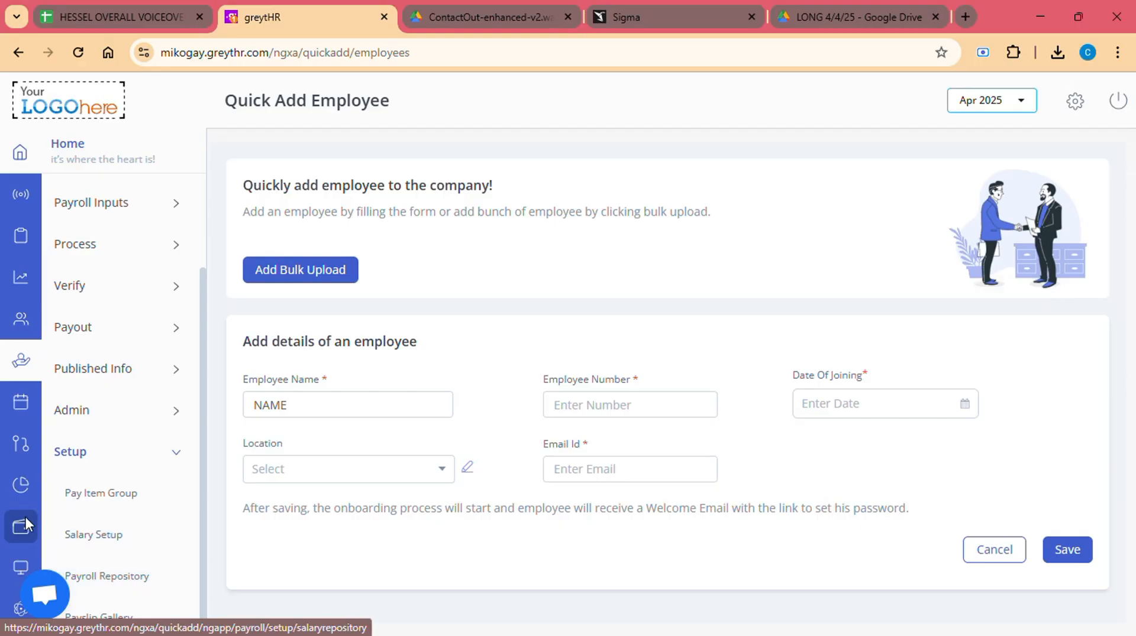
pyautogui.moveTo(20, 514)
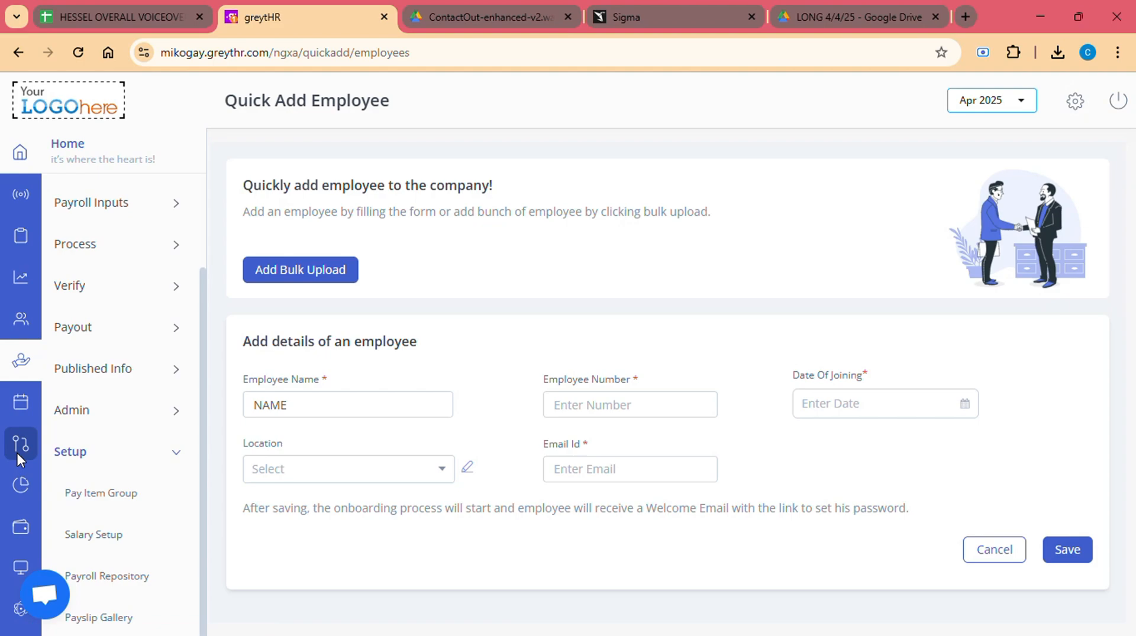
pyautogui.moveTo(20, 401)
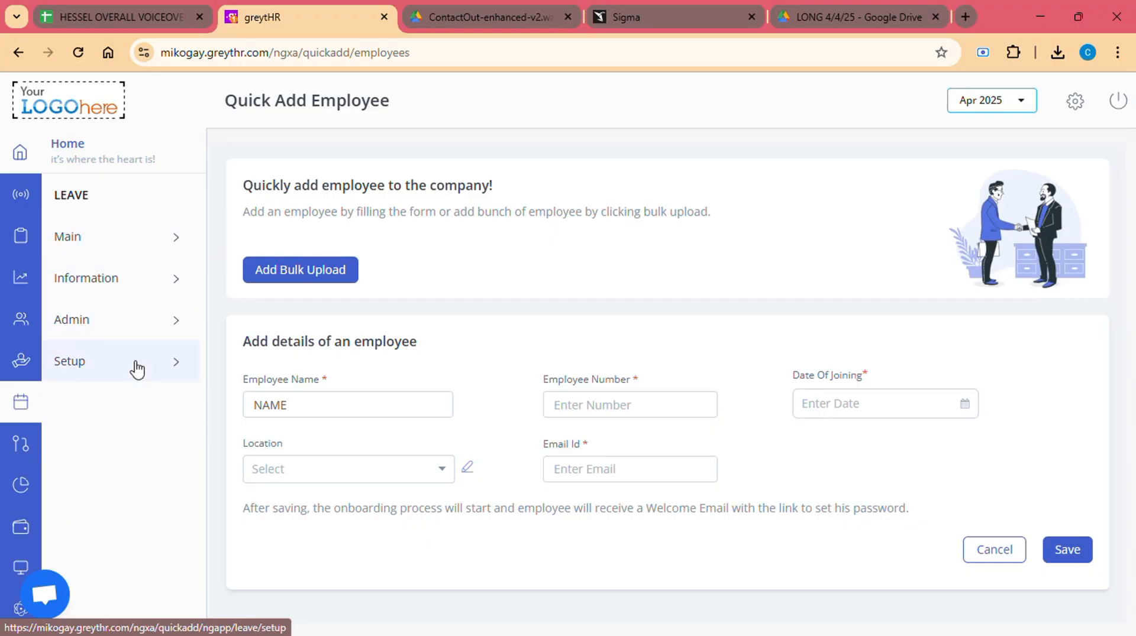
# Expand Leave Setup, then show Workflow's Setup pages like Workflow Delegates and Levels.
pyautogui.click(70, 361)
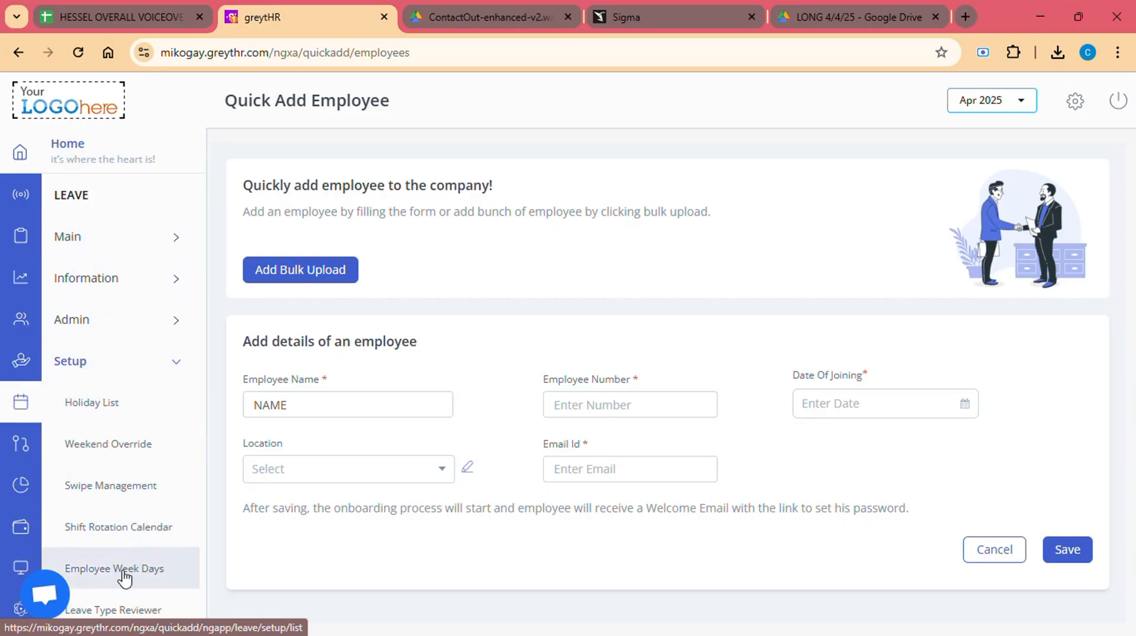
pyautogui.moveTo(20, 444)
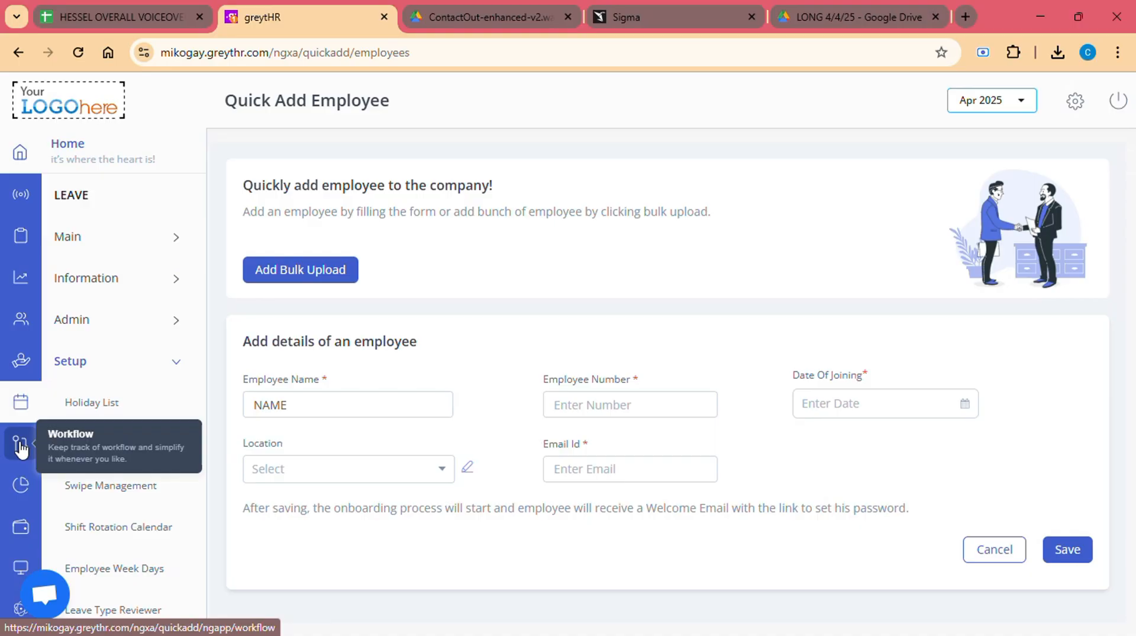
pyautogui.click(20, 445)
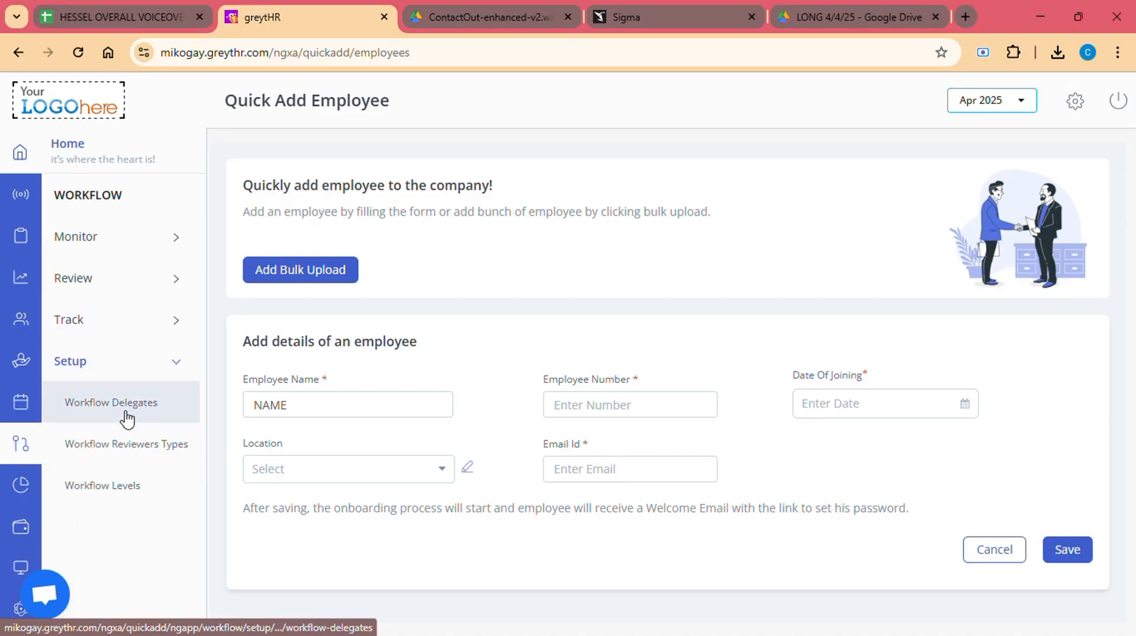
pyautogui.moveTo(101, 507)
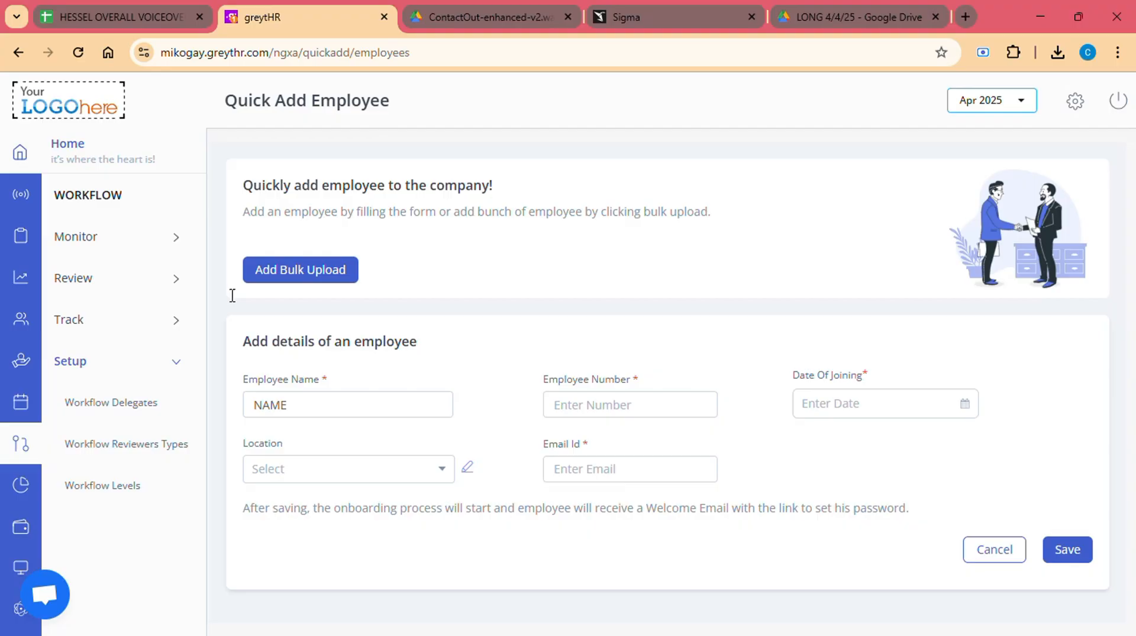
pyautogui.moveTo(43, 148)
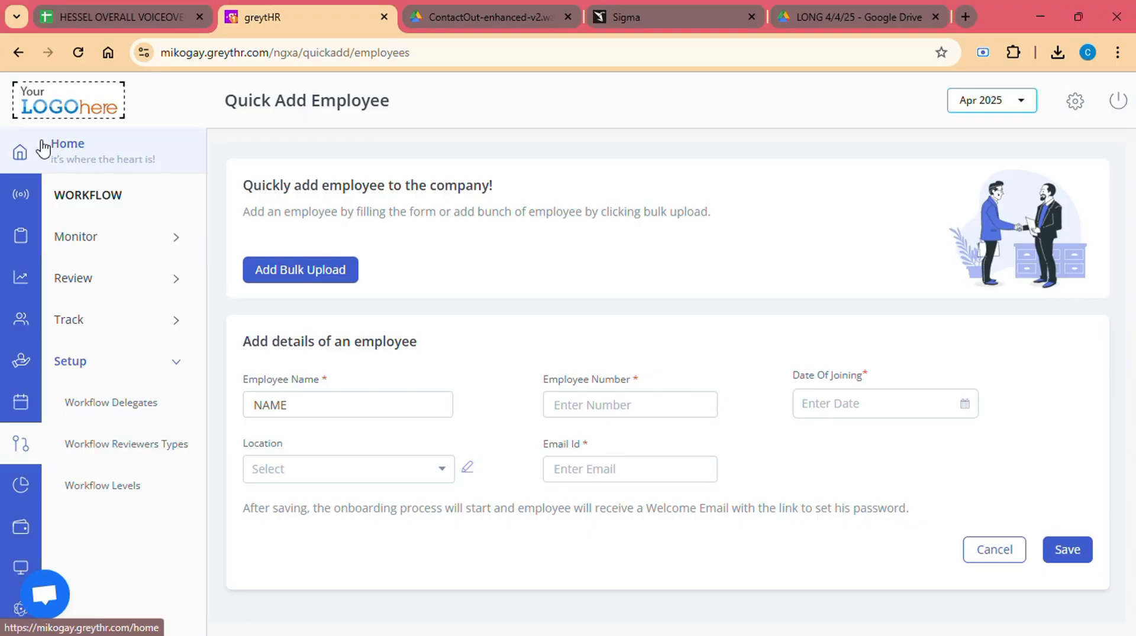
# View the Process Payroll checklist from My Favourites, then return to the home dashboard.
pyautogui.click(68, 151)
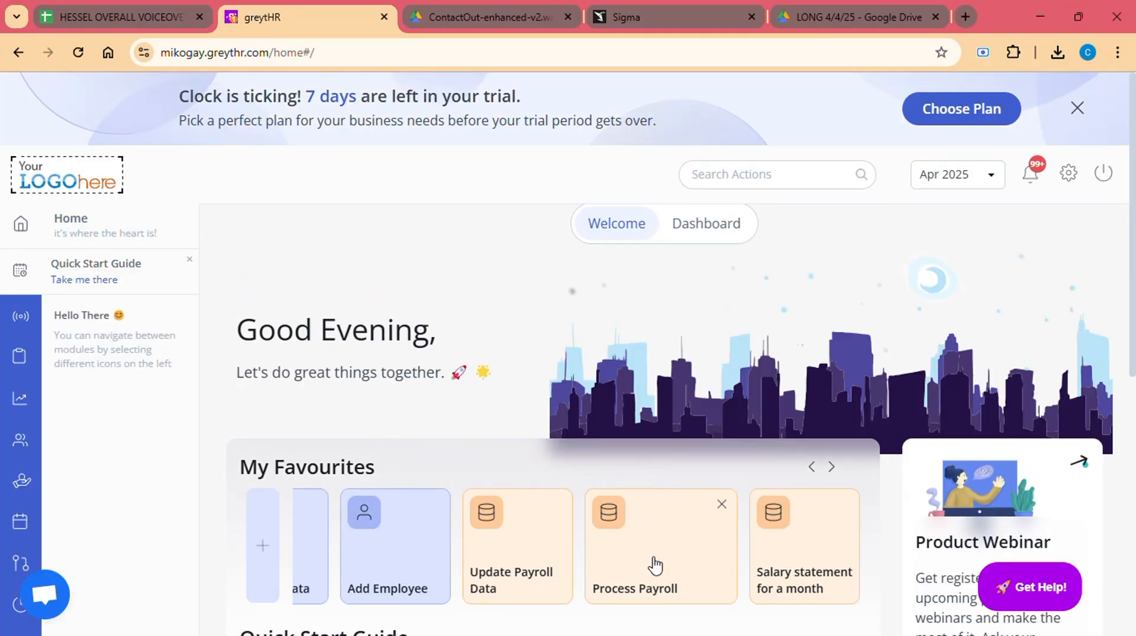
pyautogui.click(635, 565)
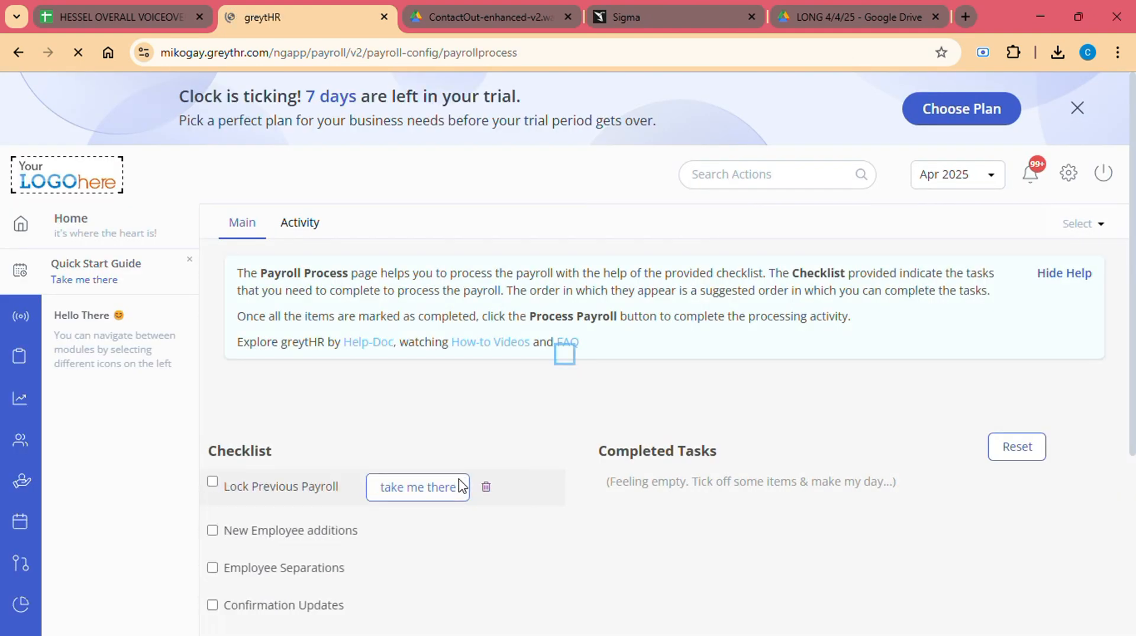
pyautogui.scroll(-3)
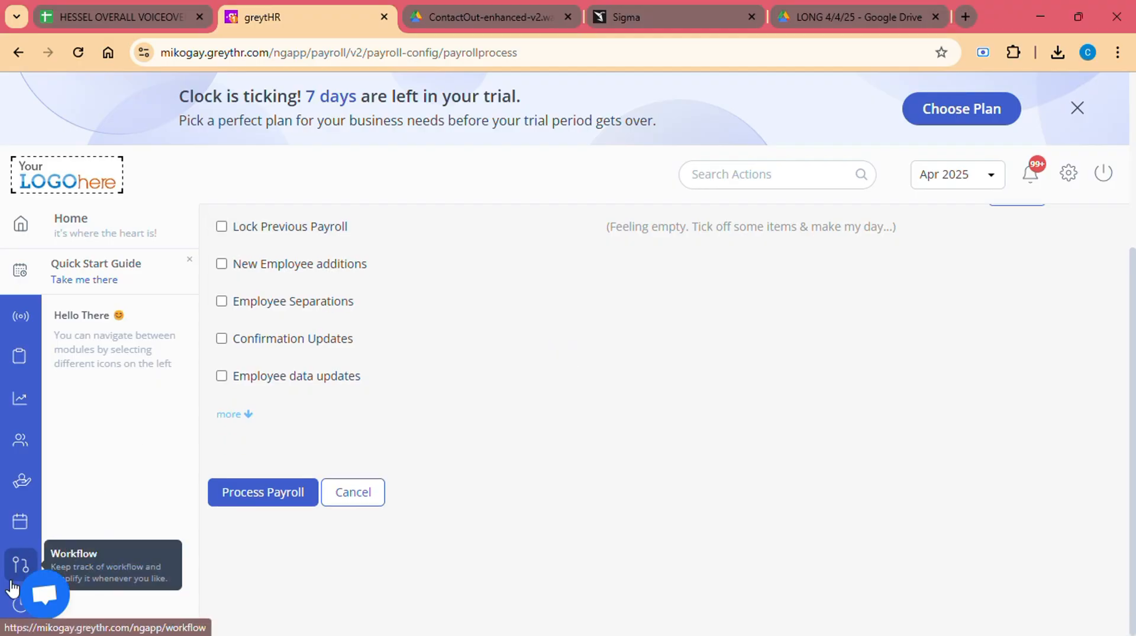
pyautogui.moveTo(20, 524)
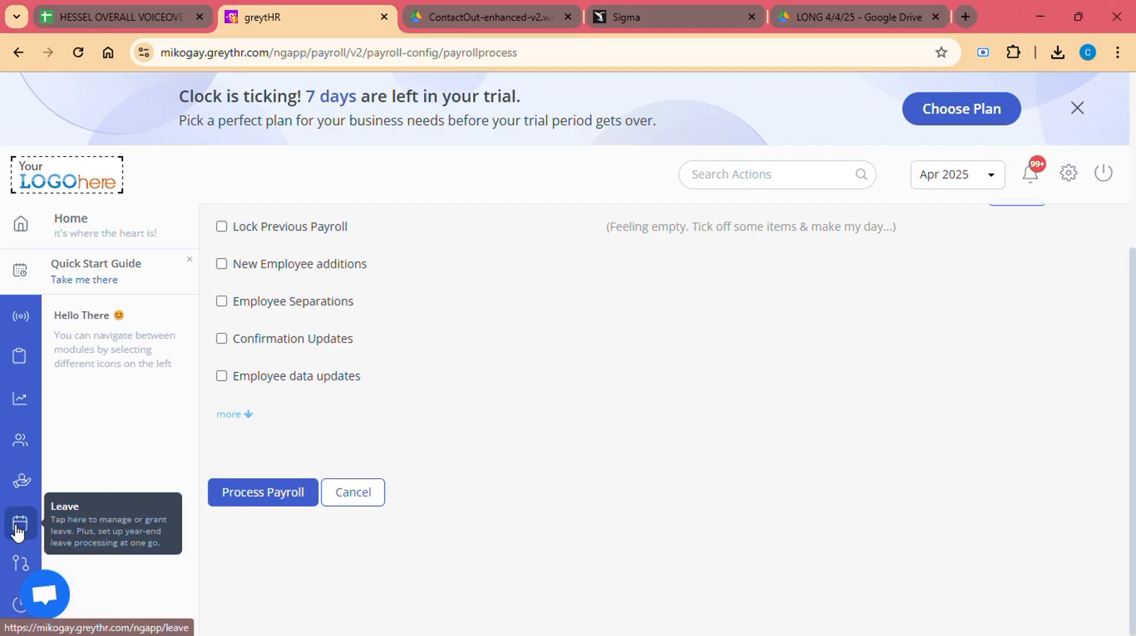
pyautogui.moveTo(99, 226)
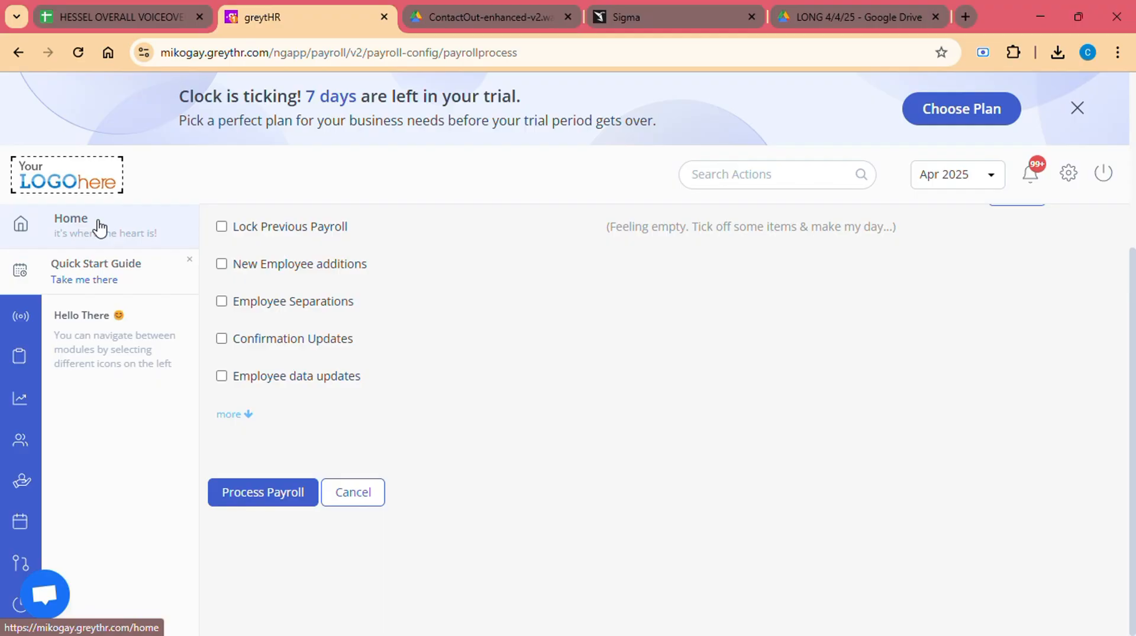
pyautogui.click(71, 218)
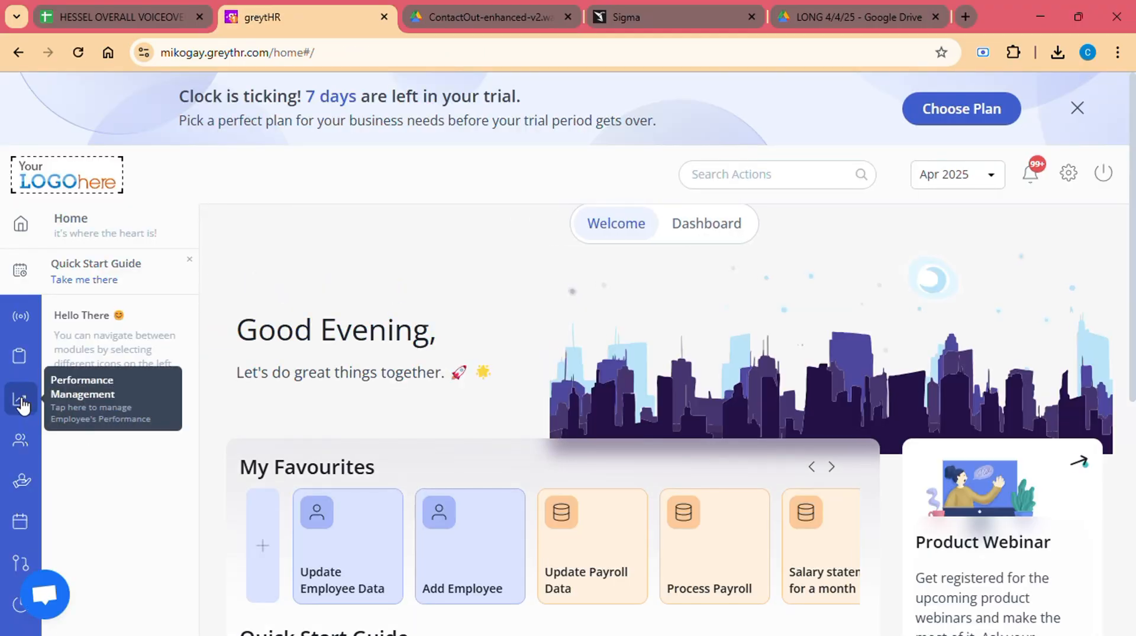
pyautogui.moveTo(21, 482)
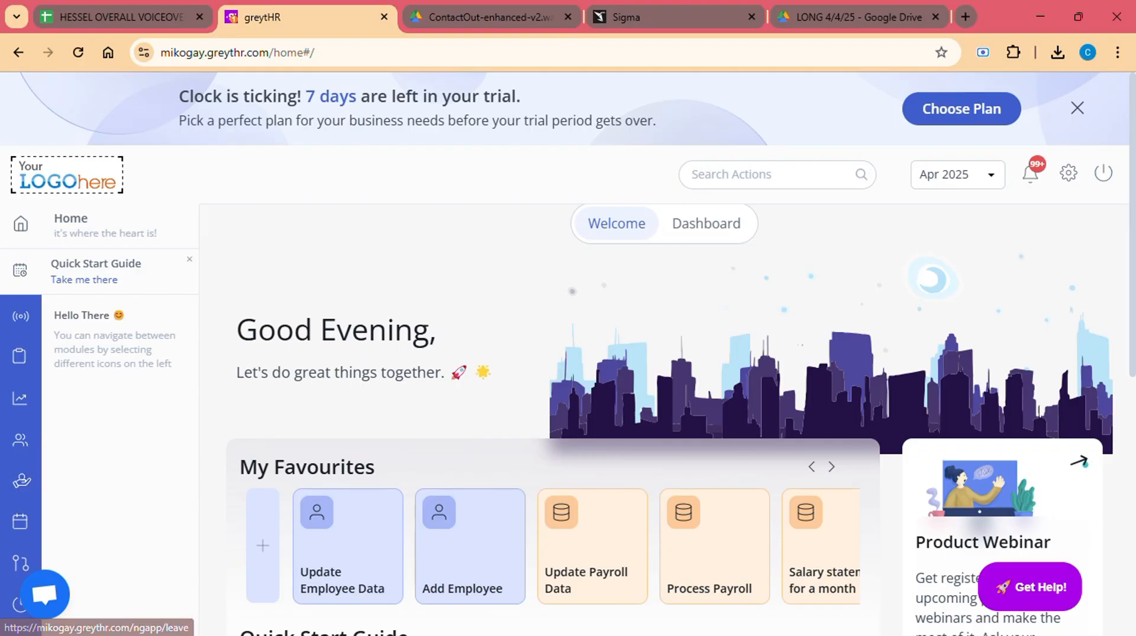
# Scroll the home page and expand Reports to list Reports Gallery, Recent Reports, Query Builder.
pyautogui.scroll(-3)
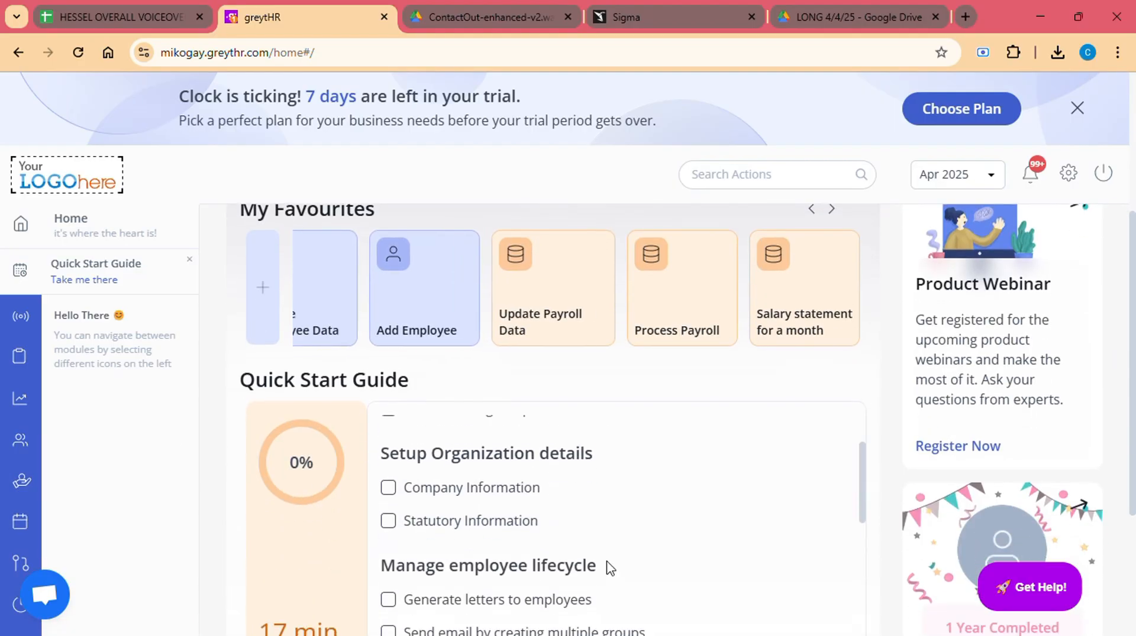
pyautogui.scroll(-3)
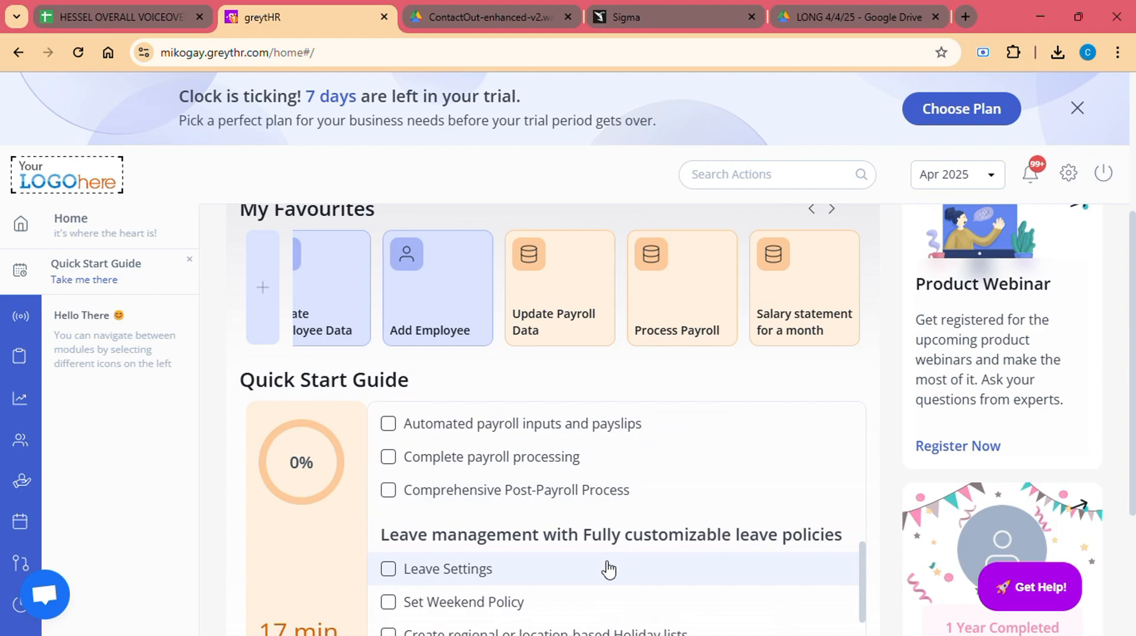
pyautogui.scroll(-3)
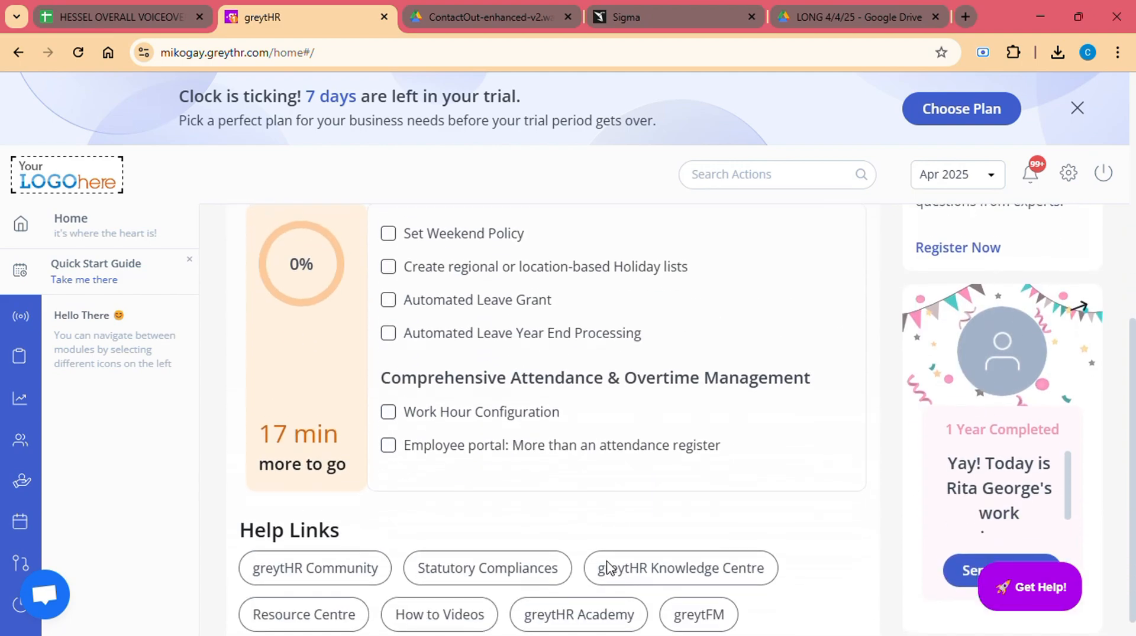
pyautogui.scroll(-3)
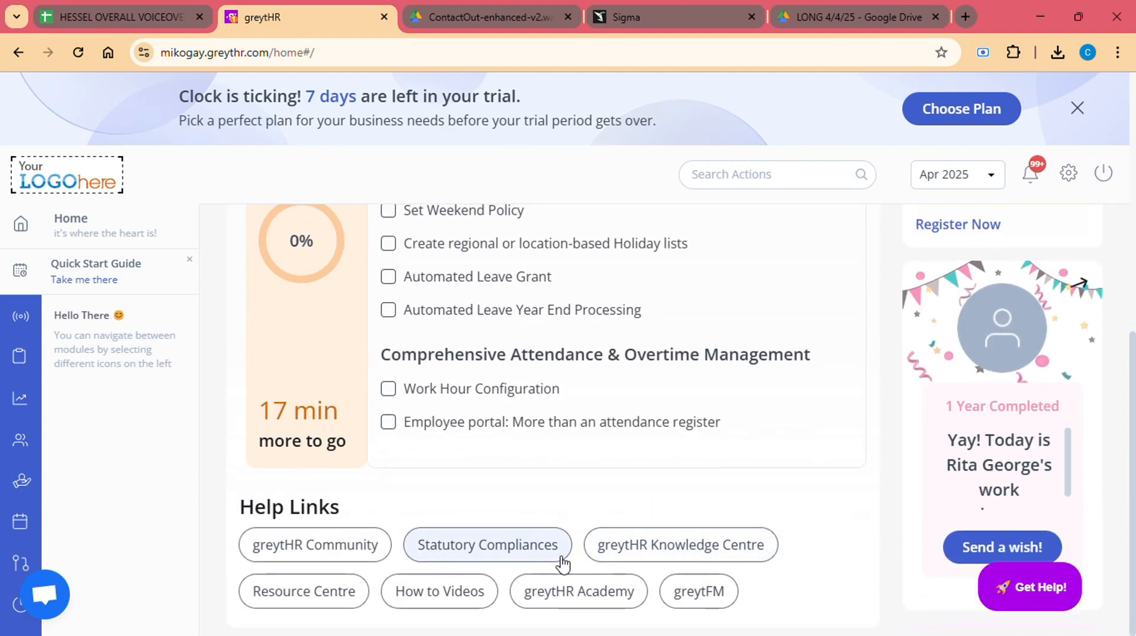
pyautogui.moveTo(439, 591)
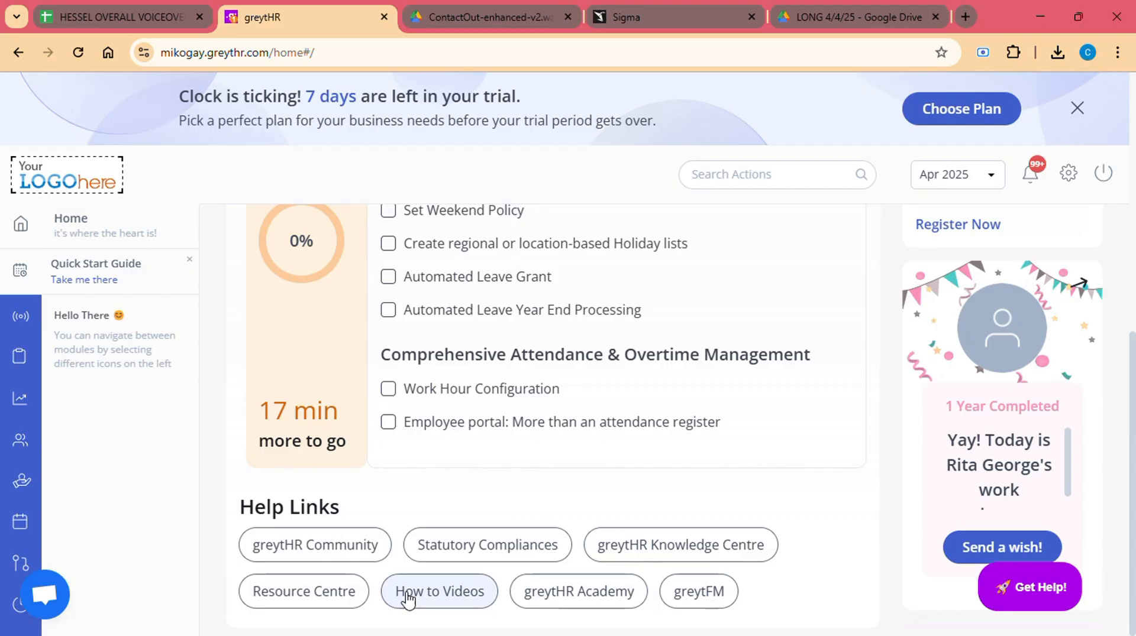
pyautogui.moveTo(577, 591)
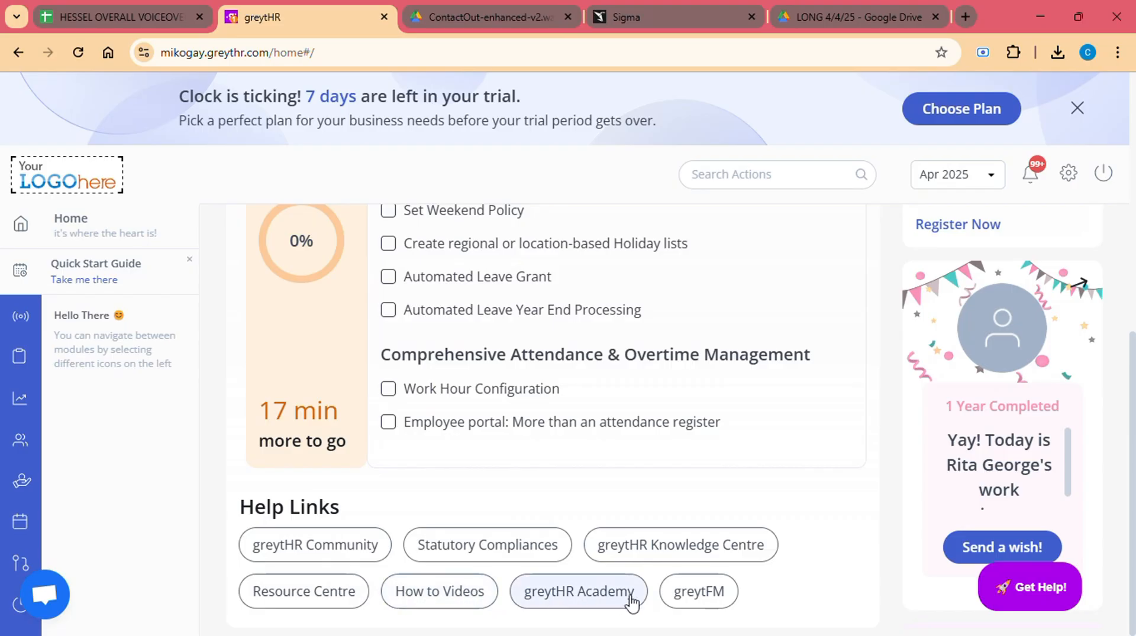
pyautogui.scroll(3)
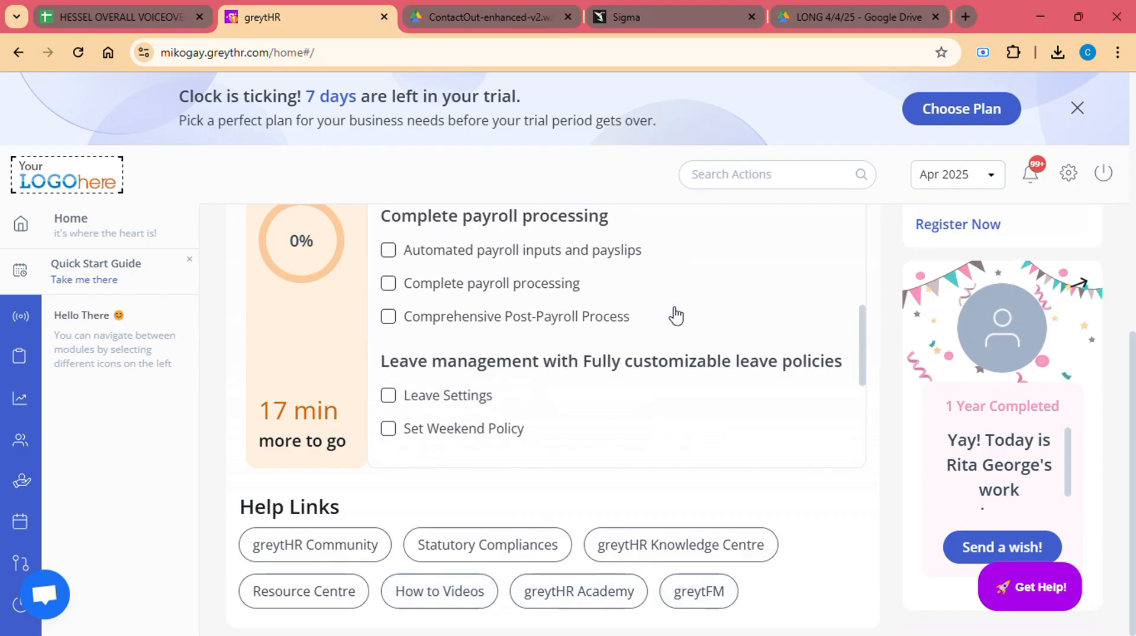
pyautogui.scroll(3)
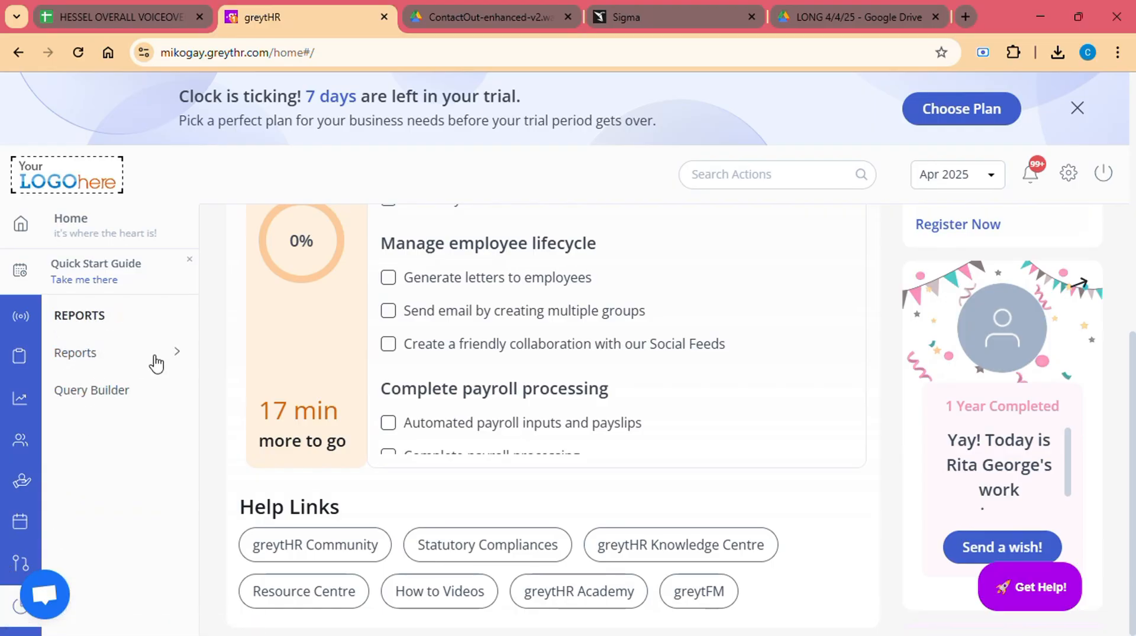
pyautogui.click(74, 353)
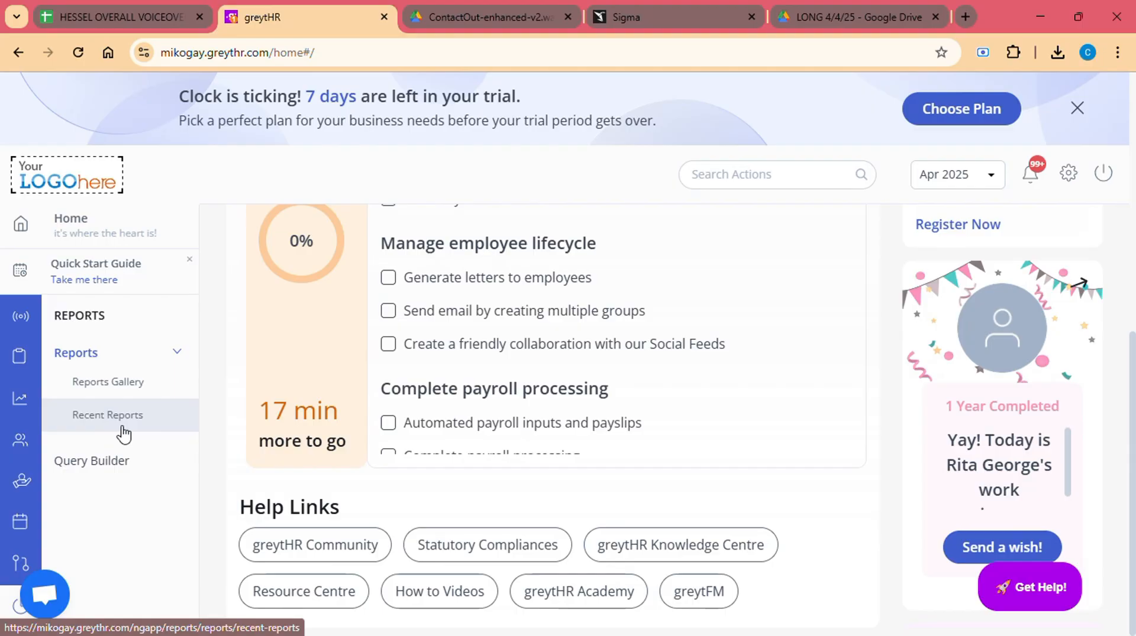
pyautogui.moveTo(1030, 209)
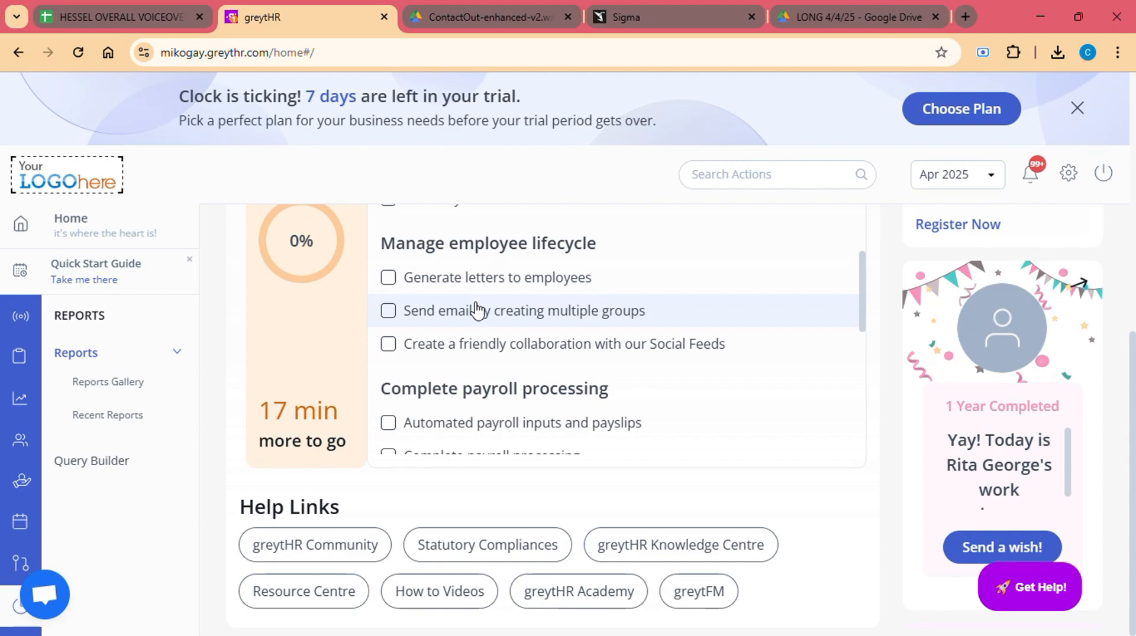
pyautogui.scroll(3)
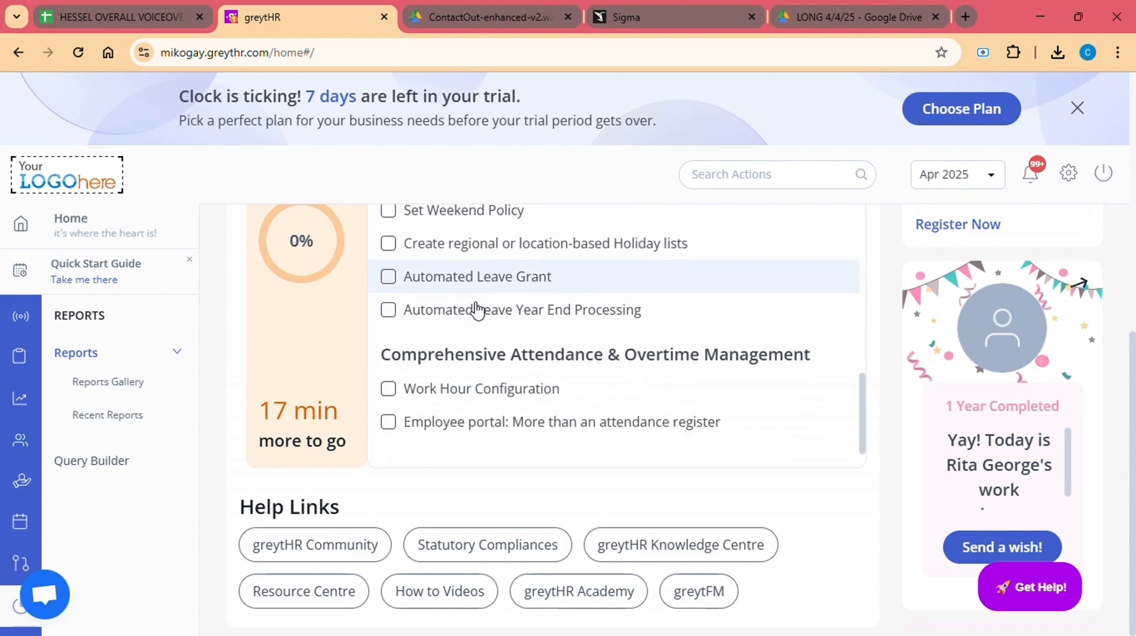
pyautogui.scroll(3)
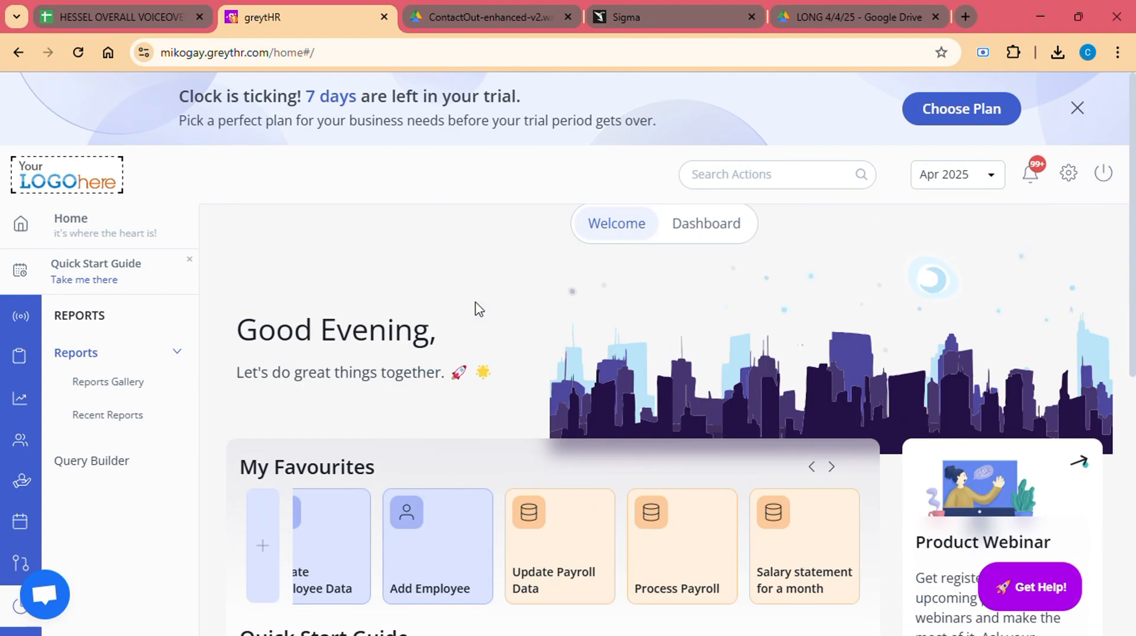
pyautogui.moveTo(223, 449)
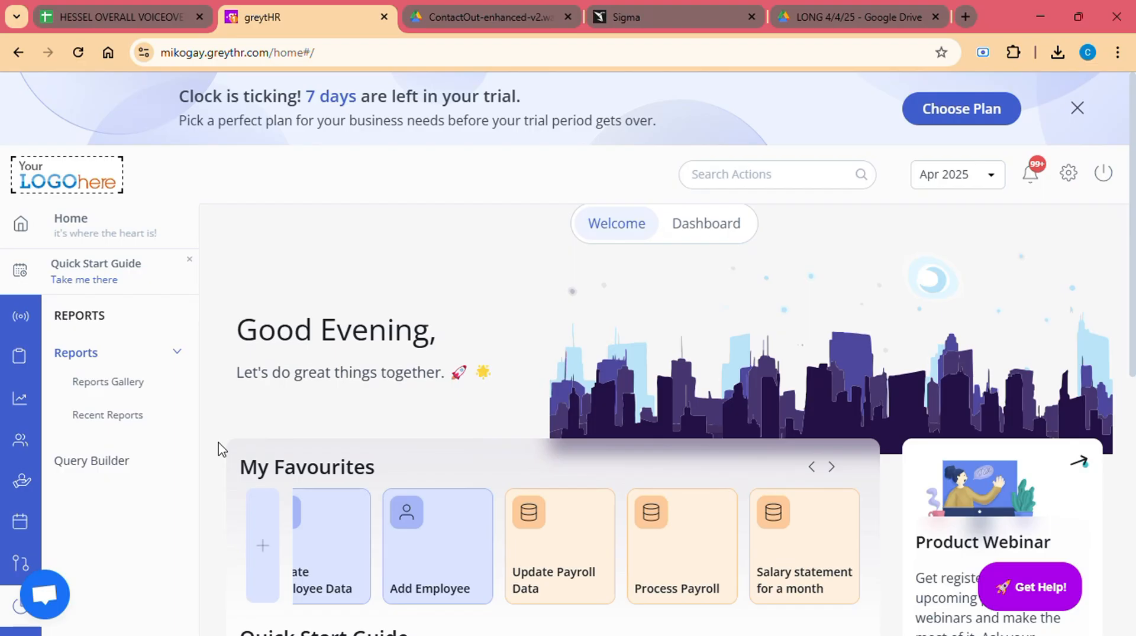
# Review the employee and manager roles under User Administration > User Roles, then go home.
pyautogui.click(1067, 173)
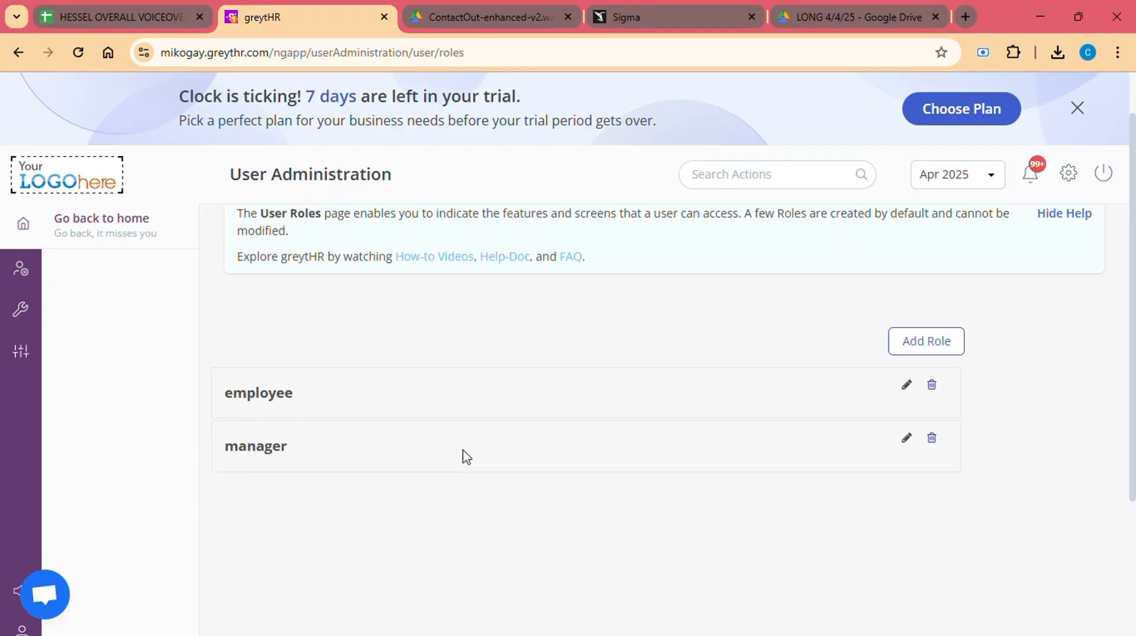
pyautogui.moveTo(22, 354)
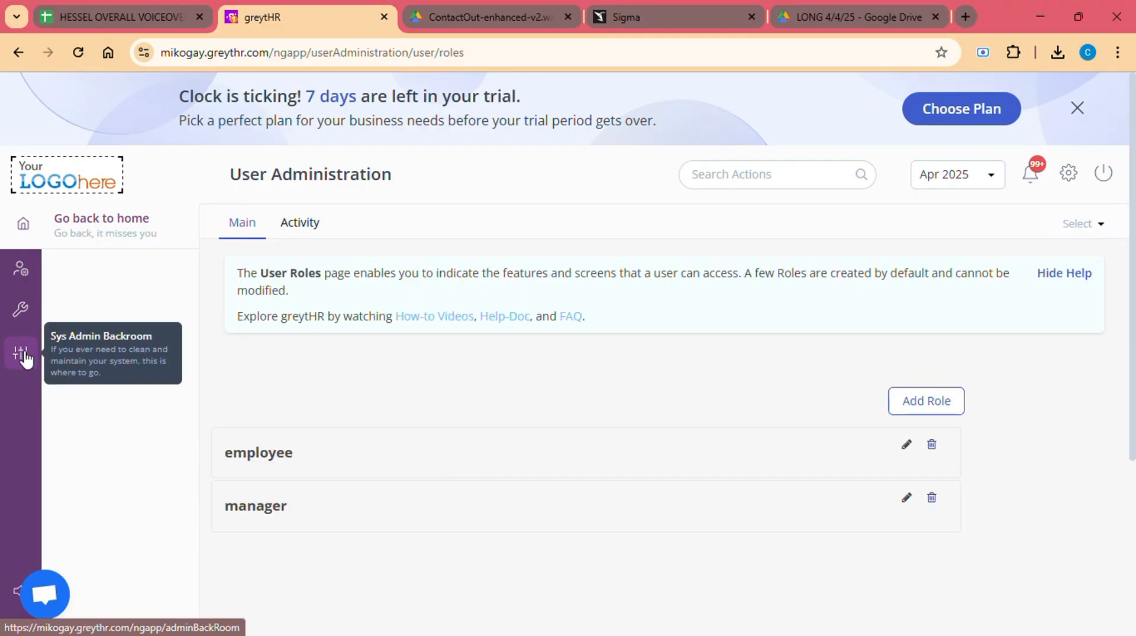
pyautogui.moveTo(21, 273)
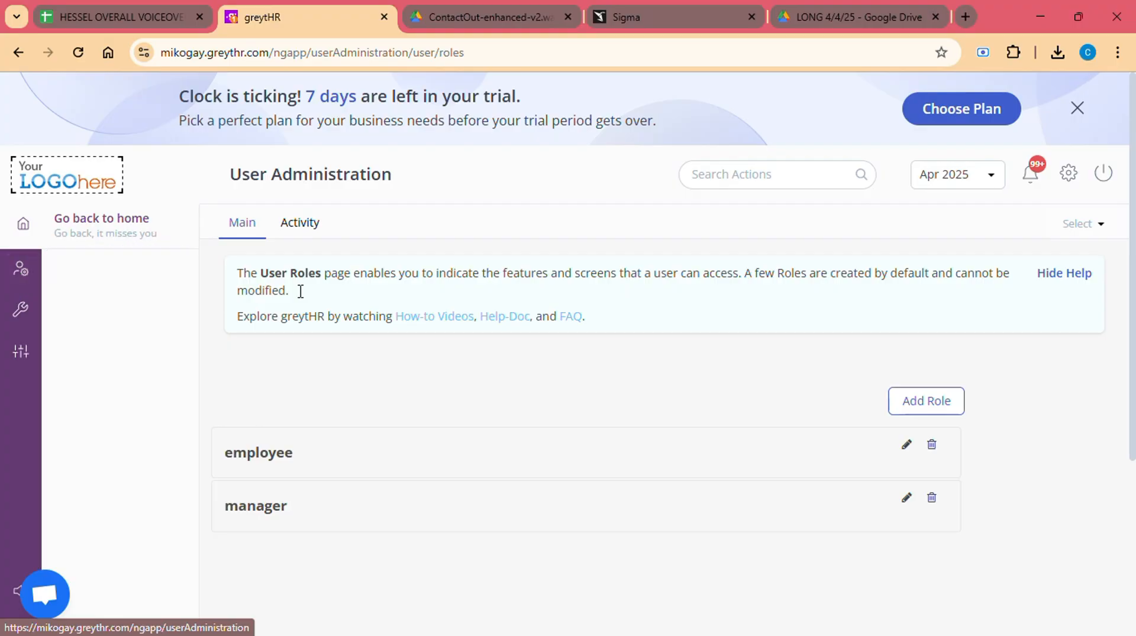
pyautogui.moveTo(498, 369)
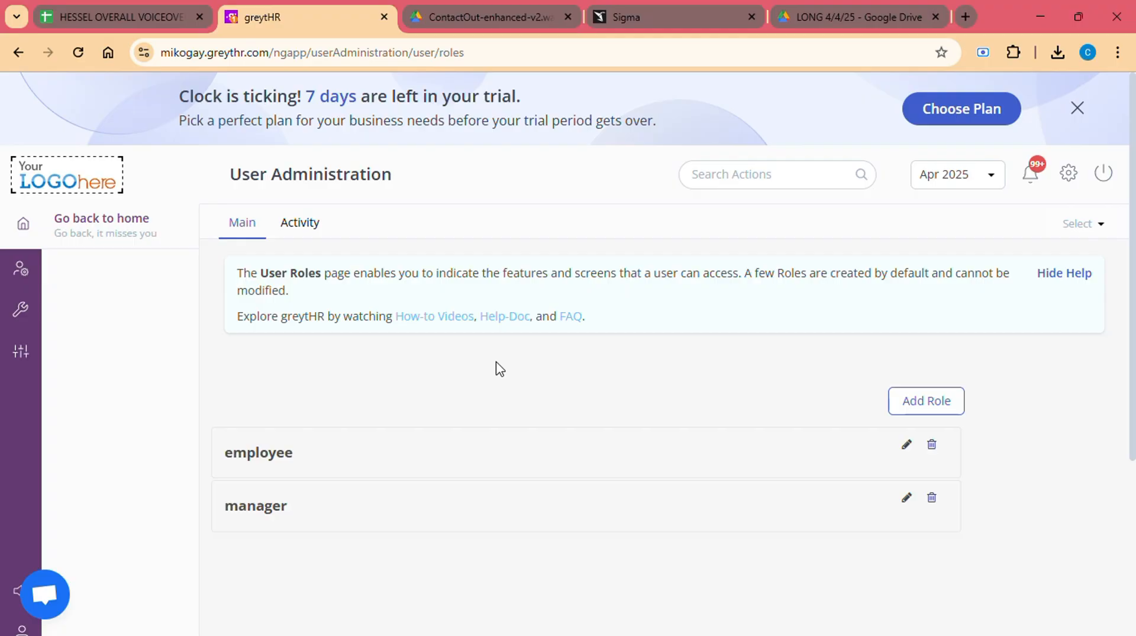
pyautogui.click(101, 218)
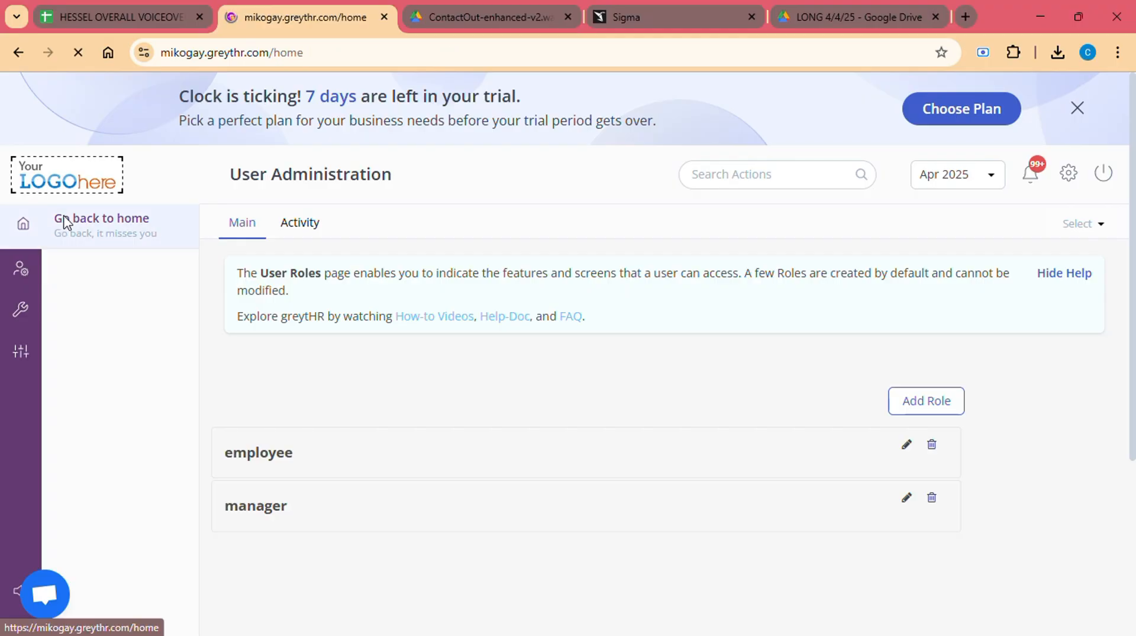
# Switch home to the analytics Dashboard's workforce charts and show Performance Management options.
pyautogui.click(101, 218)
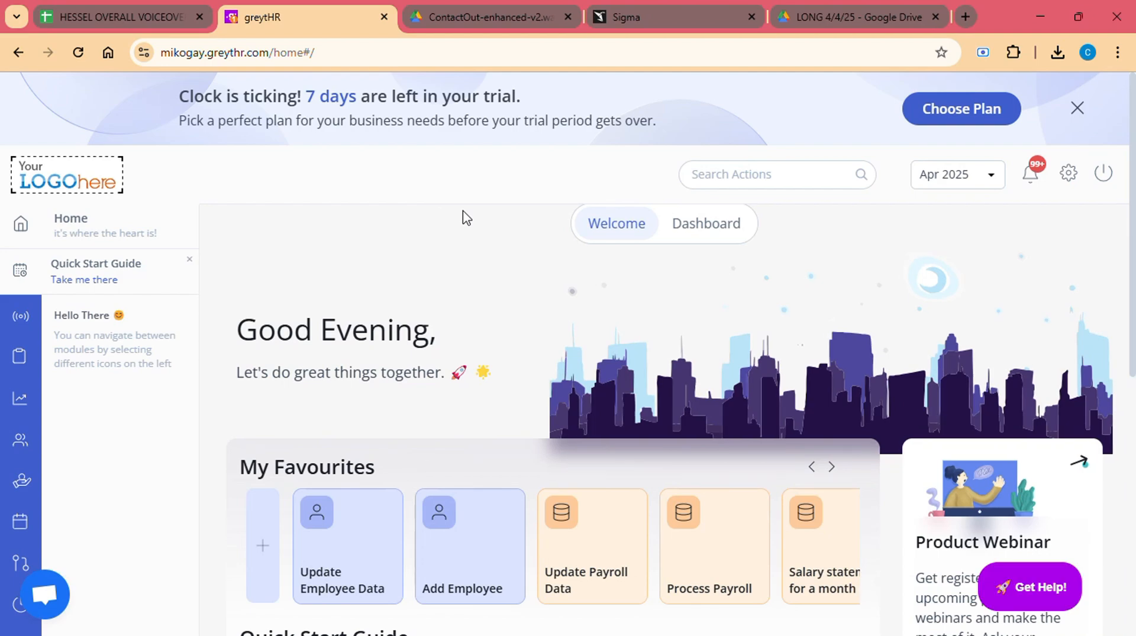
pyautogui.click(704, 223)
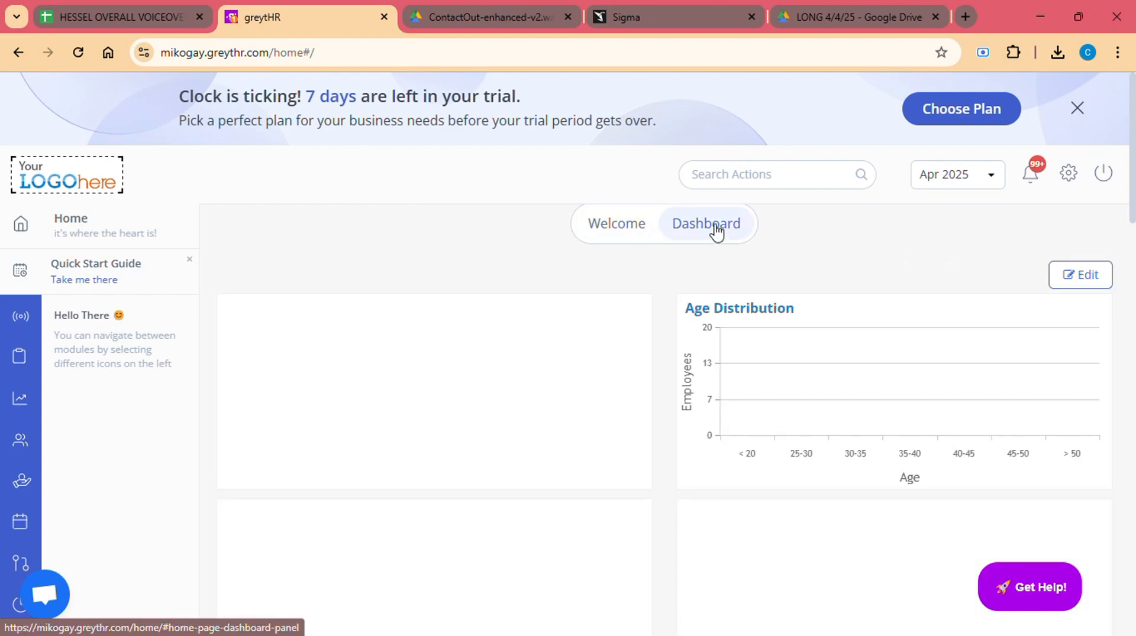
pyautogui.click(704, 223)
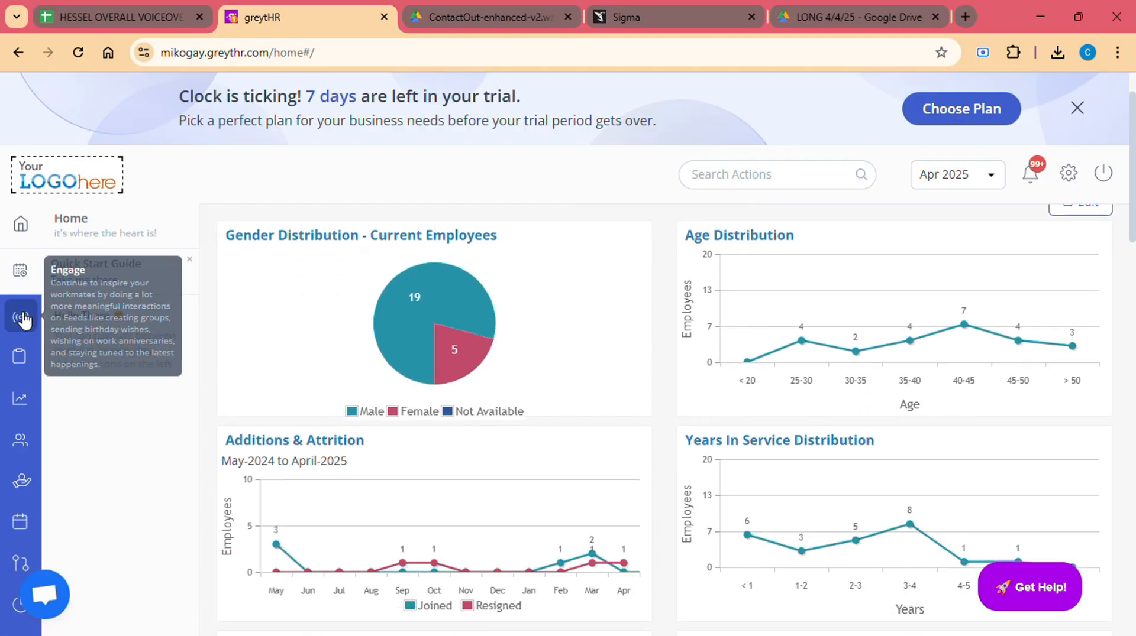
pyautogui.moveTo(21, 401)
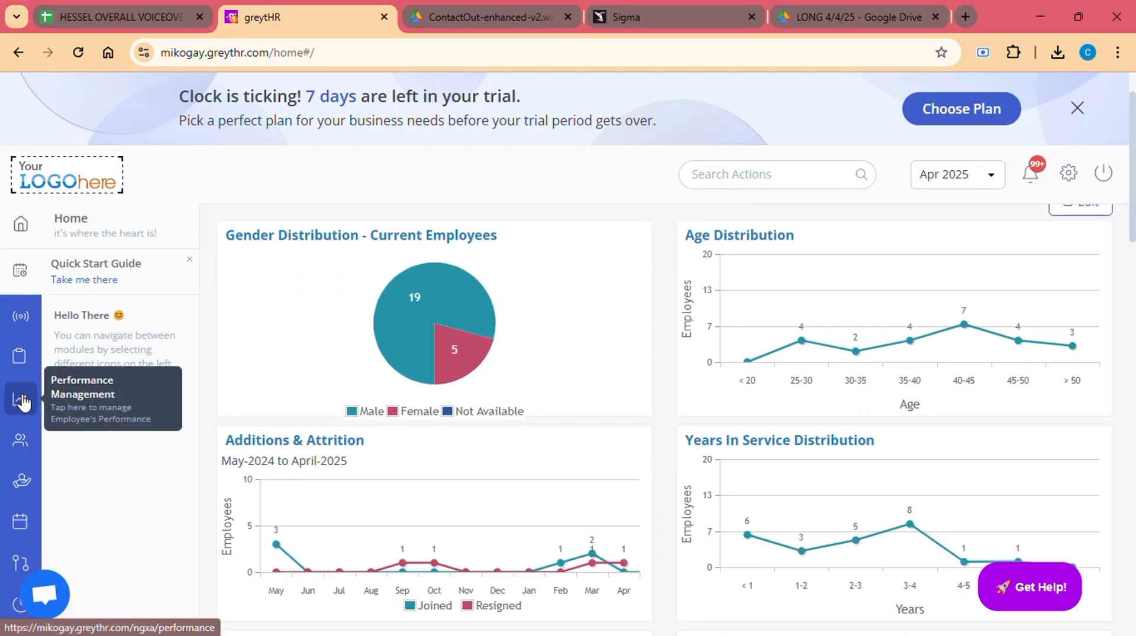
pyautogui.click(21, 401)
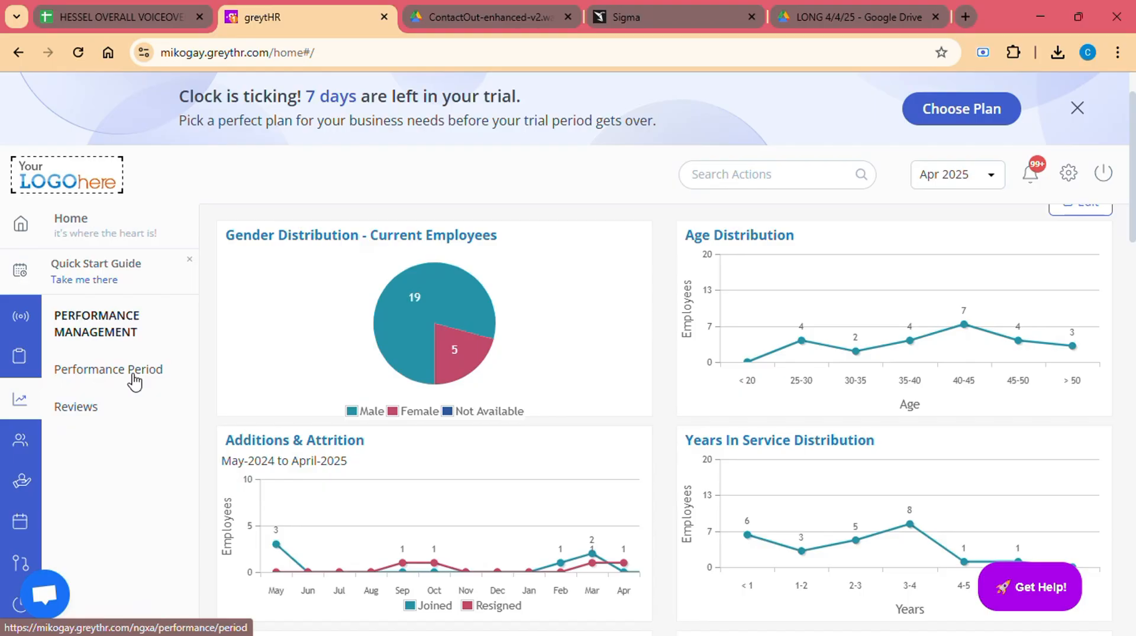
# View Performance Reviews with no active cycles, then expand Reports to show Query Builder.
pyautogui.click(76, 407)
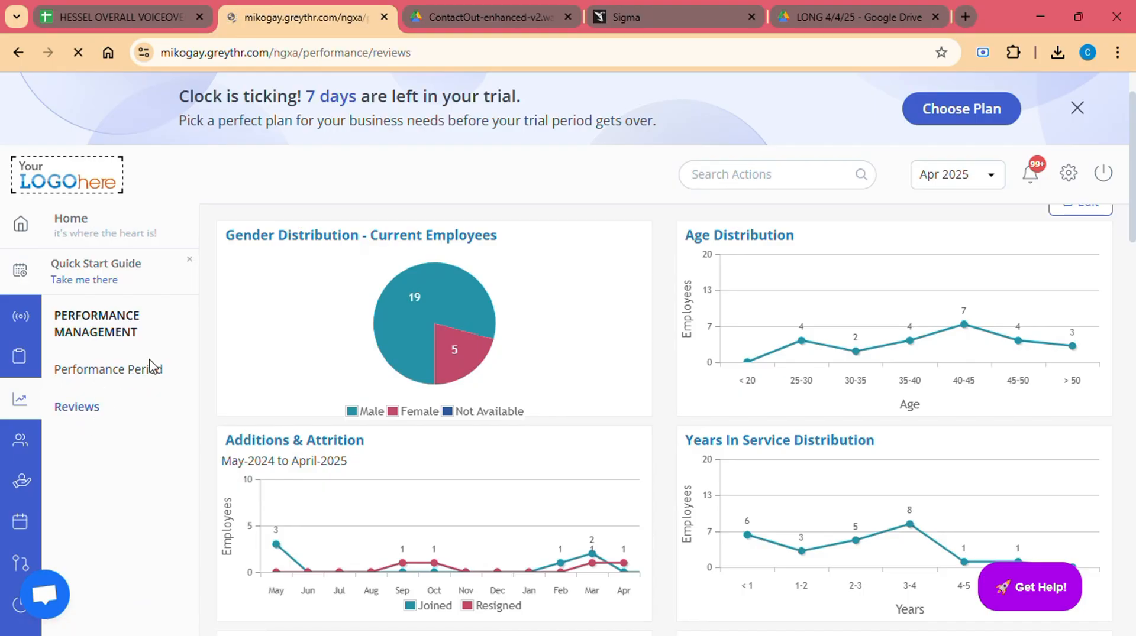
pyautogui.click(76, 407)
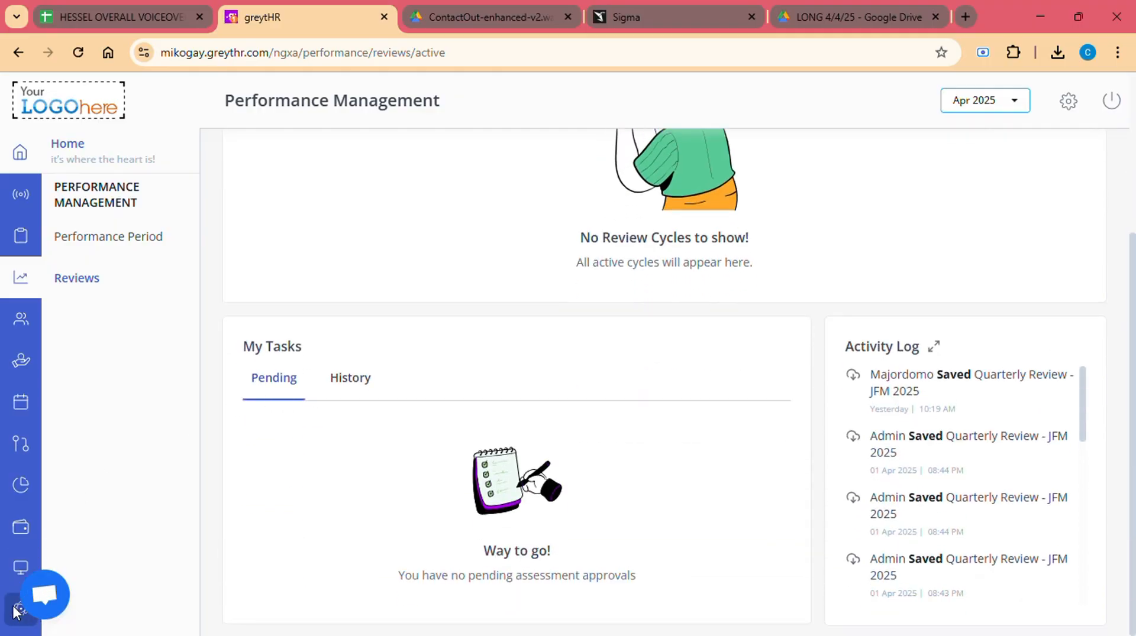
pyautogui.moveTo(20, 566)
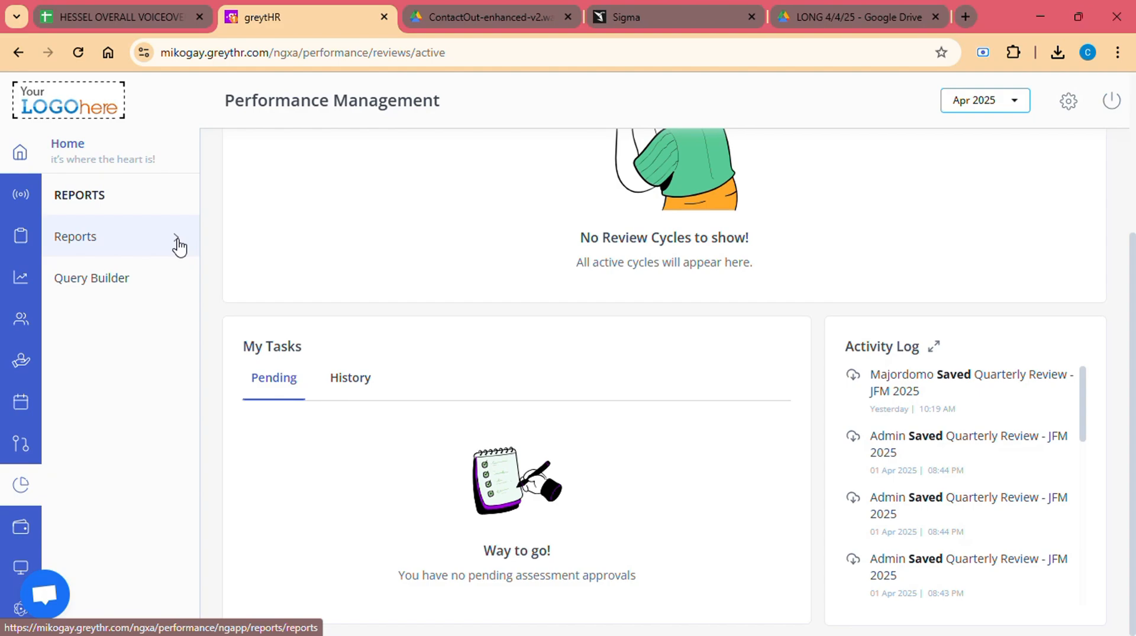
pyautogui.click(75, 236)
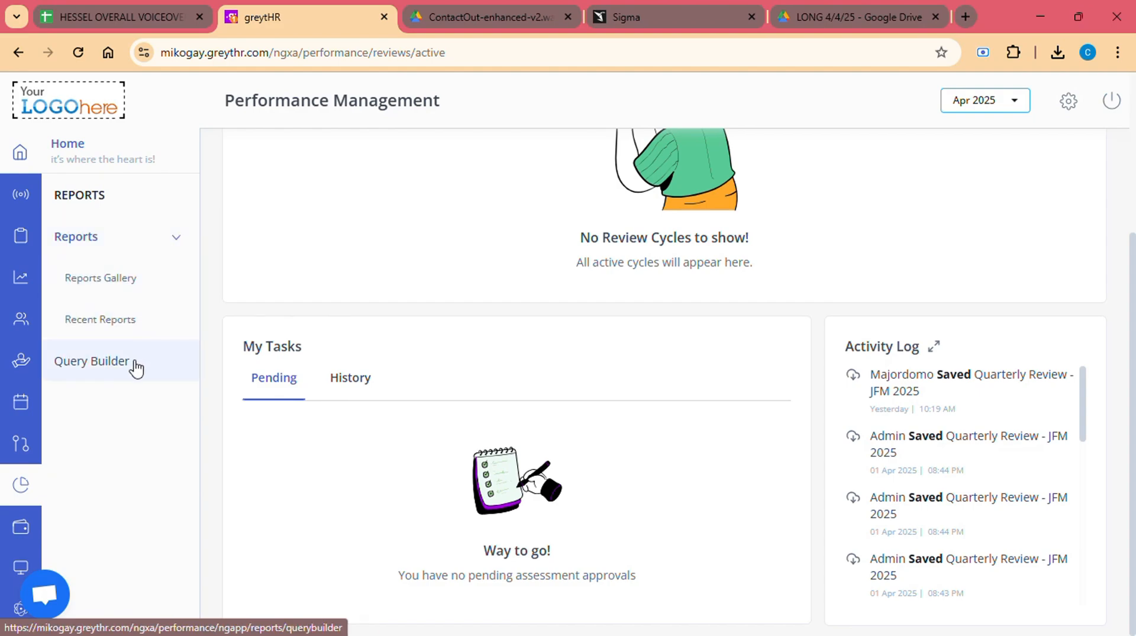
pyautogui.moveTo(19, 608)
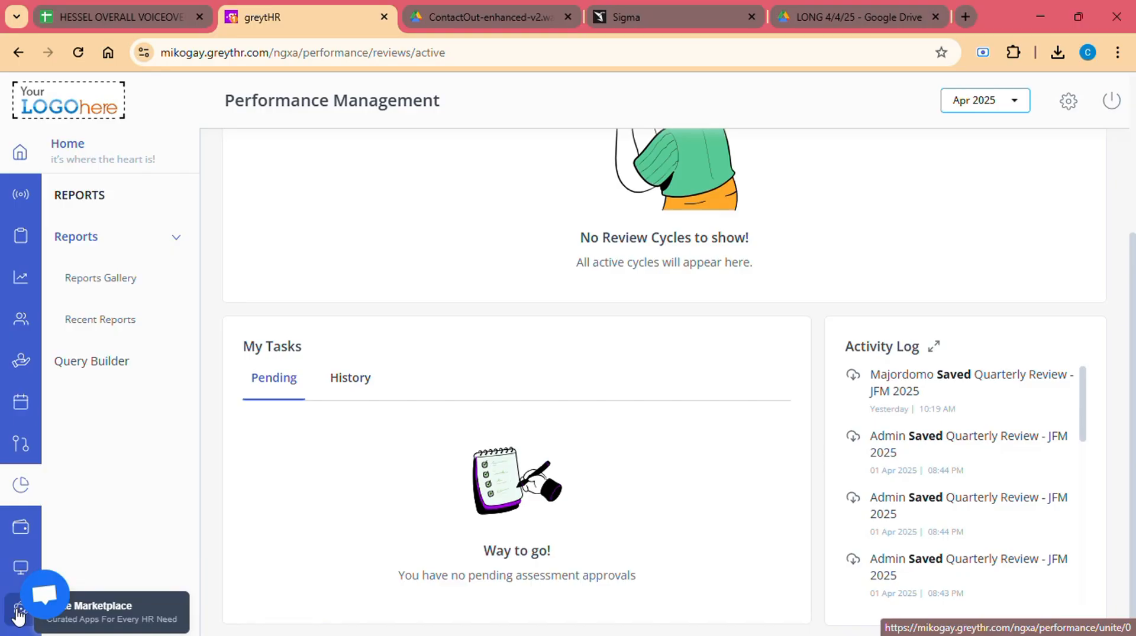
pyautogui.moveTo(69, 151)
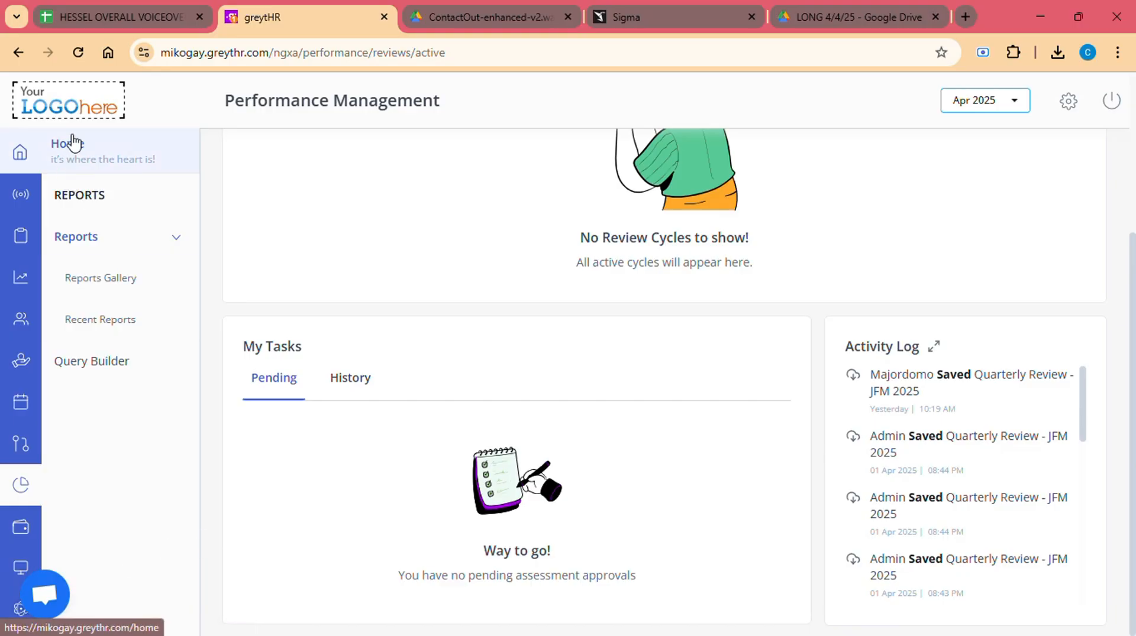
# Return to the home page and scroll to My Favourites and the Quick Start Guide.
pyautogui.click(62, 144)
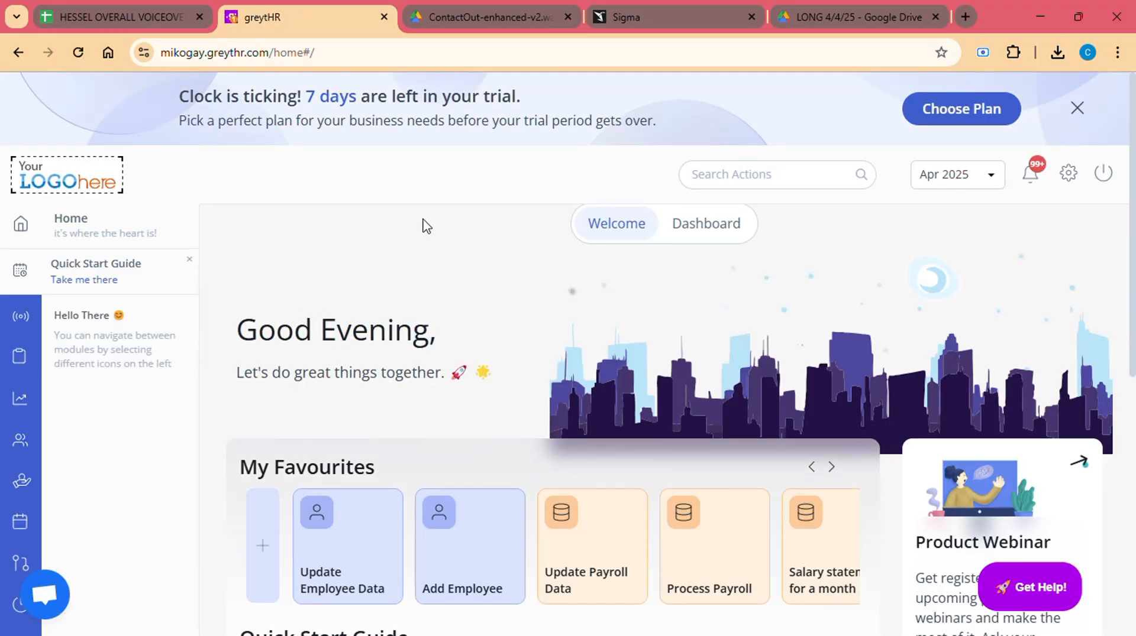
pyautogui.scroll(-3)
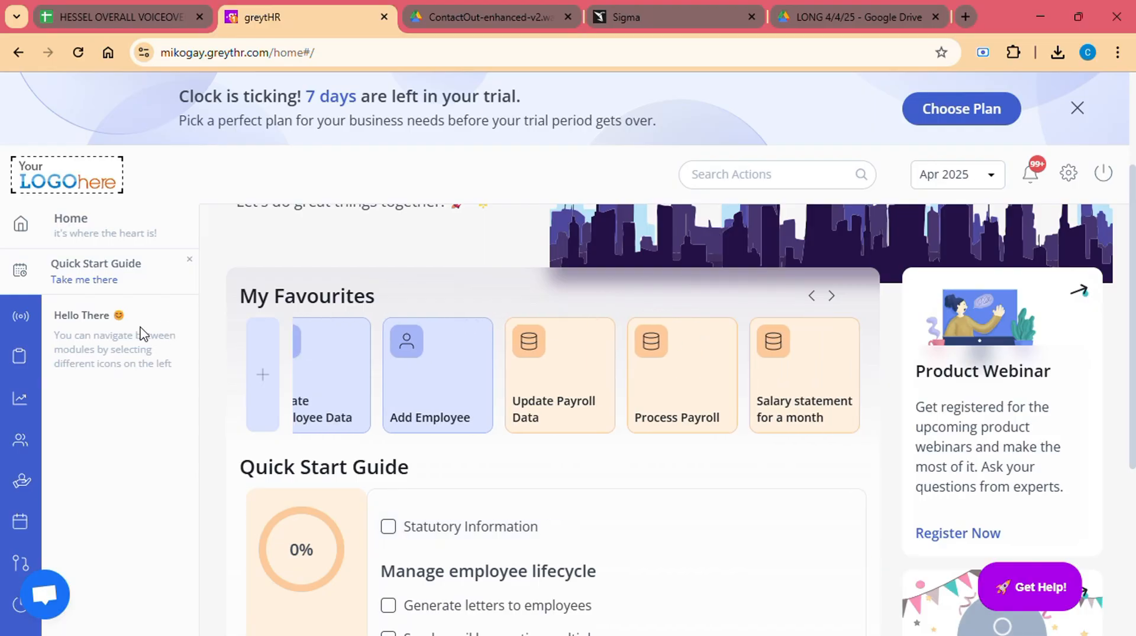
pyautogui.moveTo(20, 485)
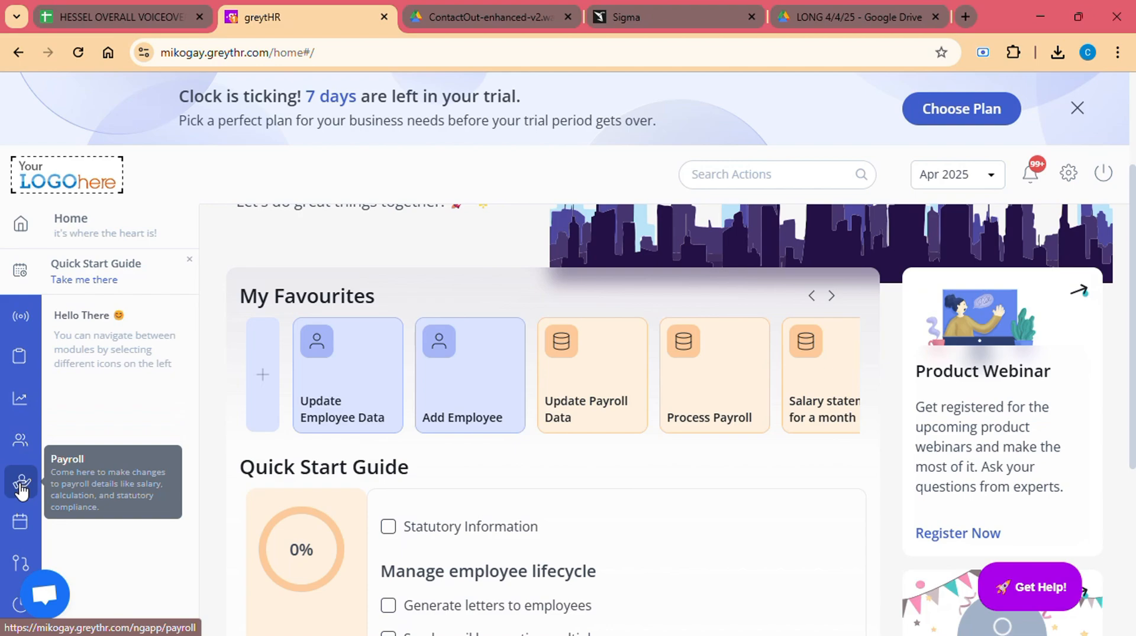
pyautogui.moveTo(20, 565)
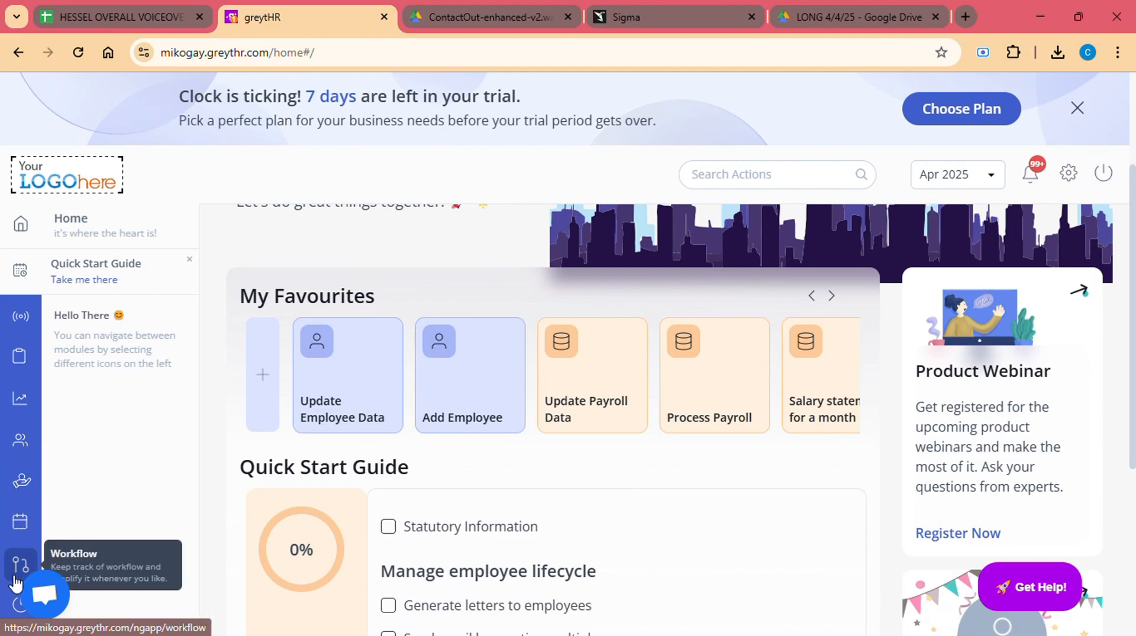
pyautogui.moveTo(180, 488)
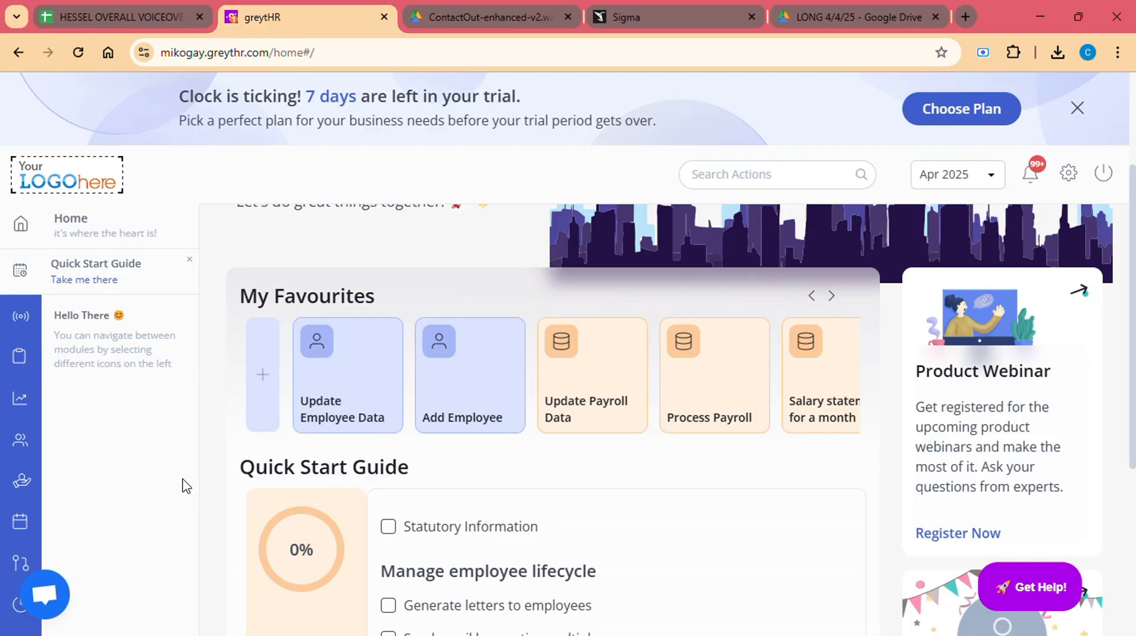
pyautogui.moveTo(172, 491)
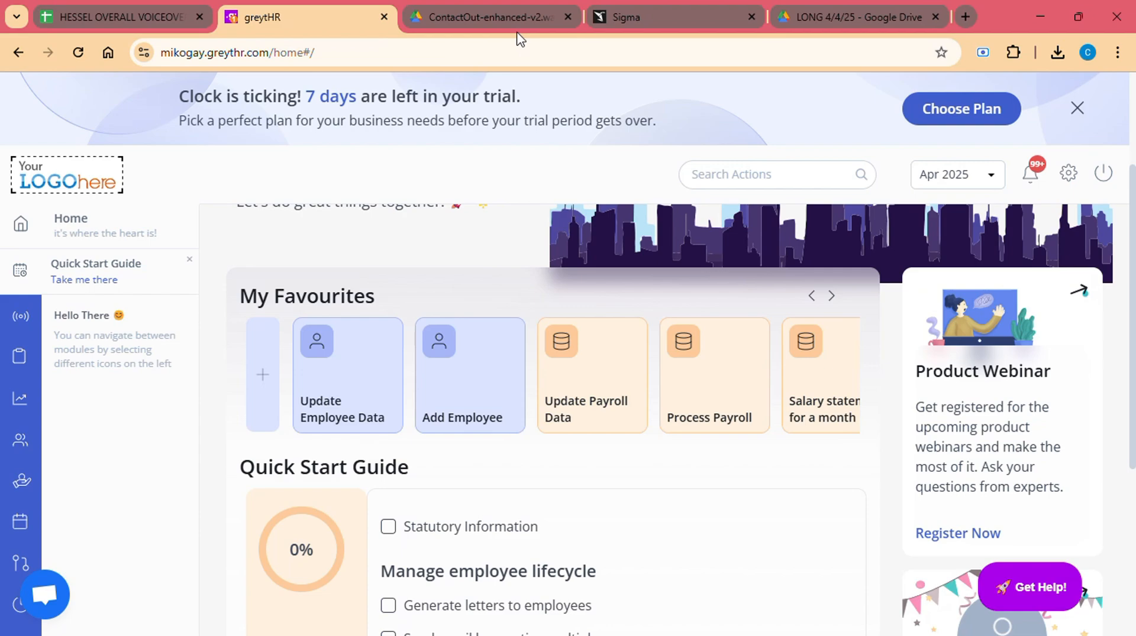
pyautogui.moveTo(515, 29)
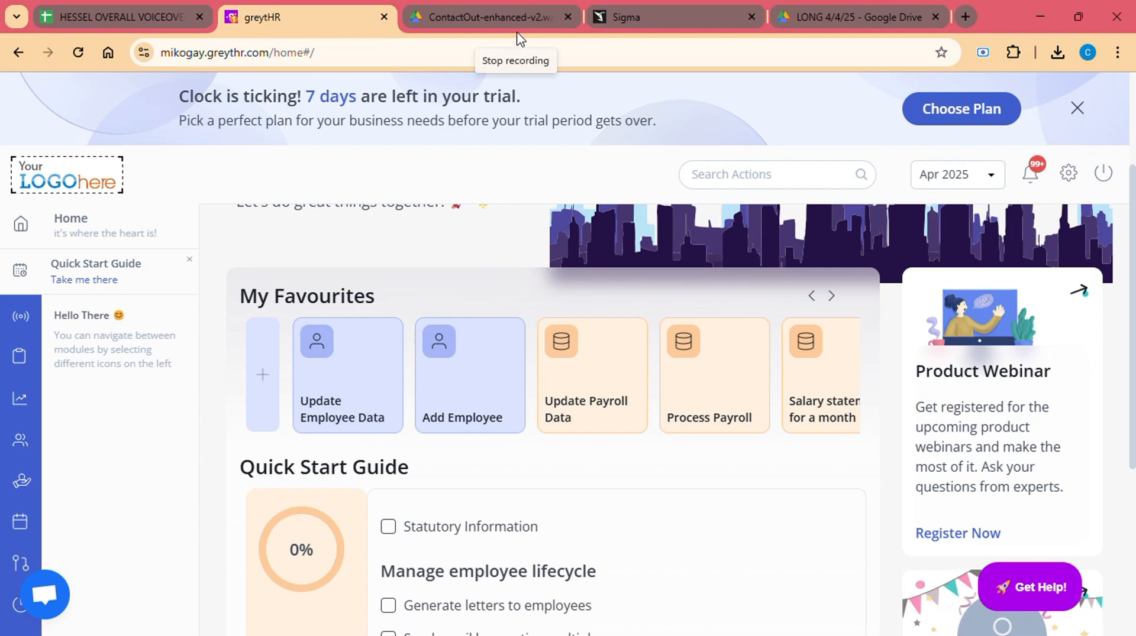